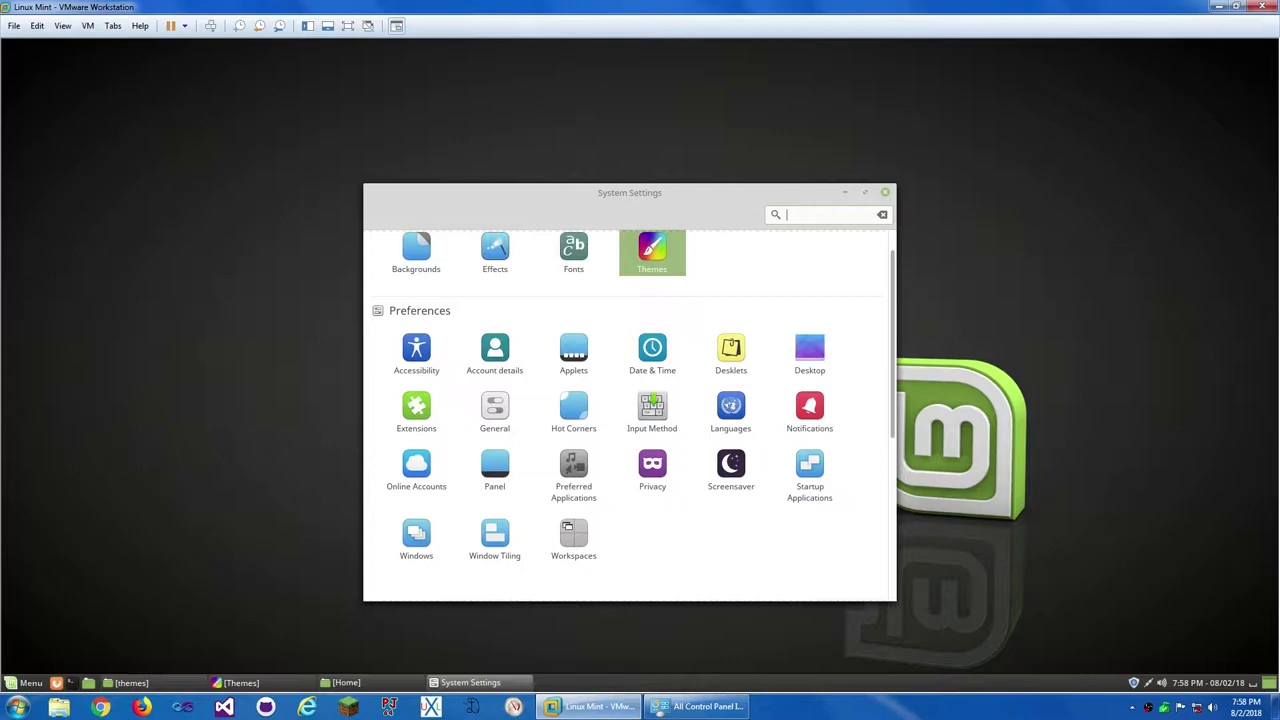
mouse_move(1021, 548)
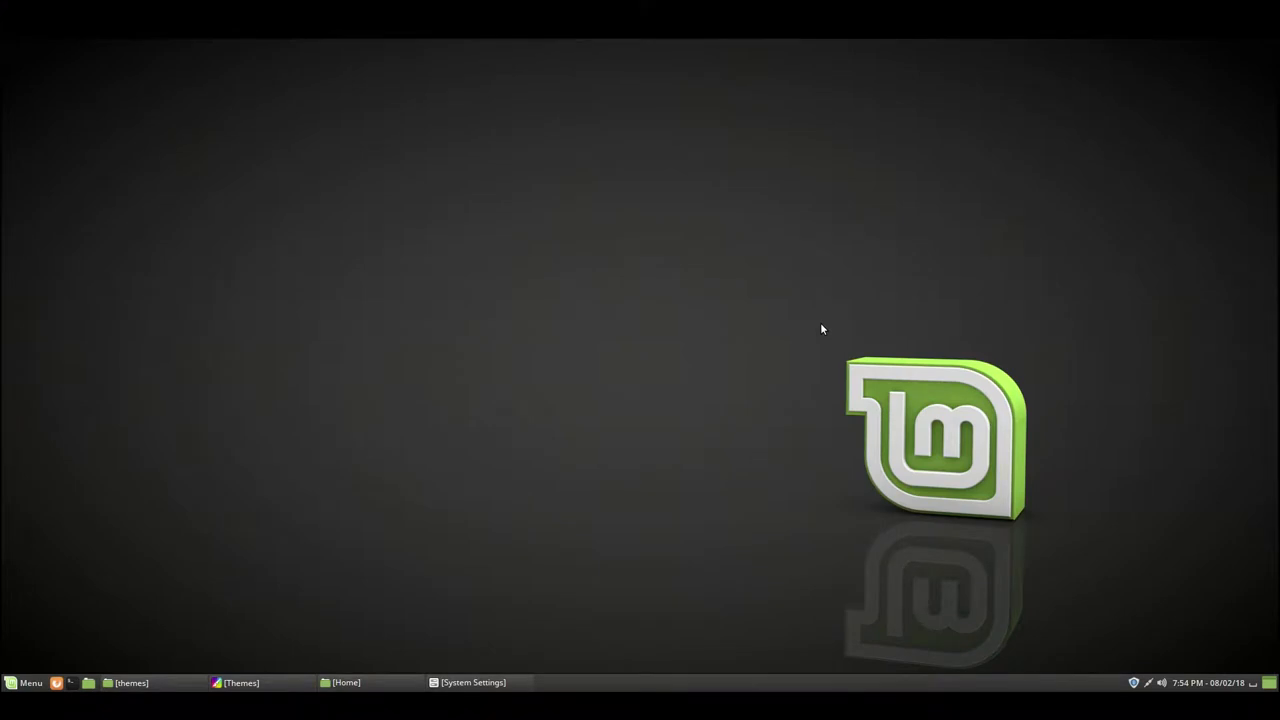
View the system details, then open the pending mintupdate update's changelog in Update Manager
left_click(470, 682)
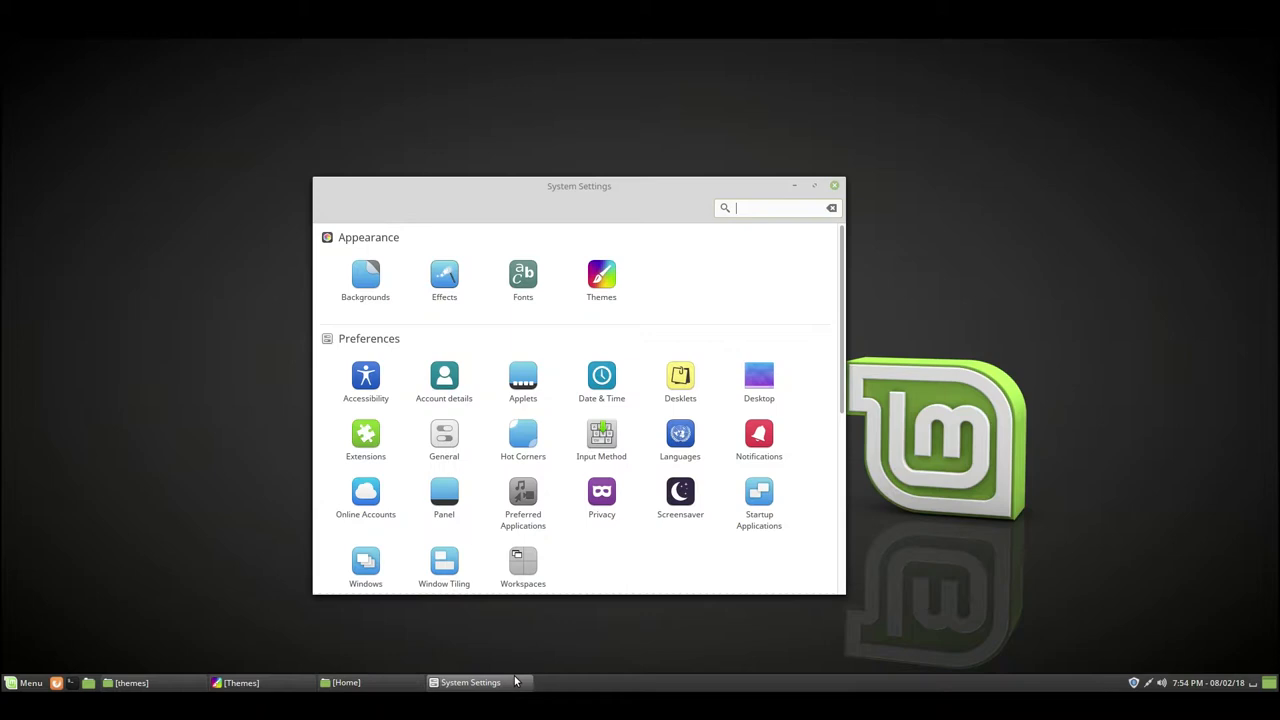
scroll("down", 3)
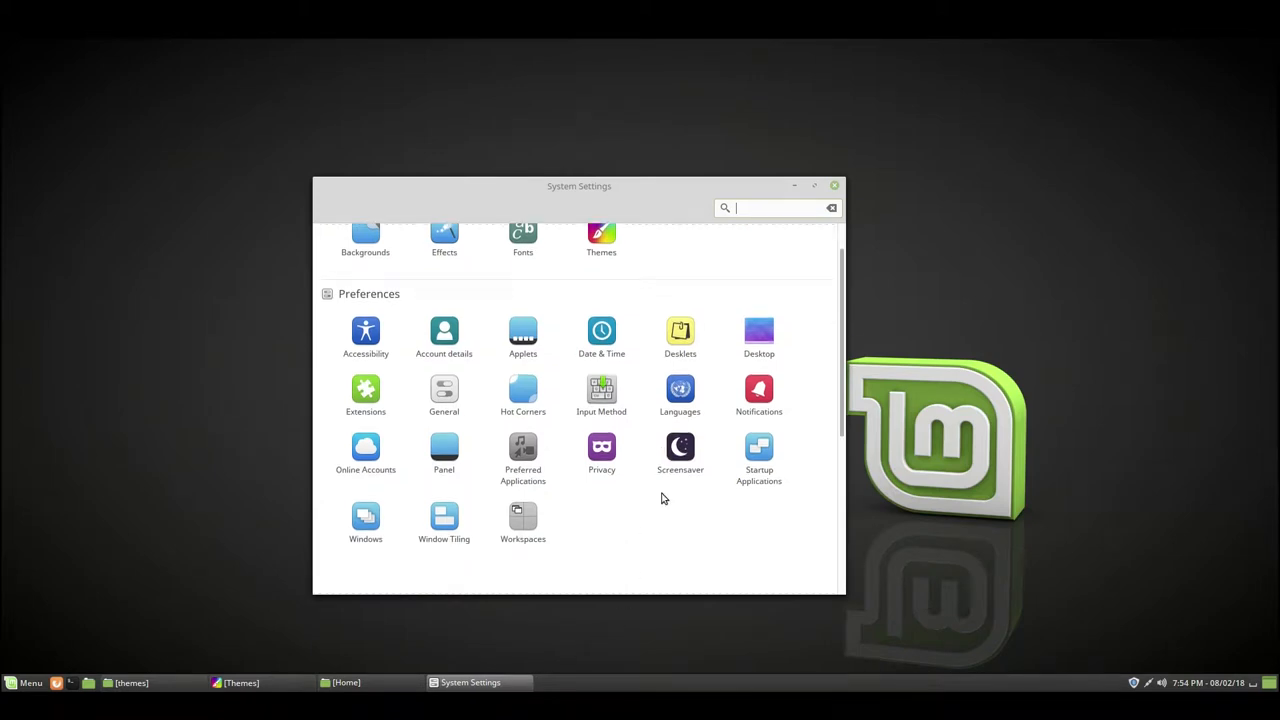
mouse_move(670, 233)
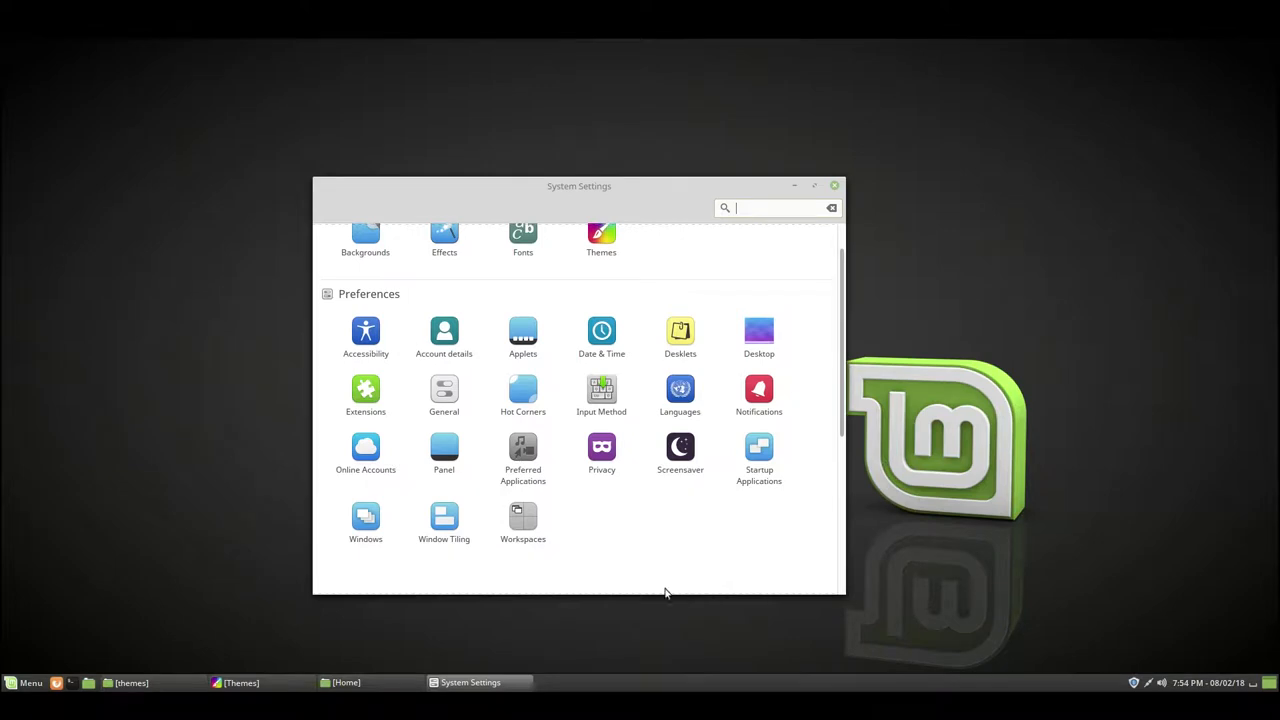
mouse_move(692, 288)
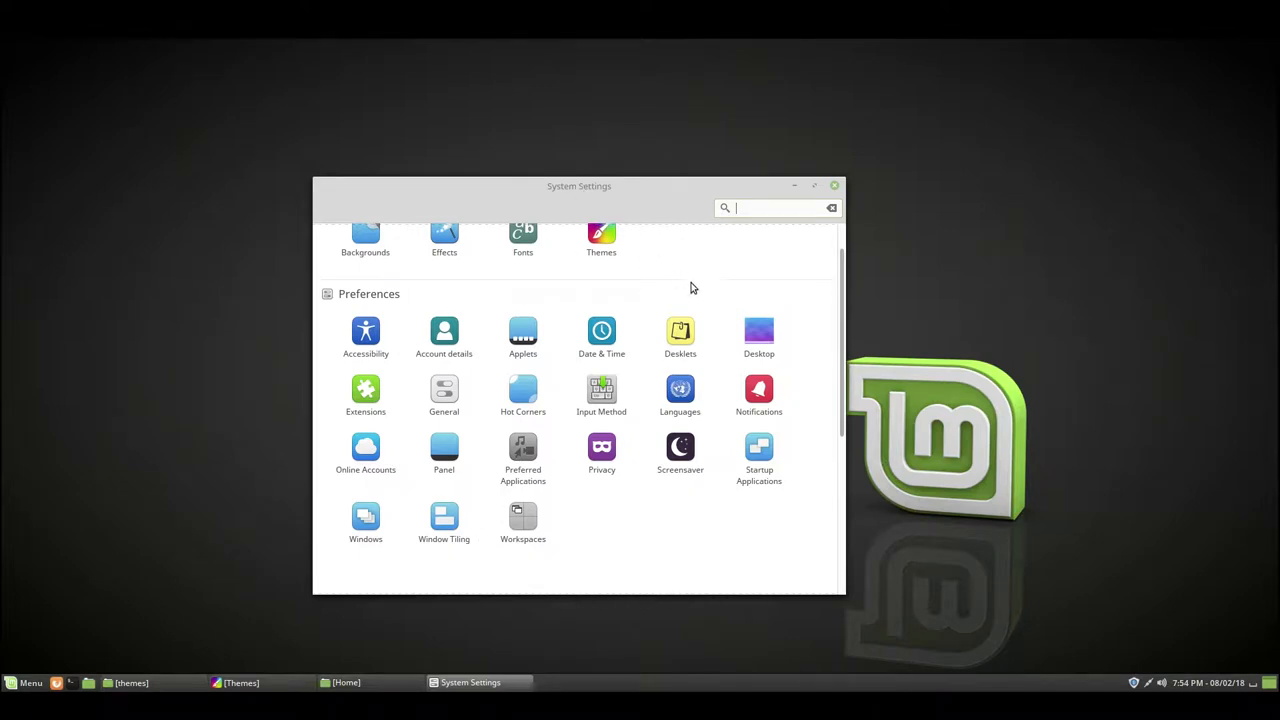
mouse_move(693, 261)
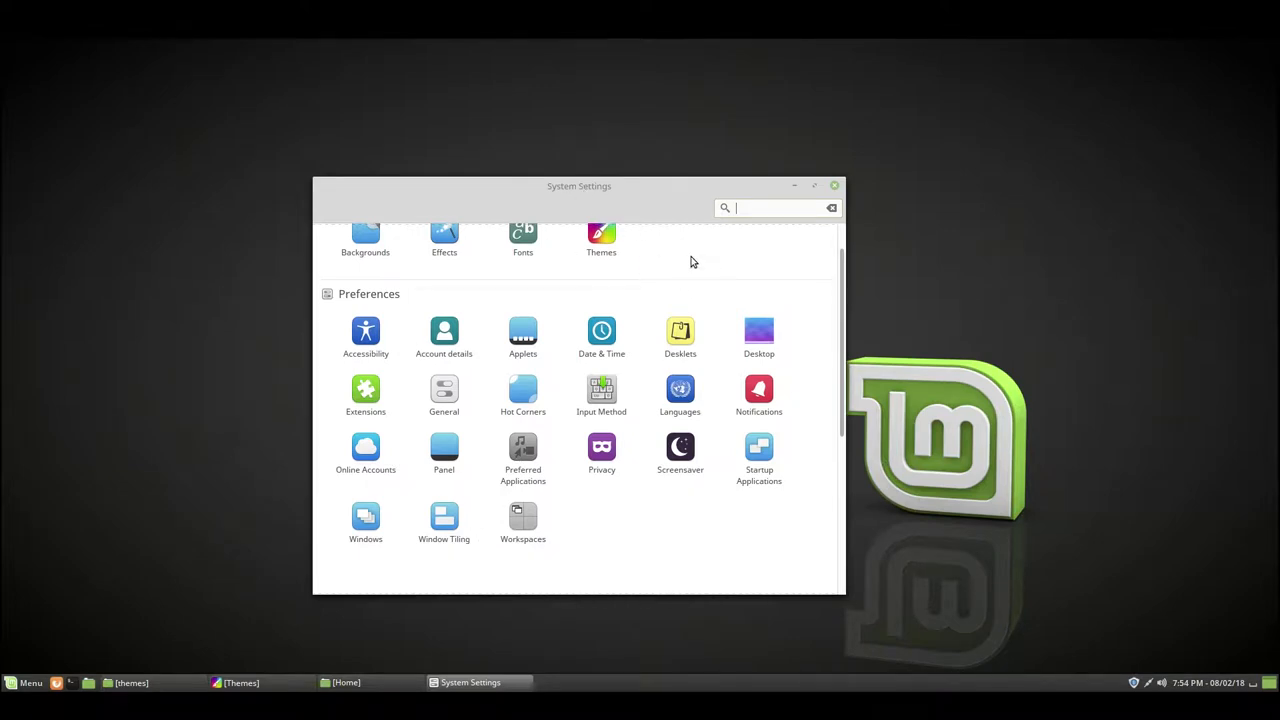
mouse_move(698, 230)
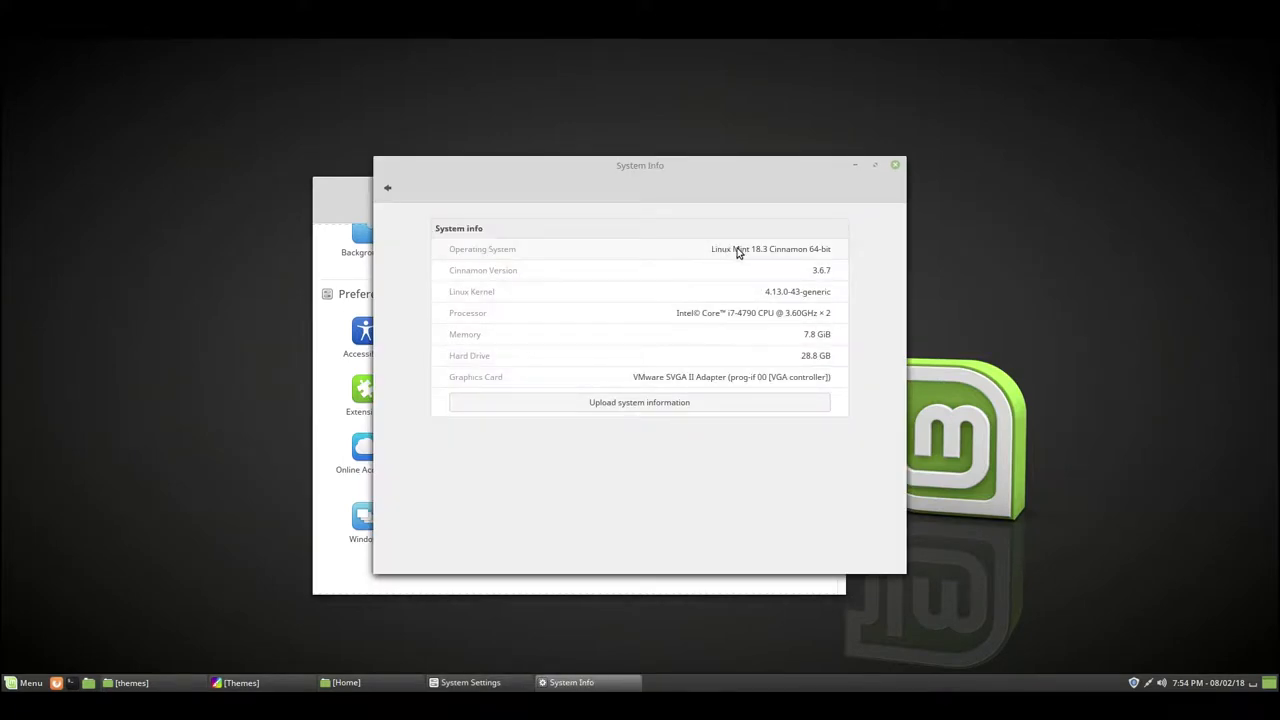
mouse_move(845, 291)
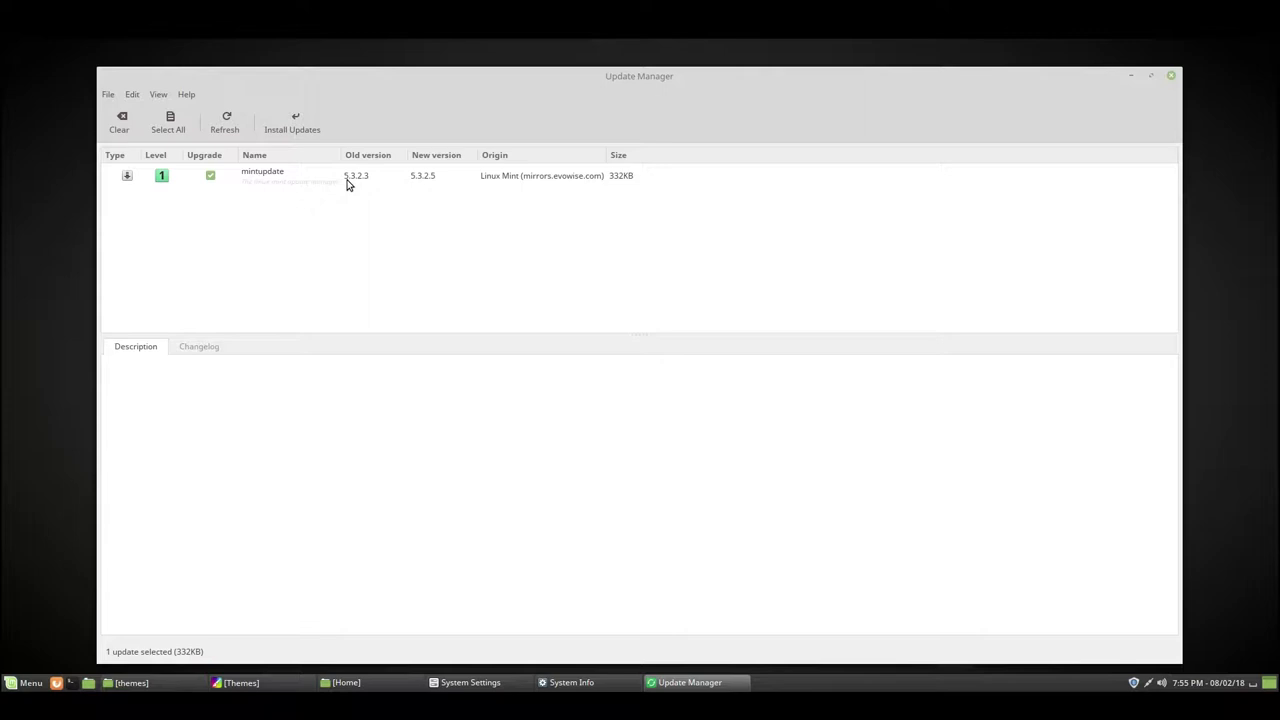
mouse_move(437, 182)
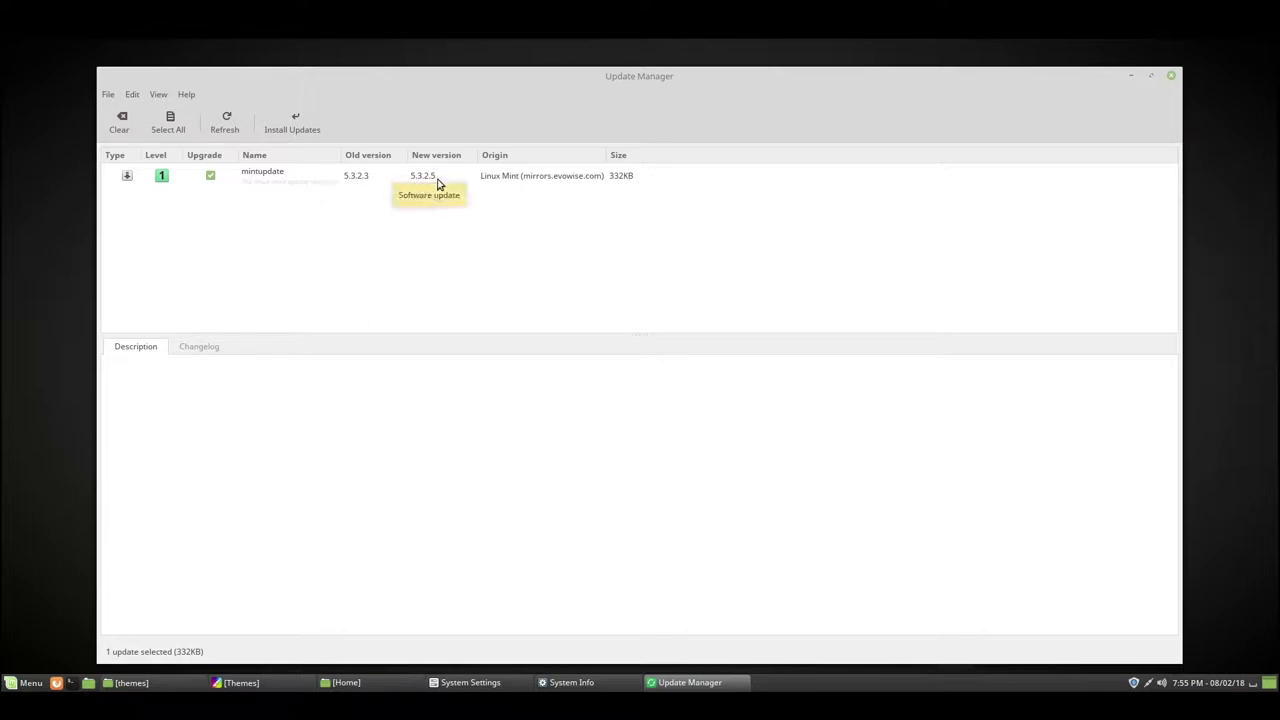
mouse_move(418, 182)
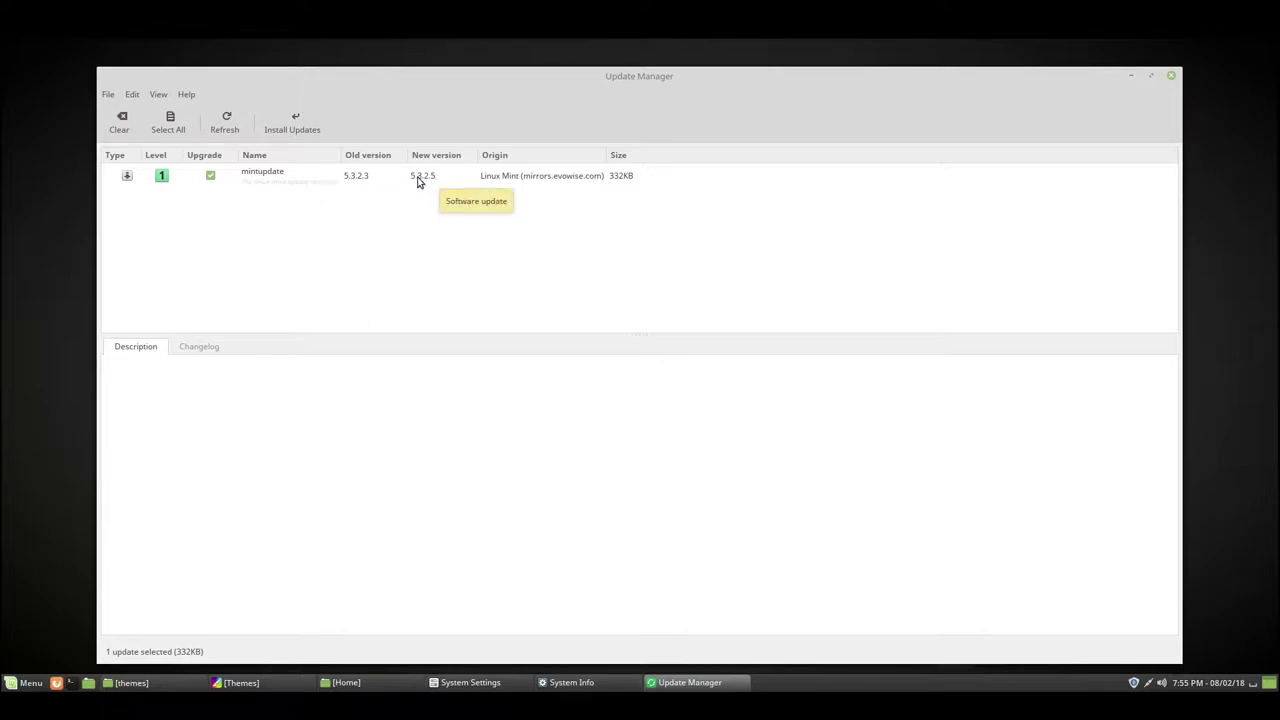
mouse_move(431, 182)
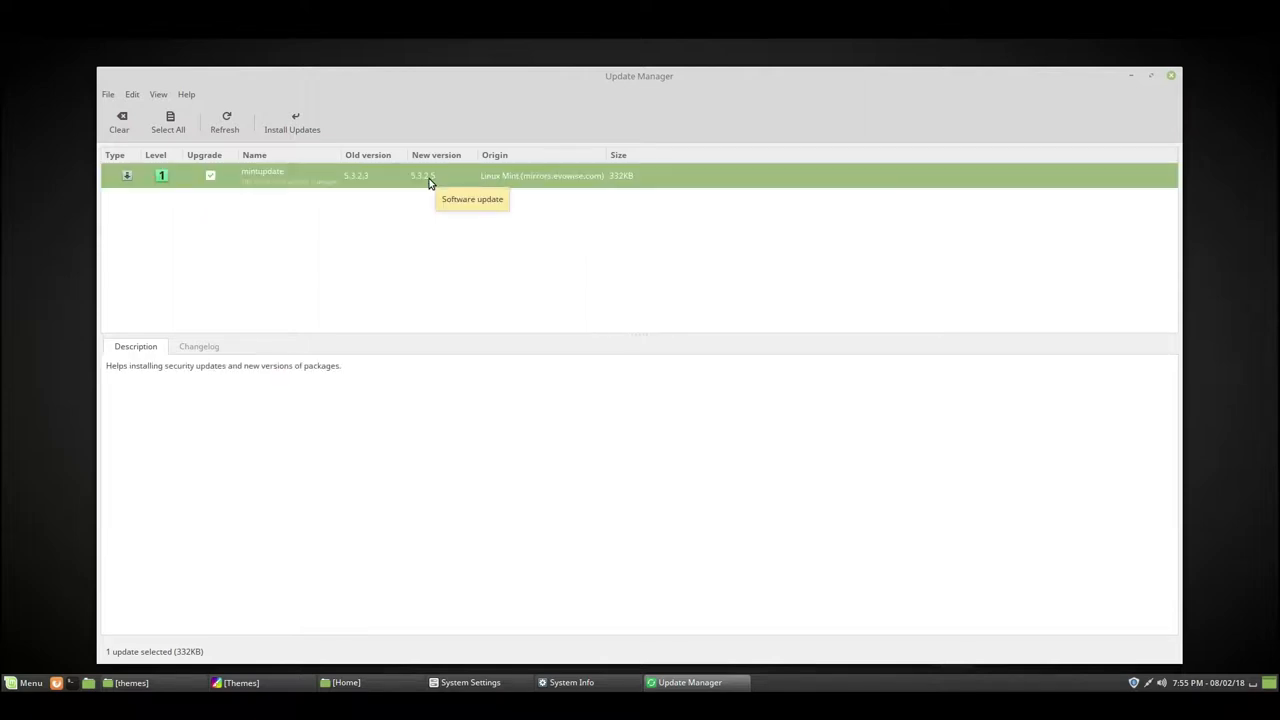
mouse_move(199, 346)
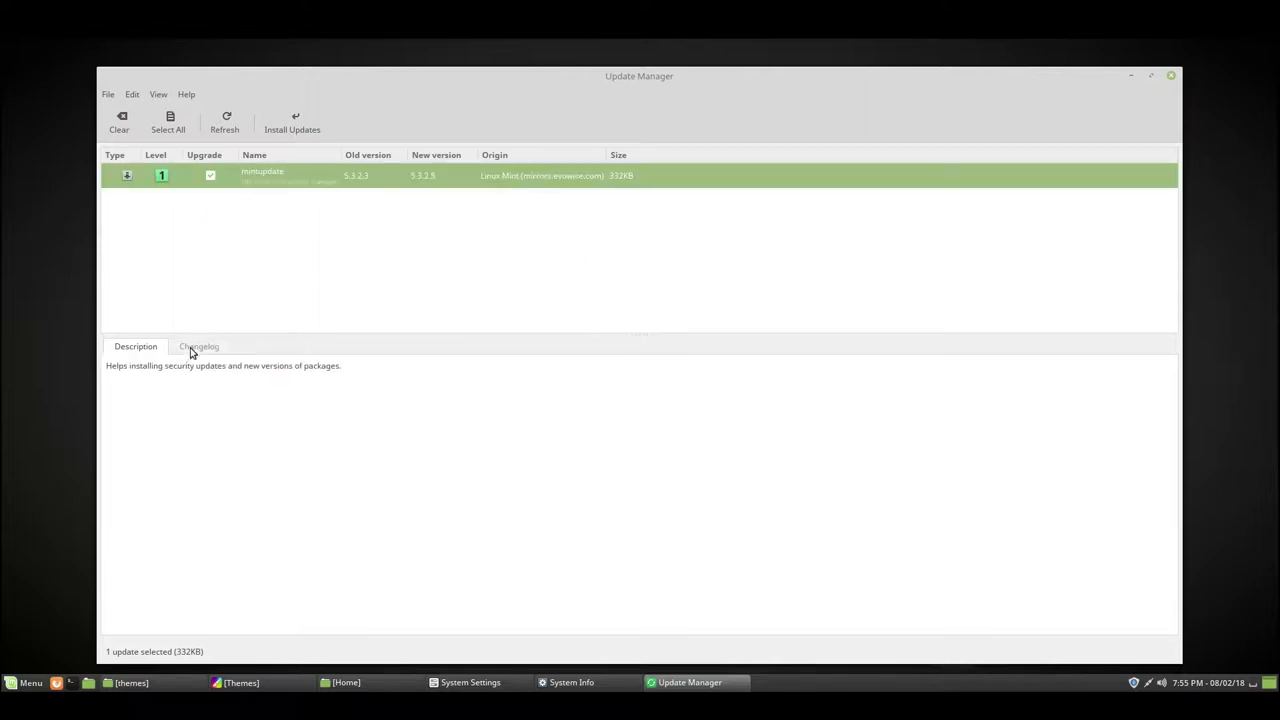
left_click(199, 346)
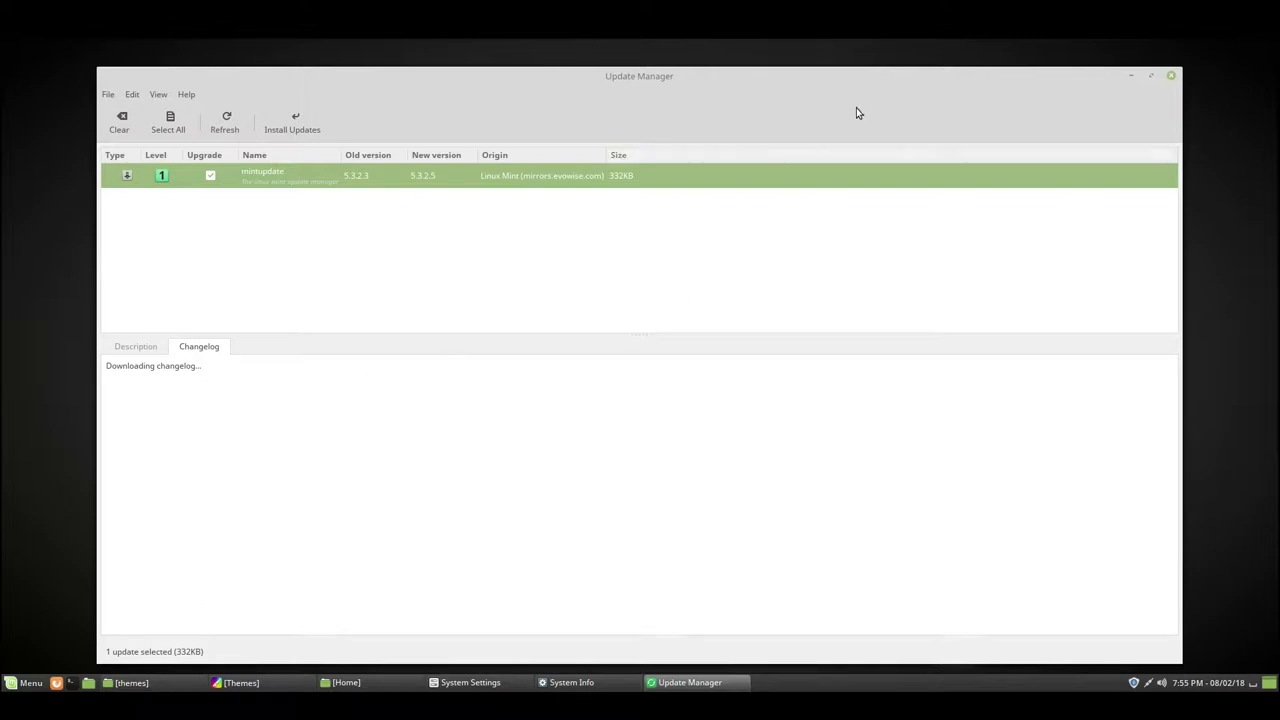
mouse_move(1152, 90)
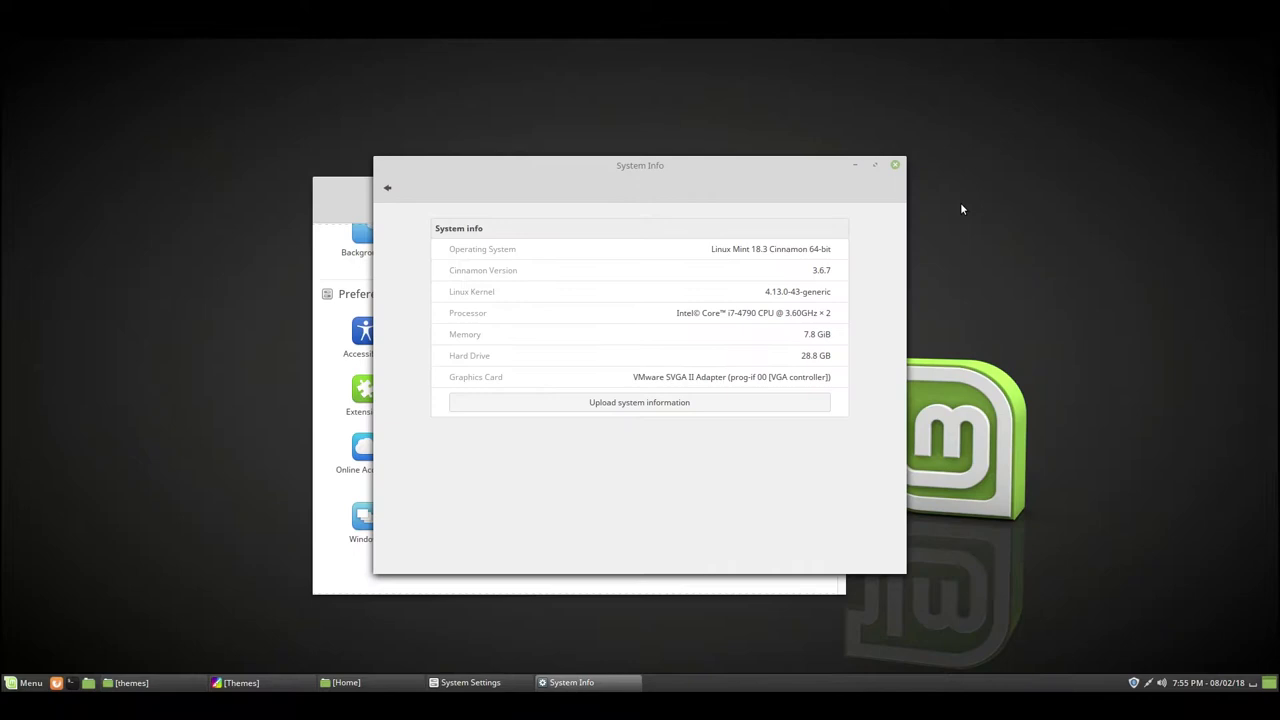
mouse_move(902, 186)
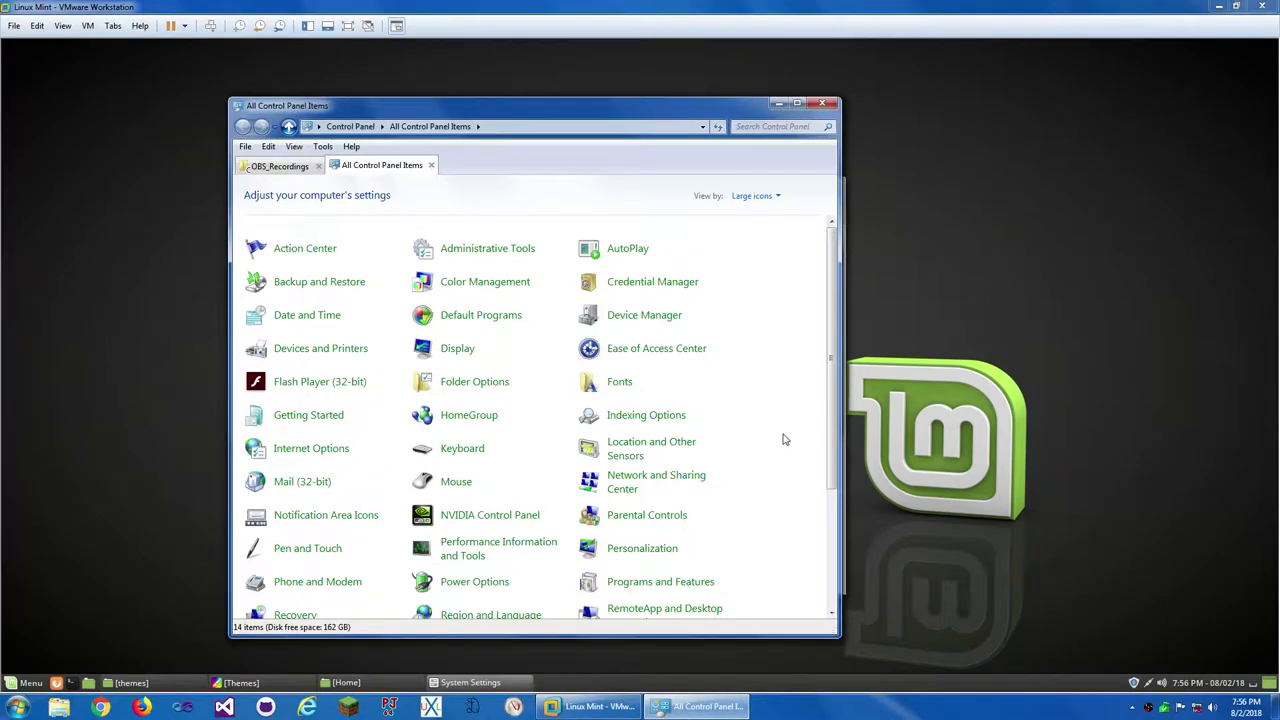
mouse_move(820, 370)
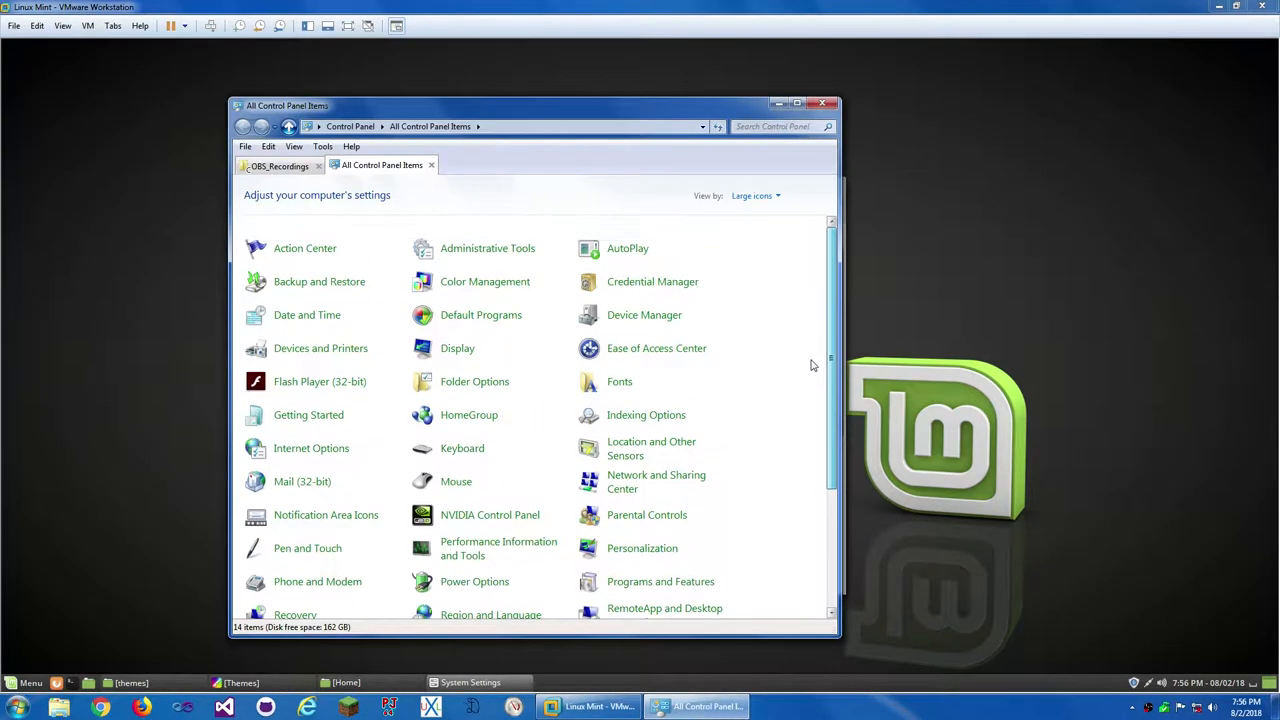
scroll("down", 3)
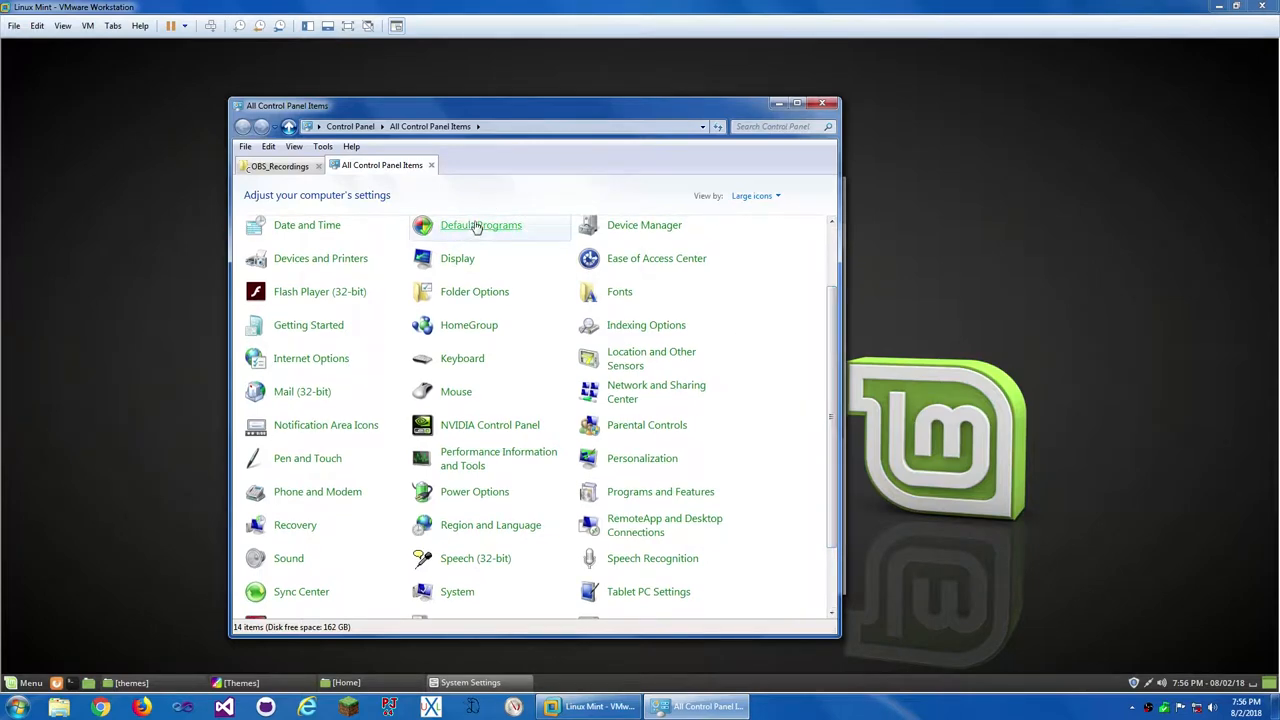
mouse_move(238, 218)
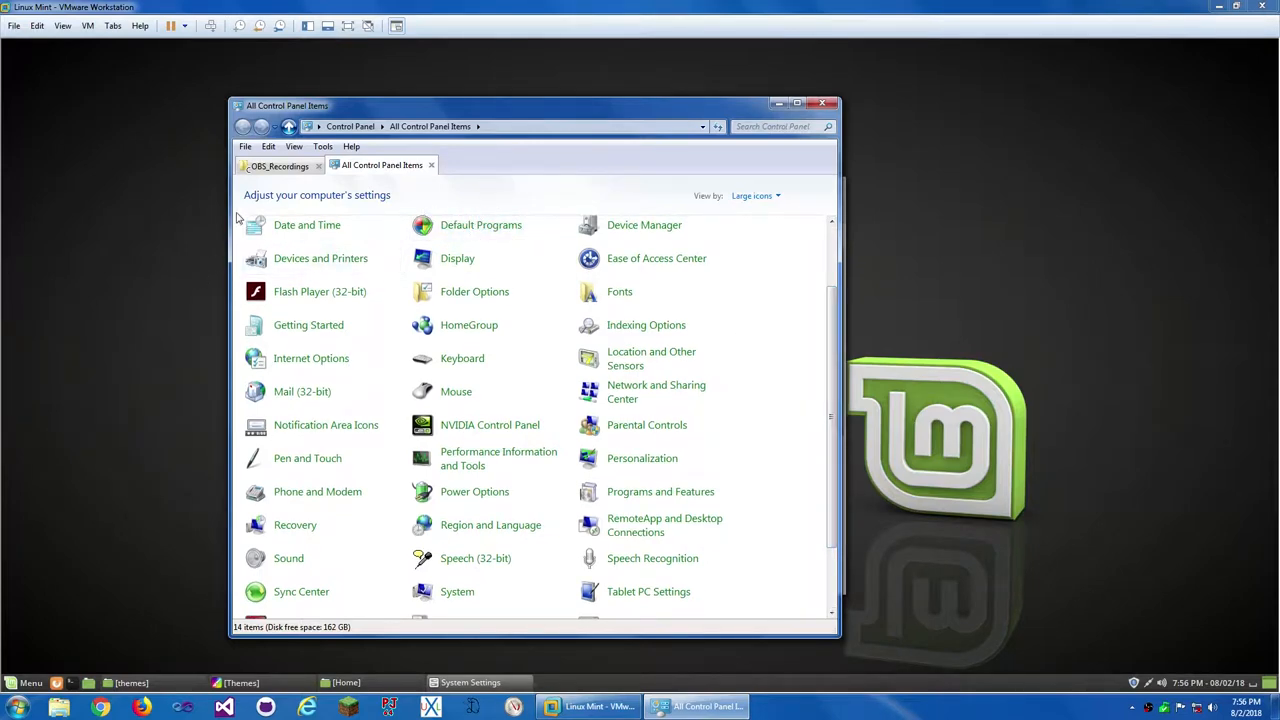
mouse_move(831, 338)
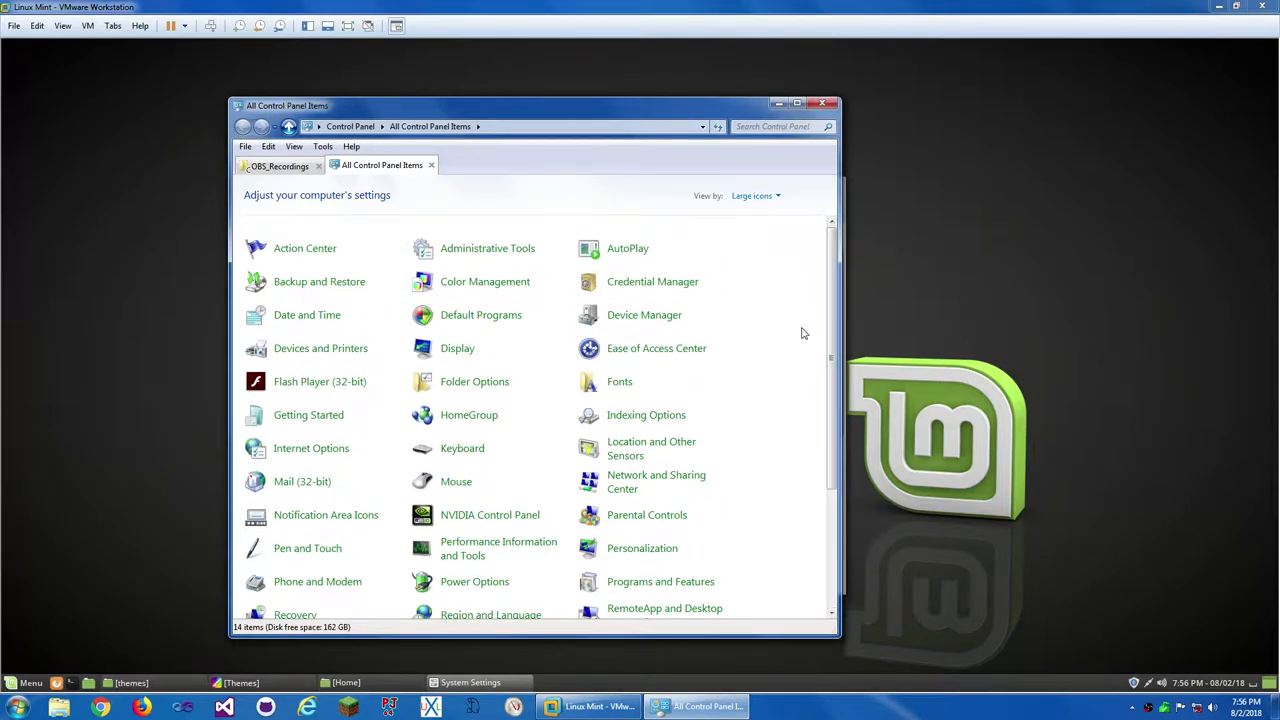
mouse_move(826, 566)
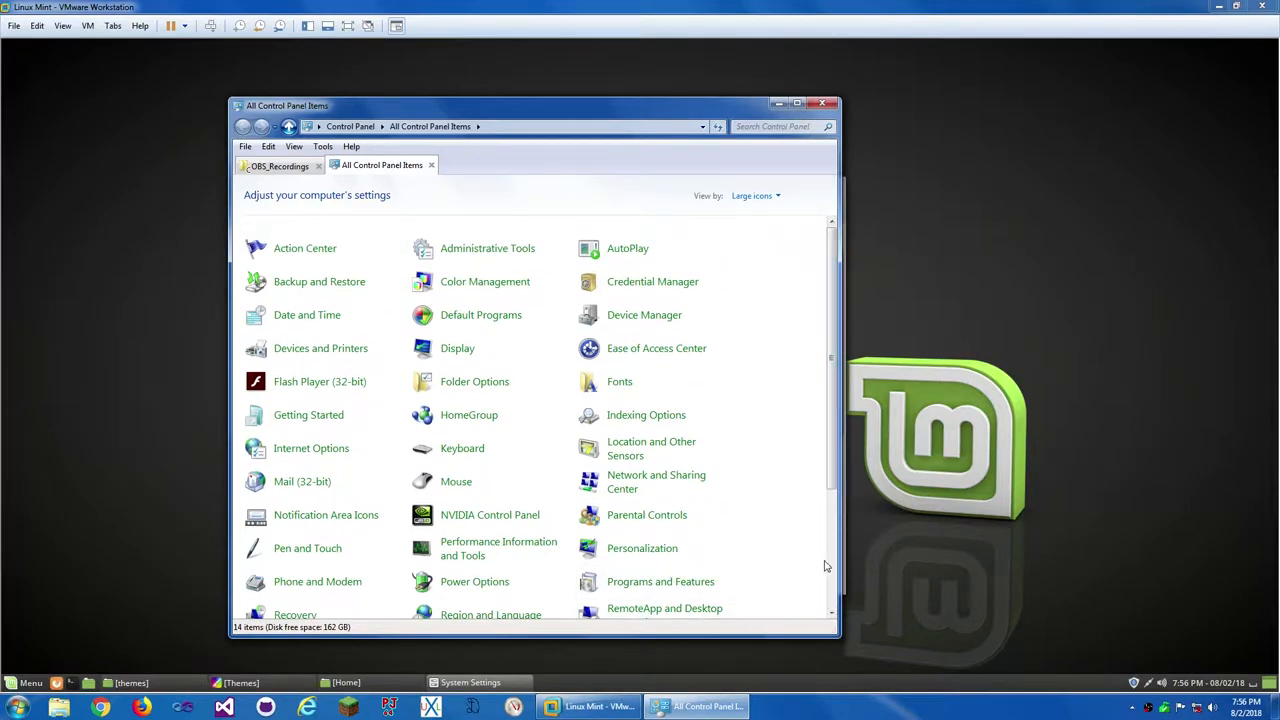
scroll("down", 3)
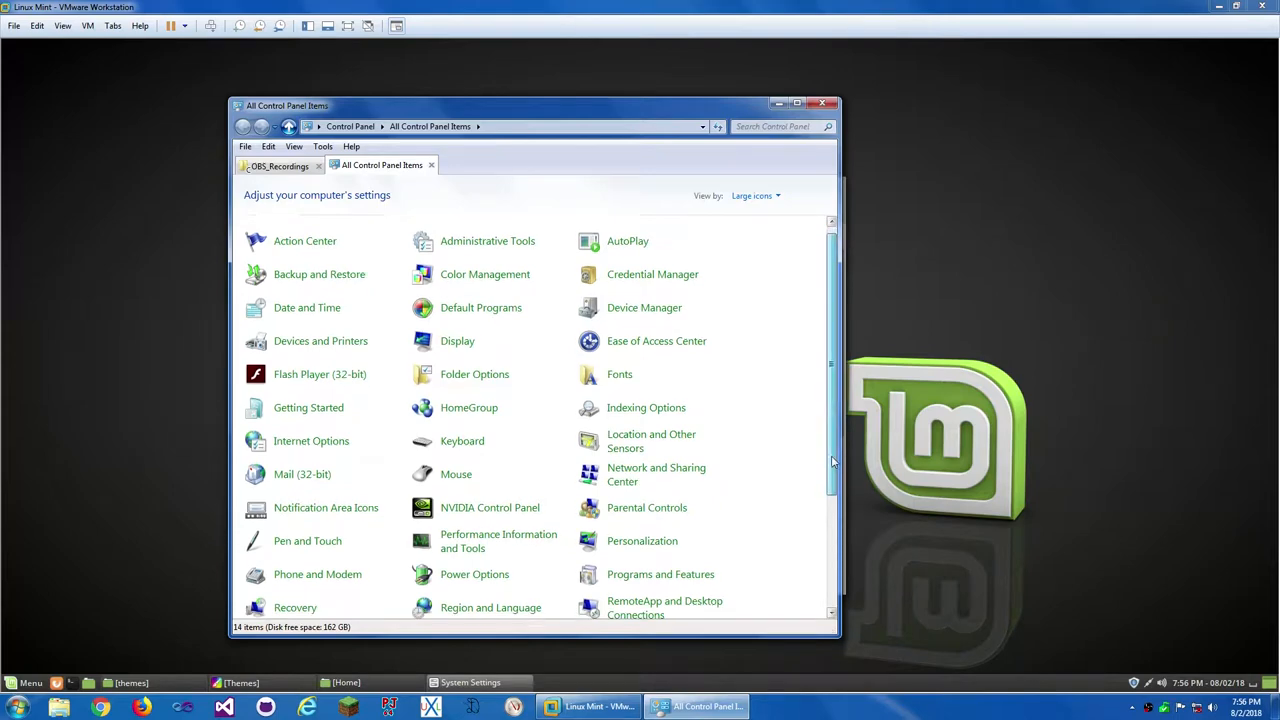
scroll("down", 3)
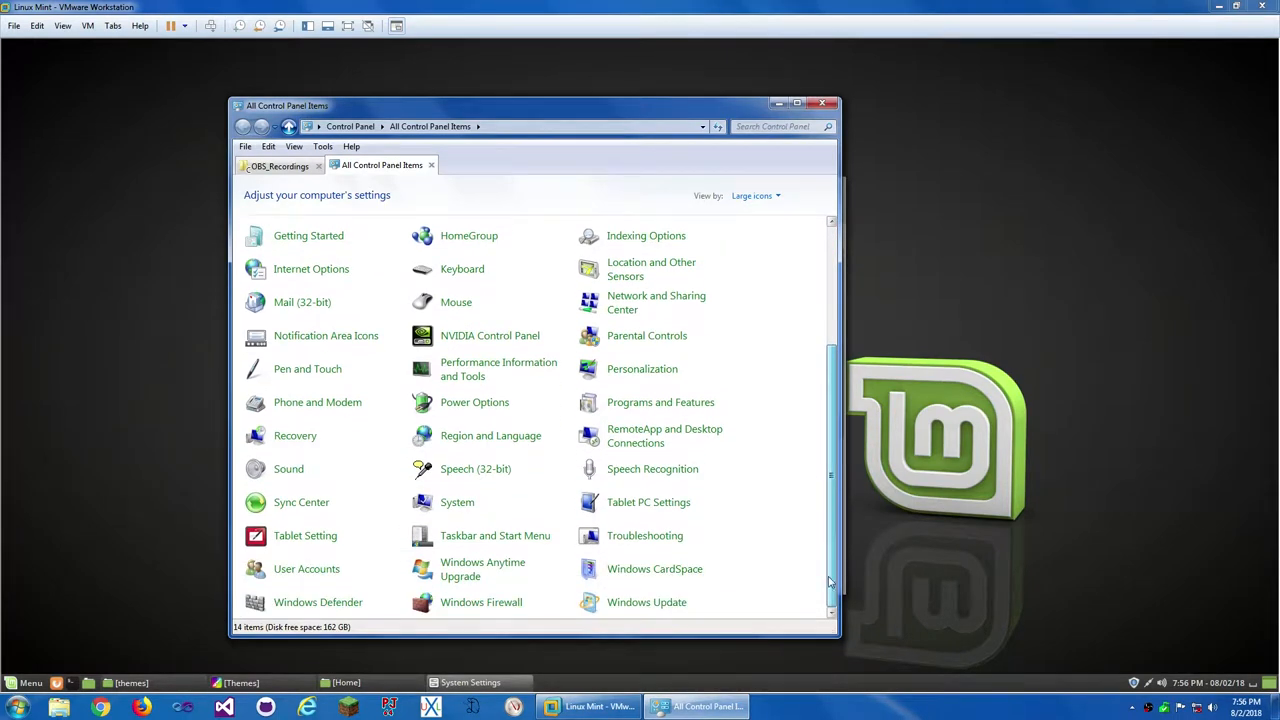
scroll("up", 3)
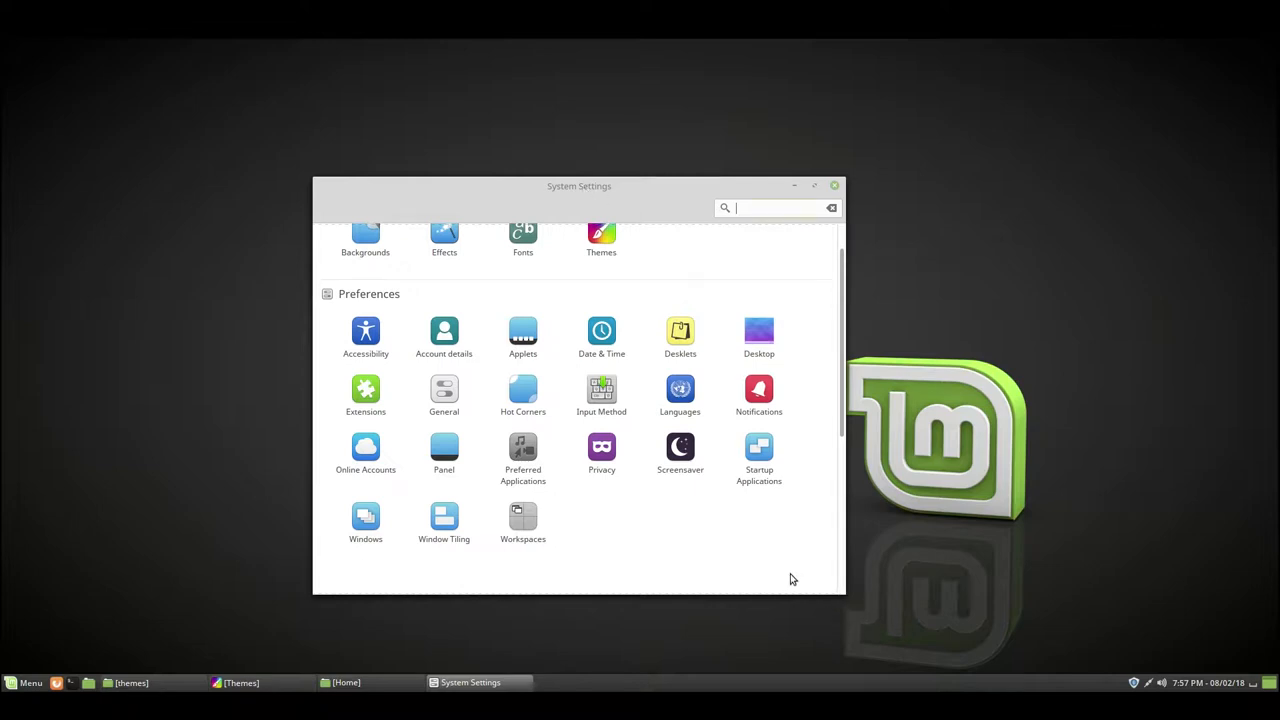
mouse_move(604, 569)
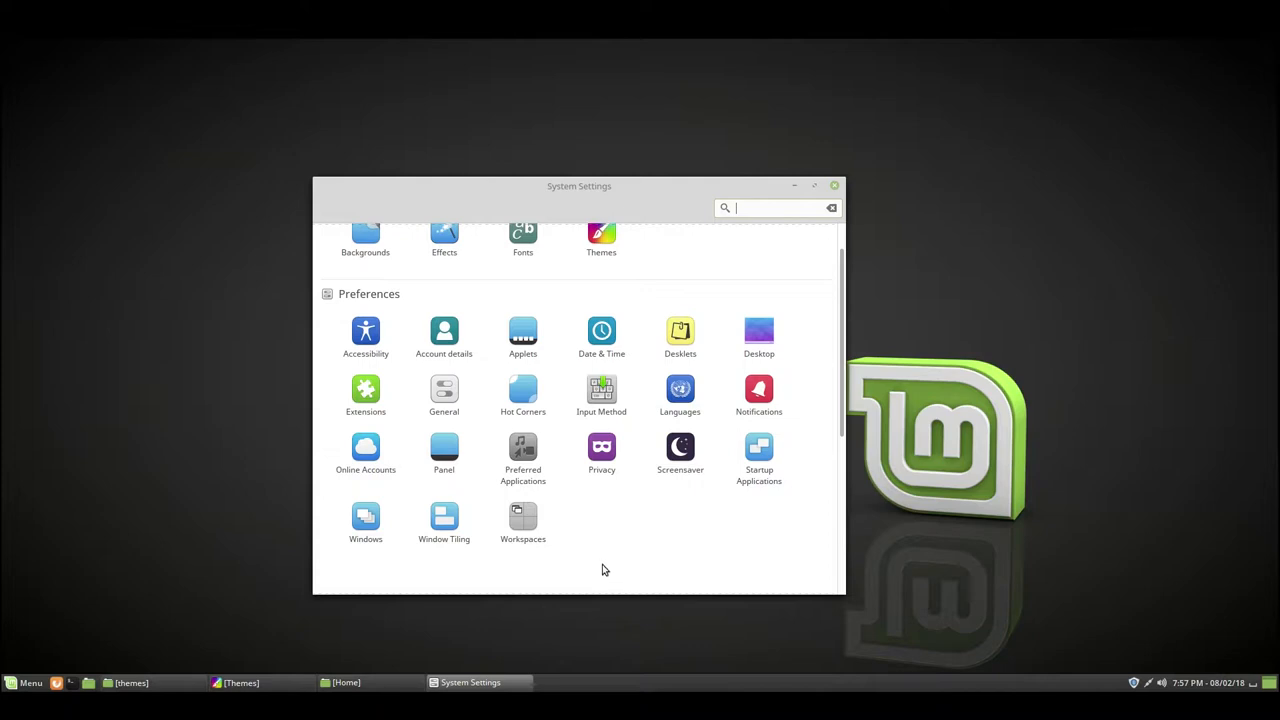
mouse_move(529, 585)
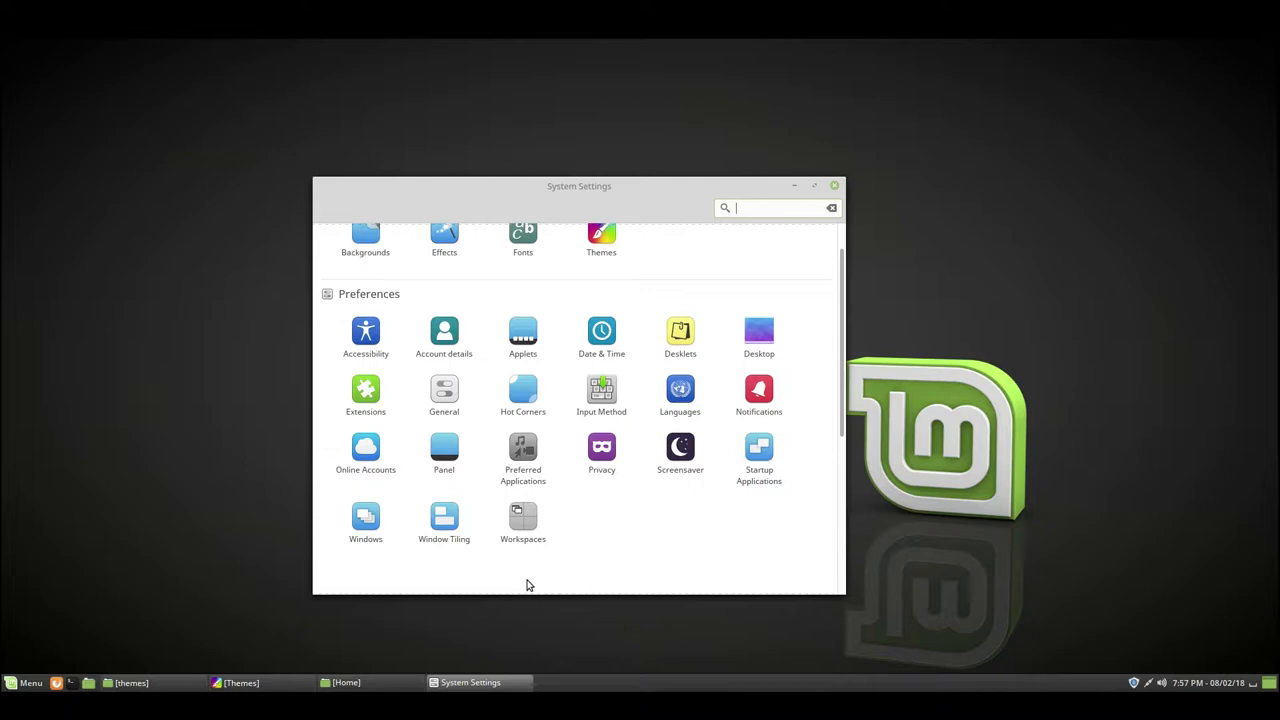
mouse_move(226, 560)
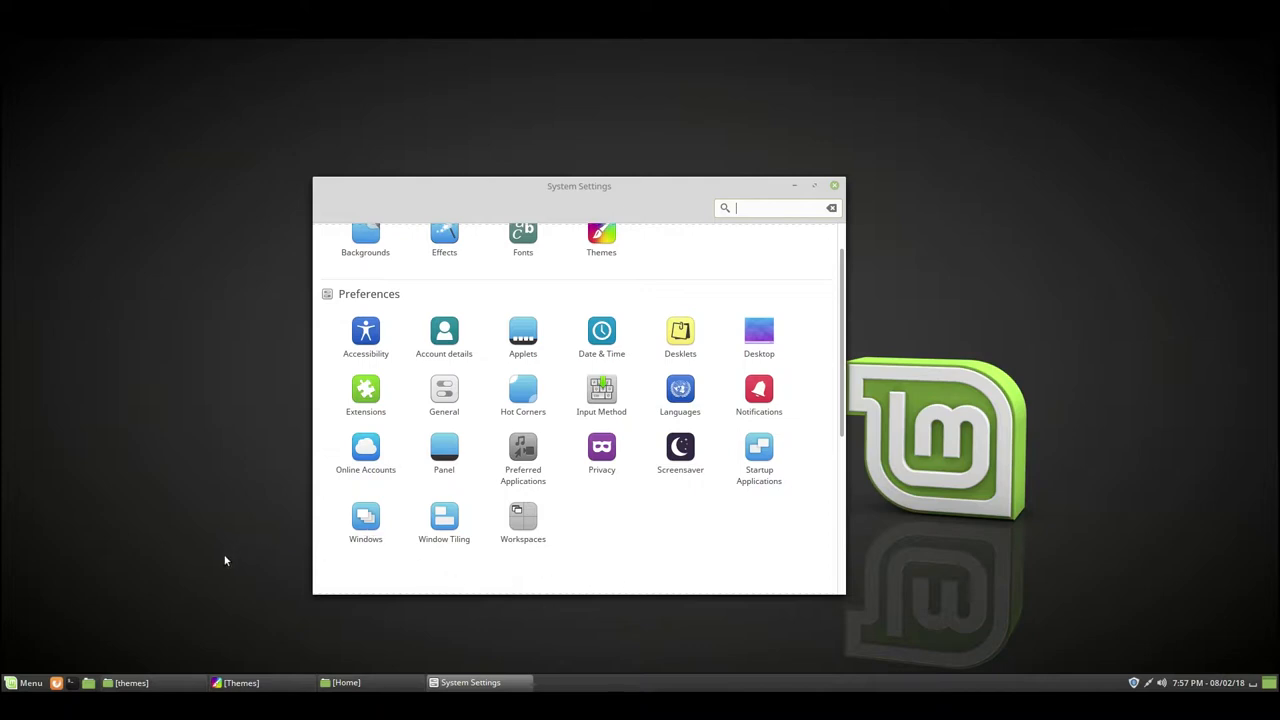
mouse_move(604, 248)
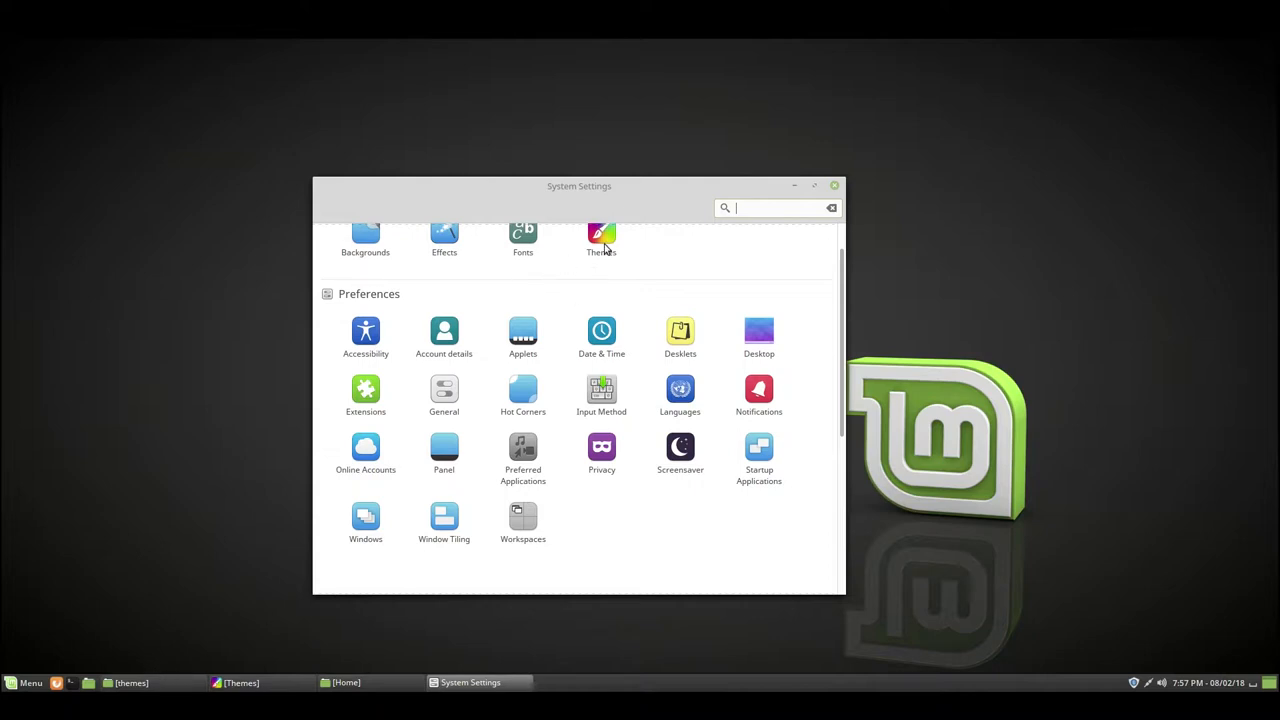
left_click(601, 235)
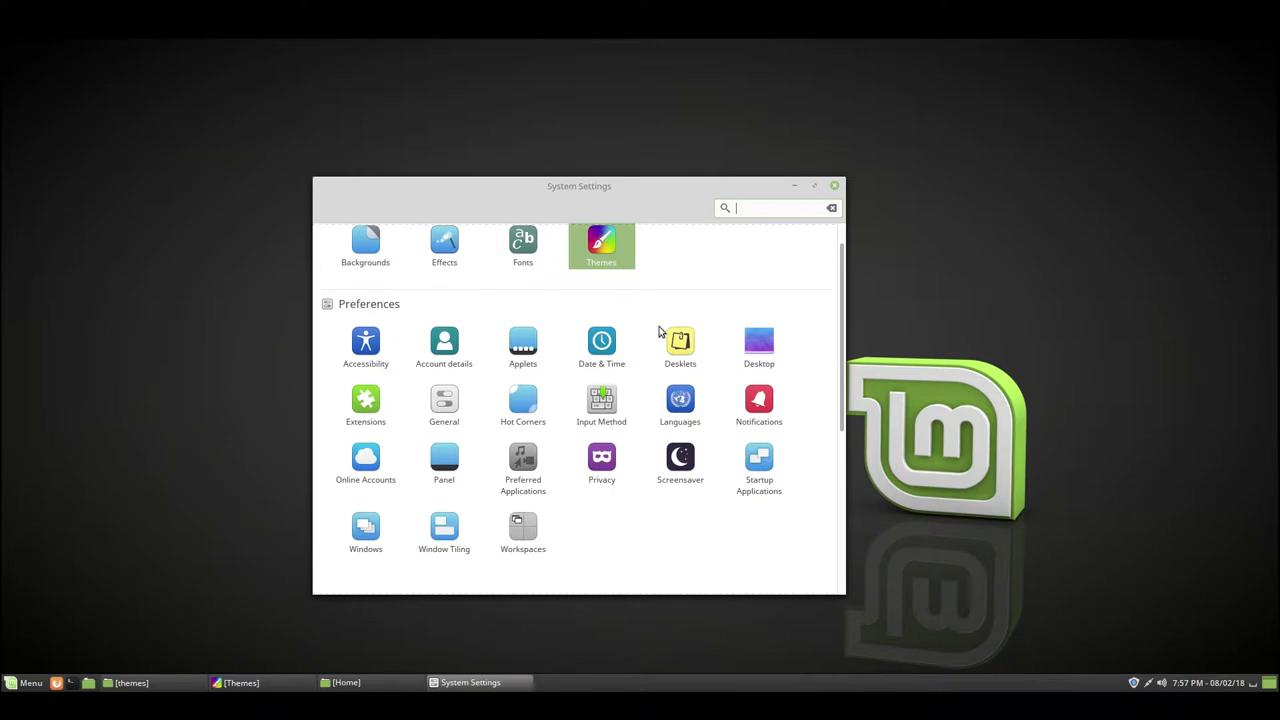
left_click_drag(579, 185, 630, 192)
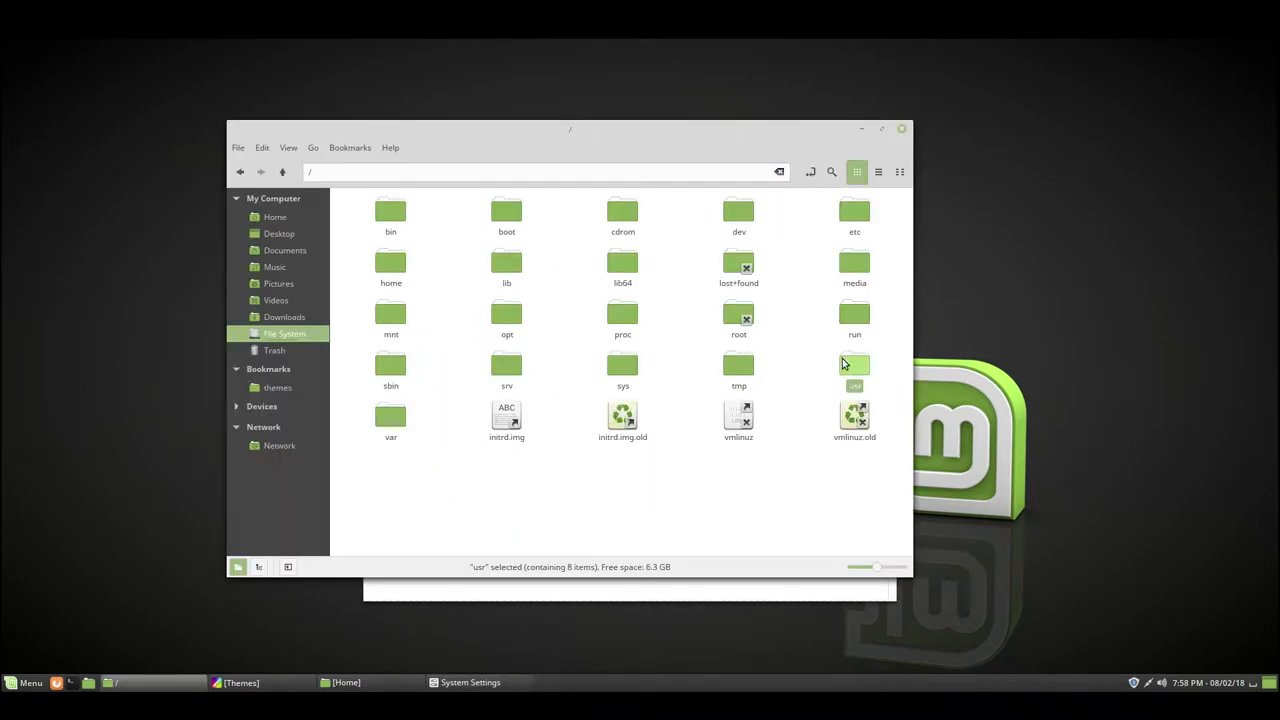
Browse through usr and share into /usr/share/themes, listing the 37 installed theme folders
double_click(854, 365)
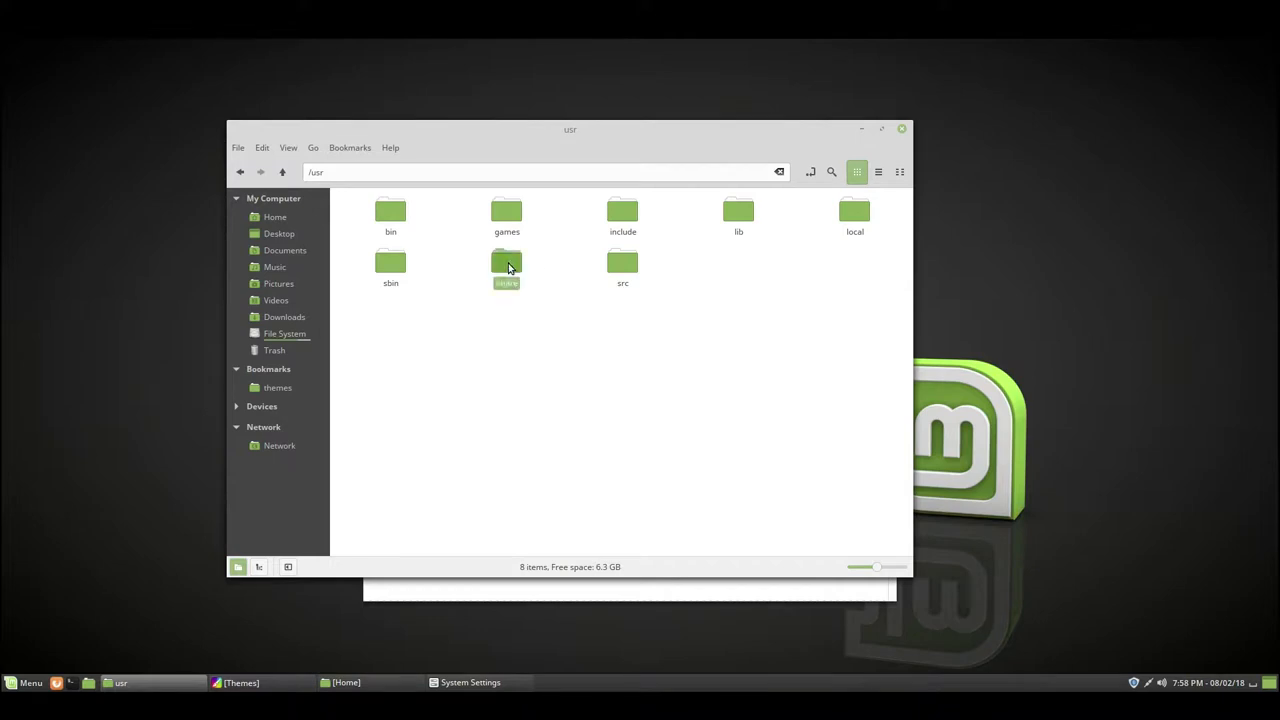
double_click(506, 263)
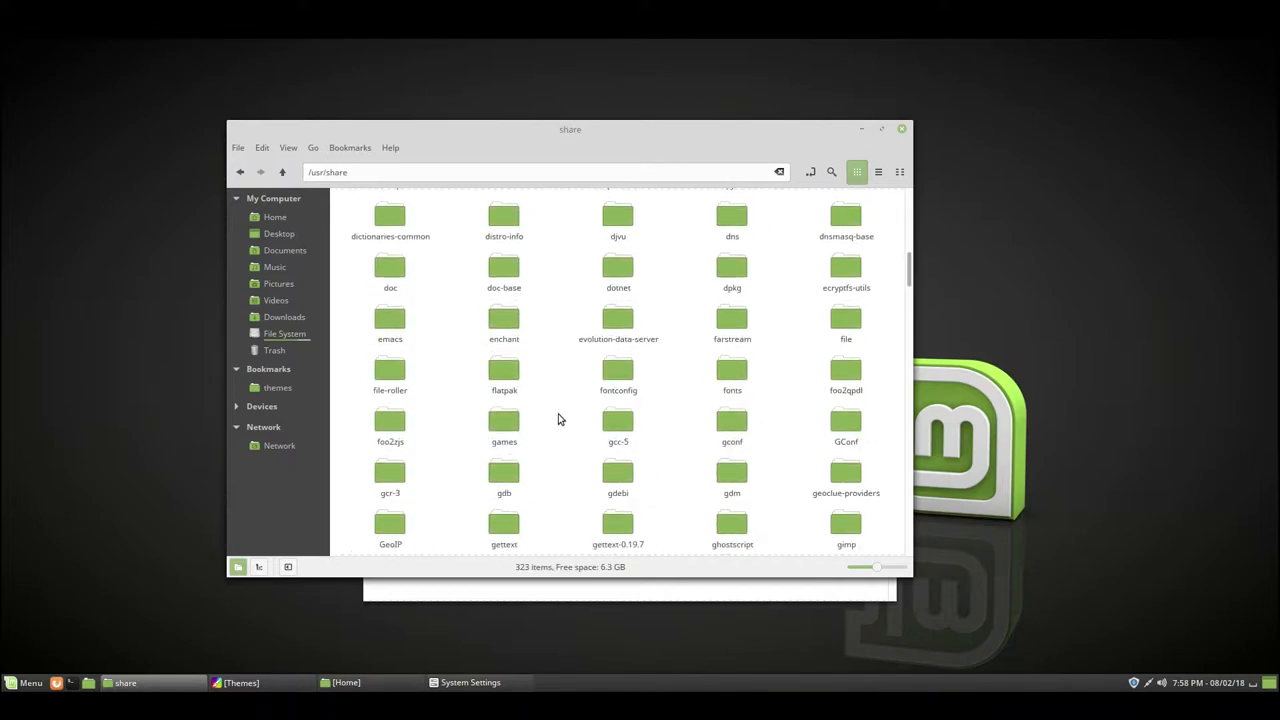
scroll("down", 3)
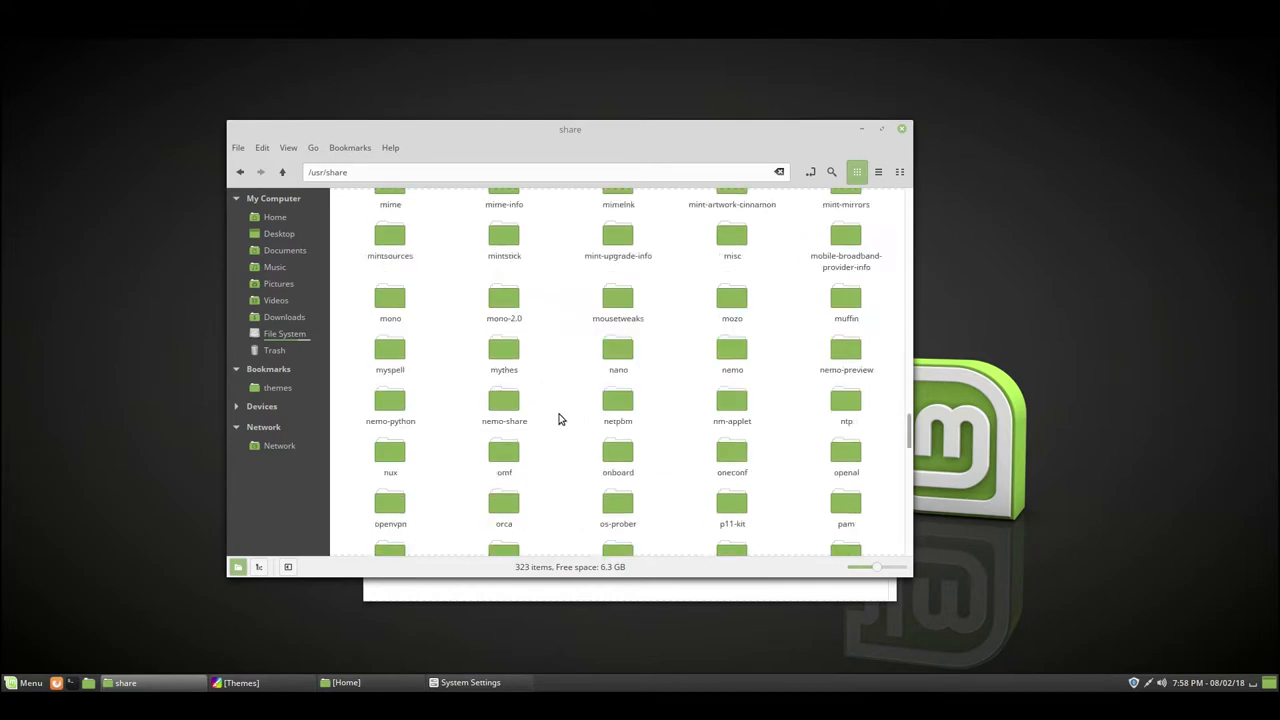
scroll("down", 3)
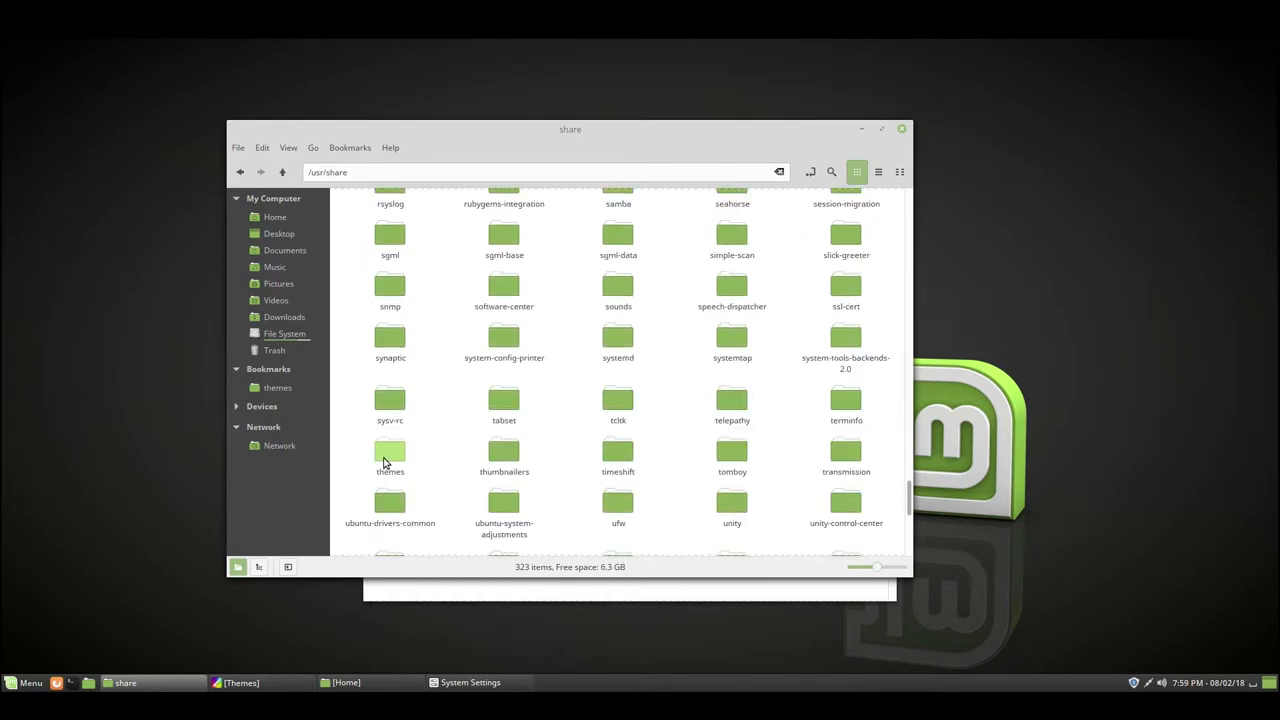
double_click(389, 450)
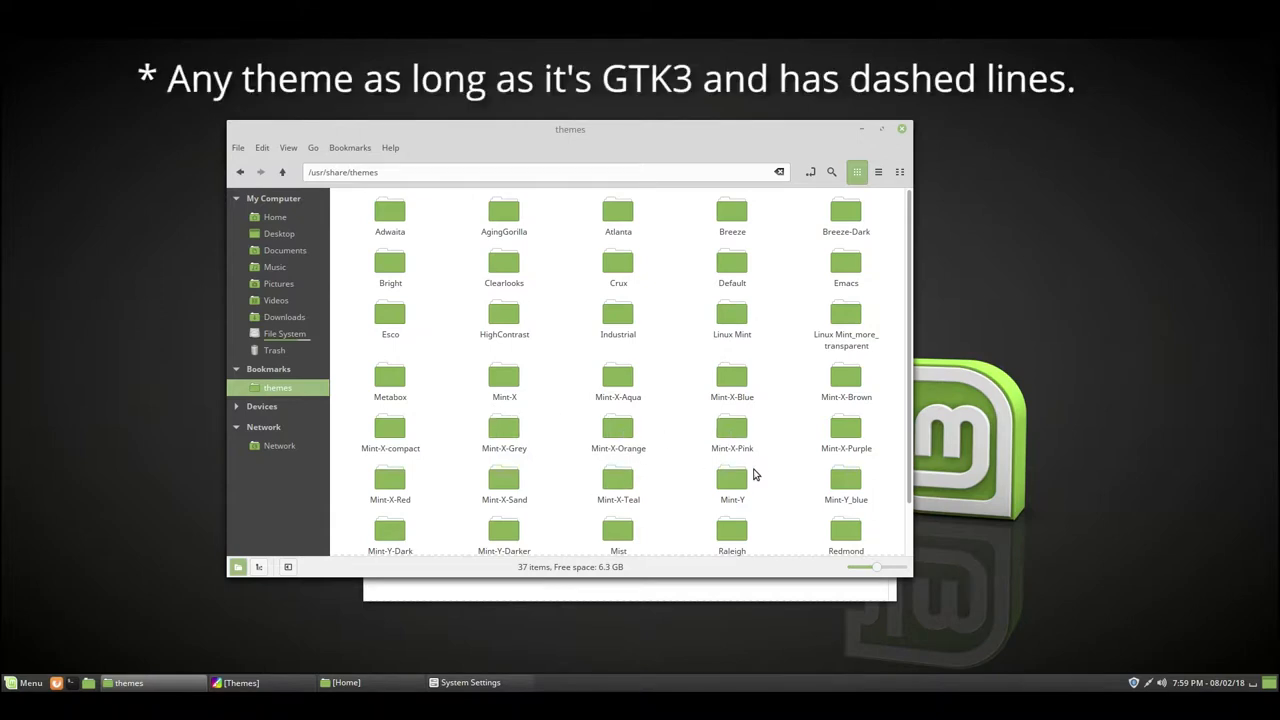
right_click(731, 480)
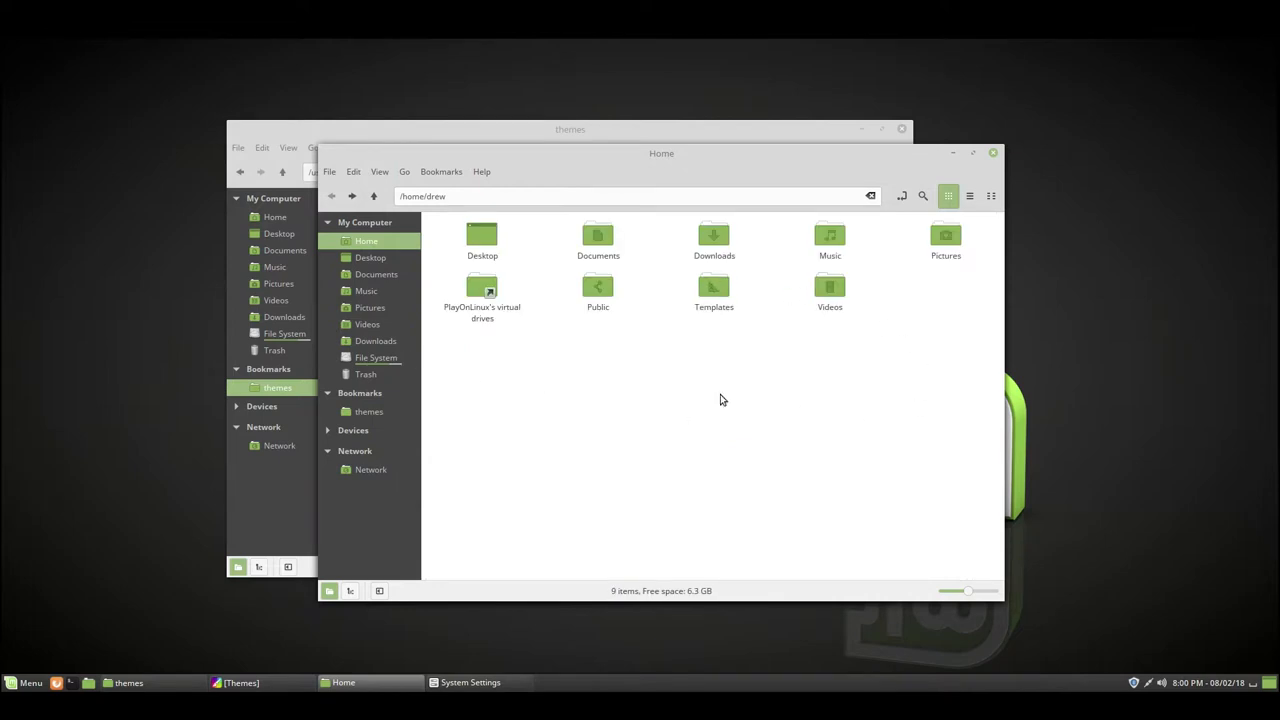
mouse_move(869, 459)
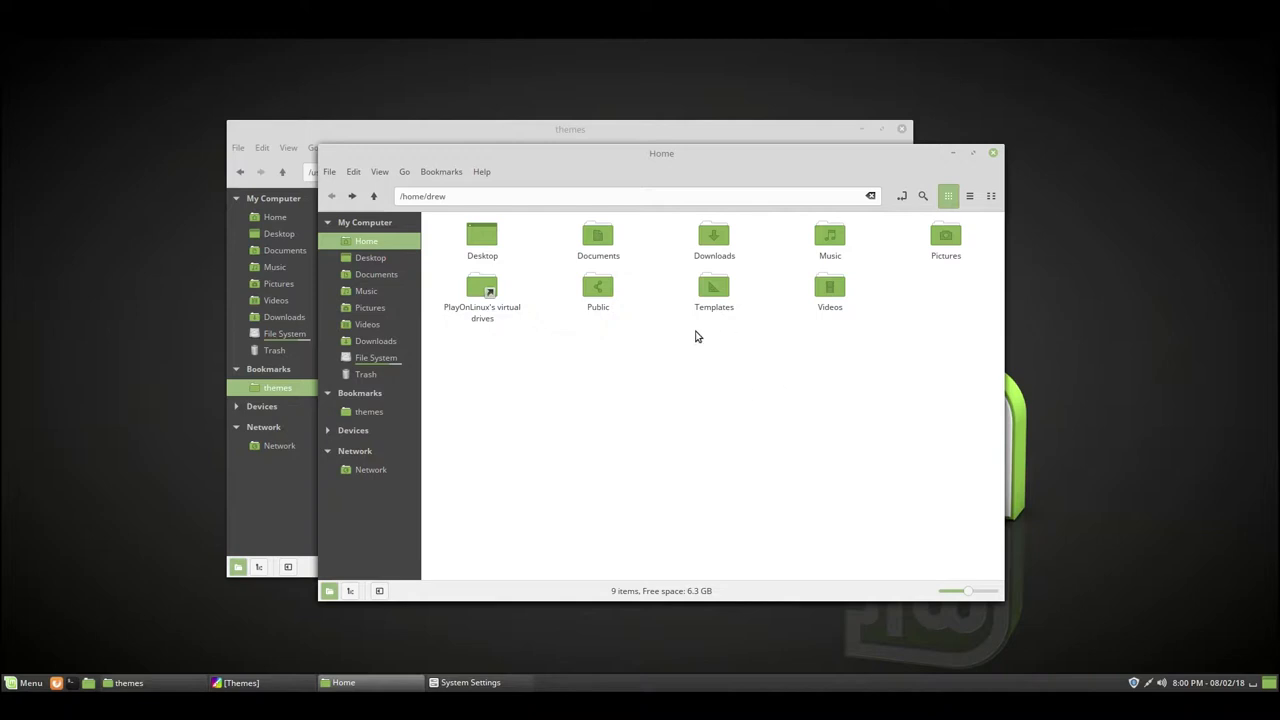
mouse_move(507, 307)
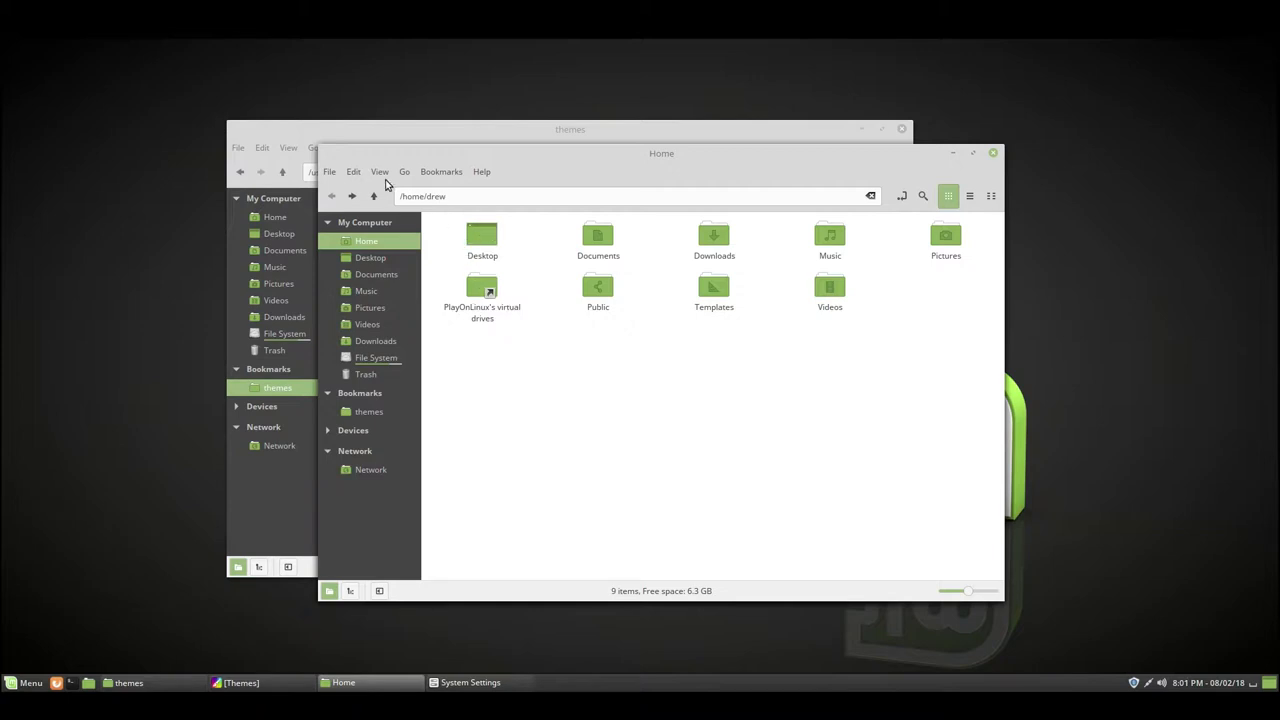
Turn on Show Hidden Files in Home and open the hidden .themes folder (4 items)
left_click(380, 171)
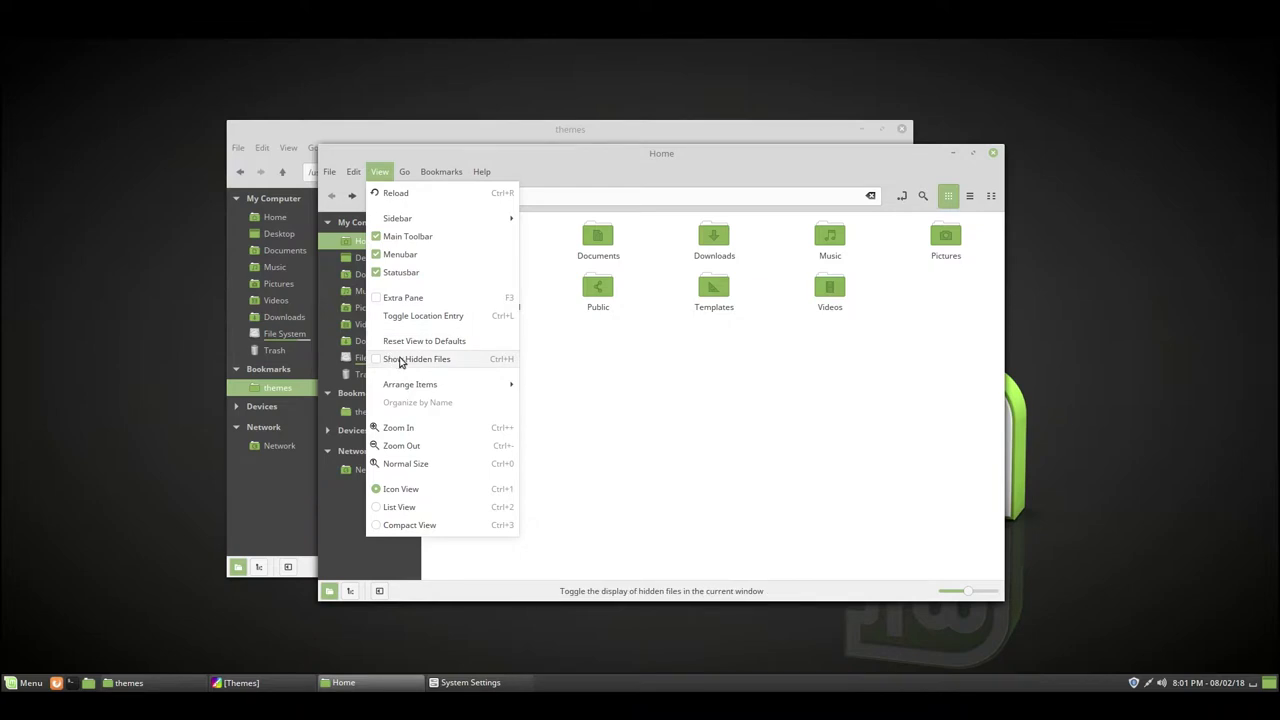
mouse_move(495, 364)
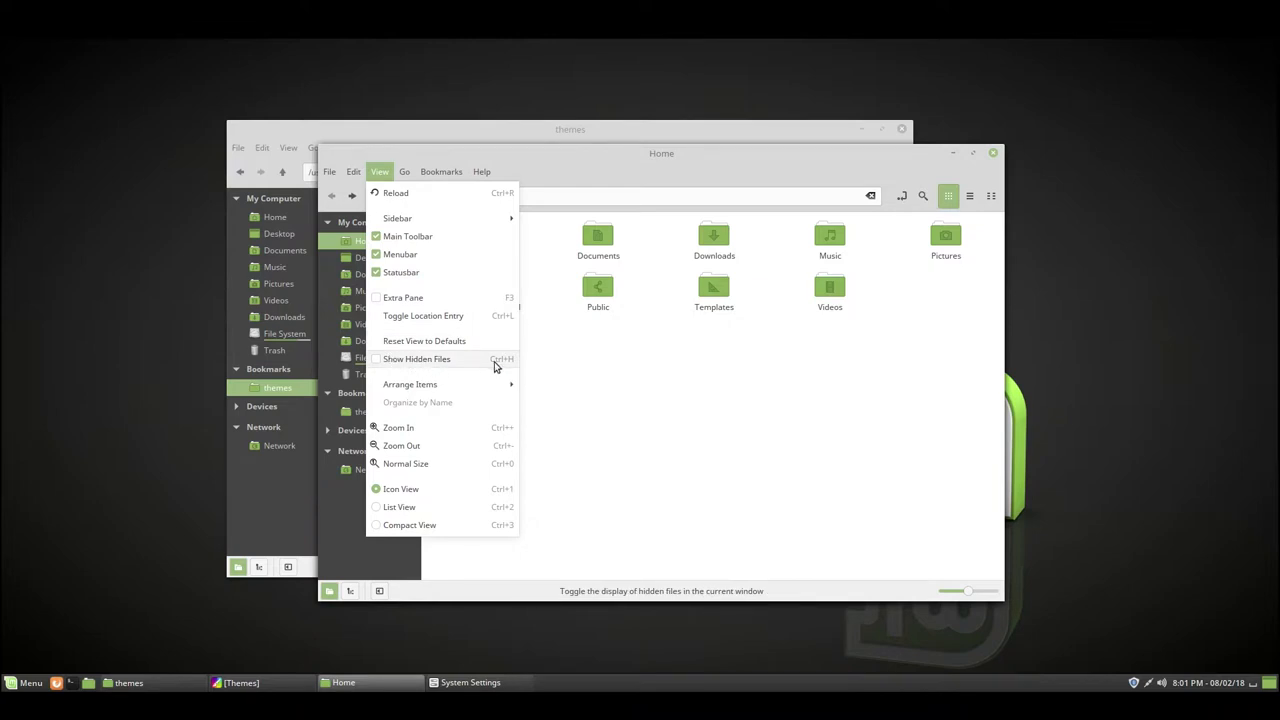
left_click(416, 359)
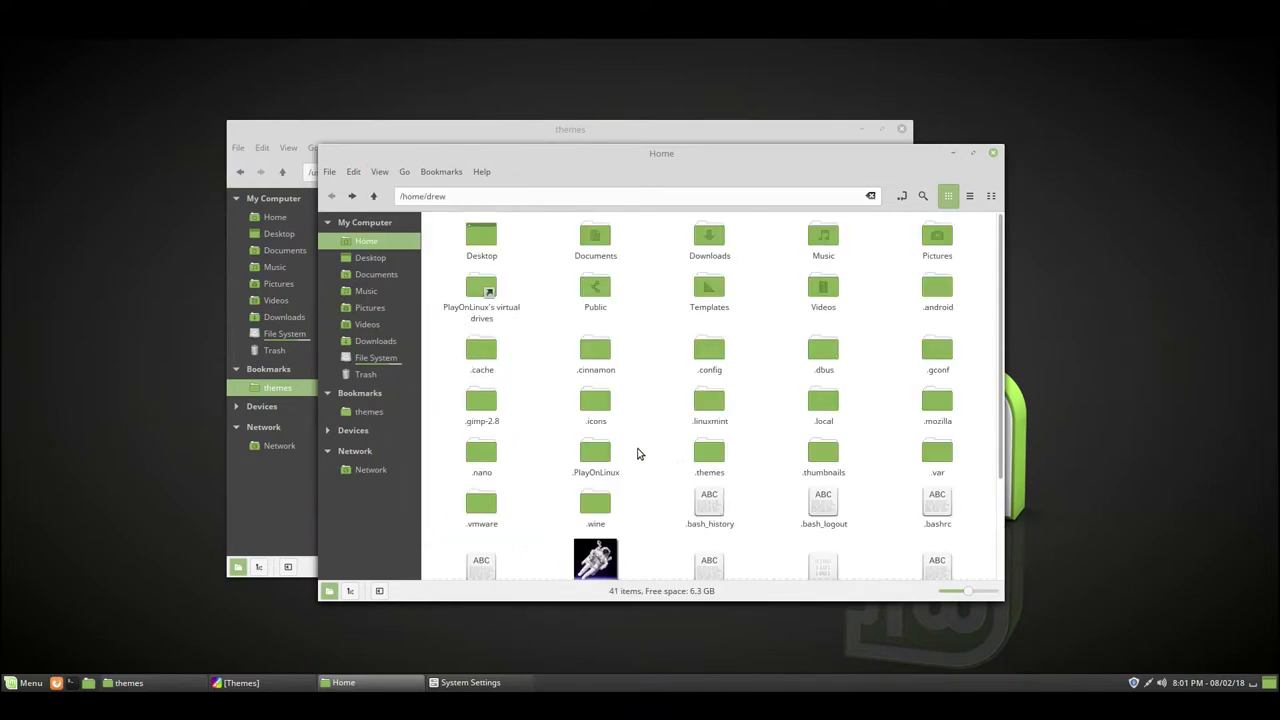
mouse_move(620, 379)
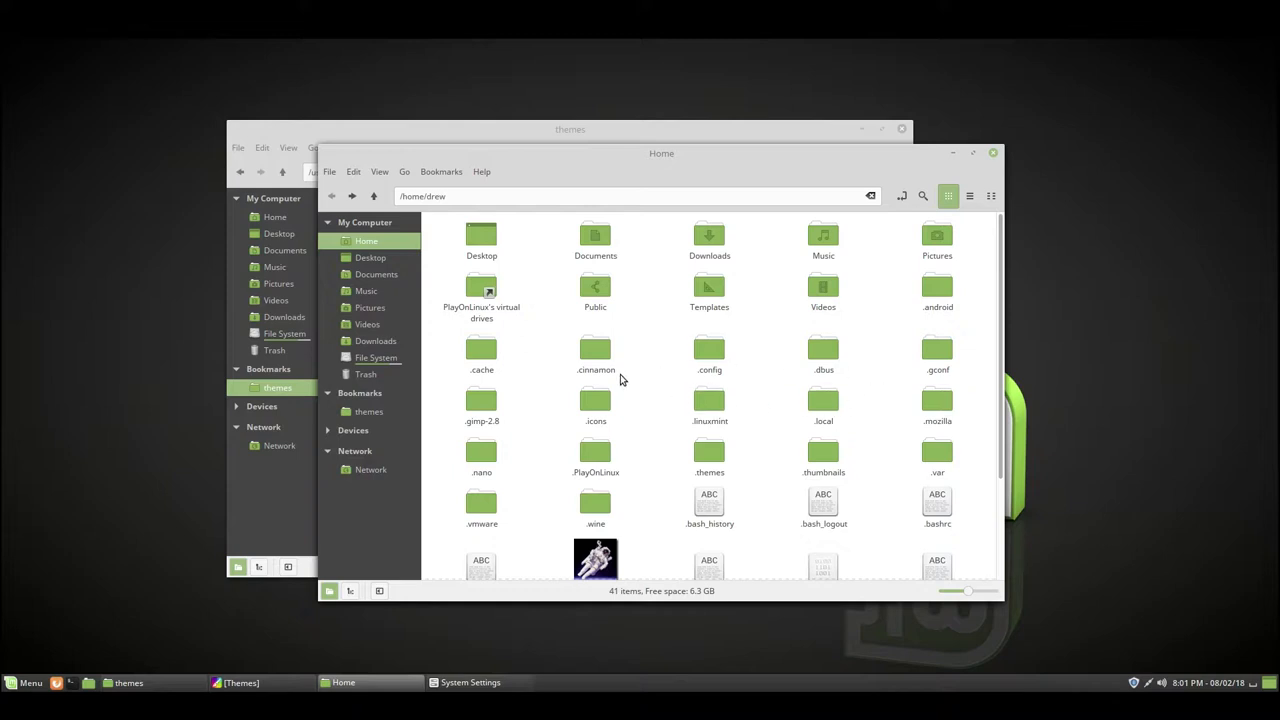
mouse_move(558, 489)
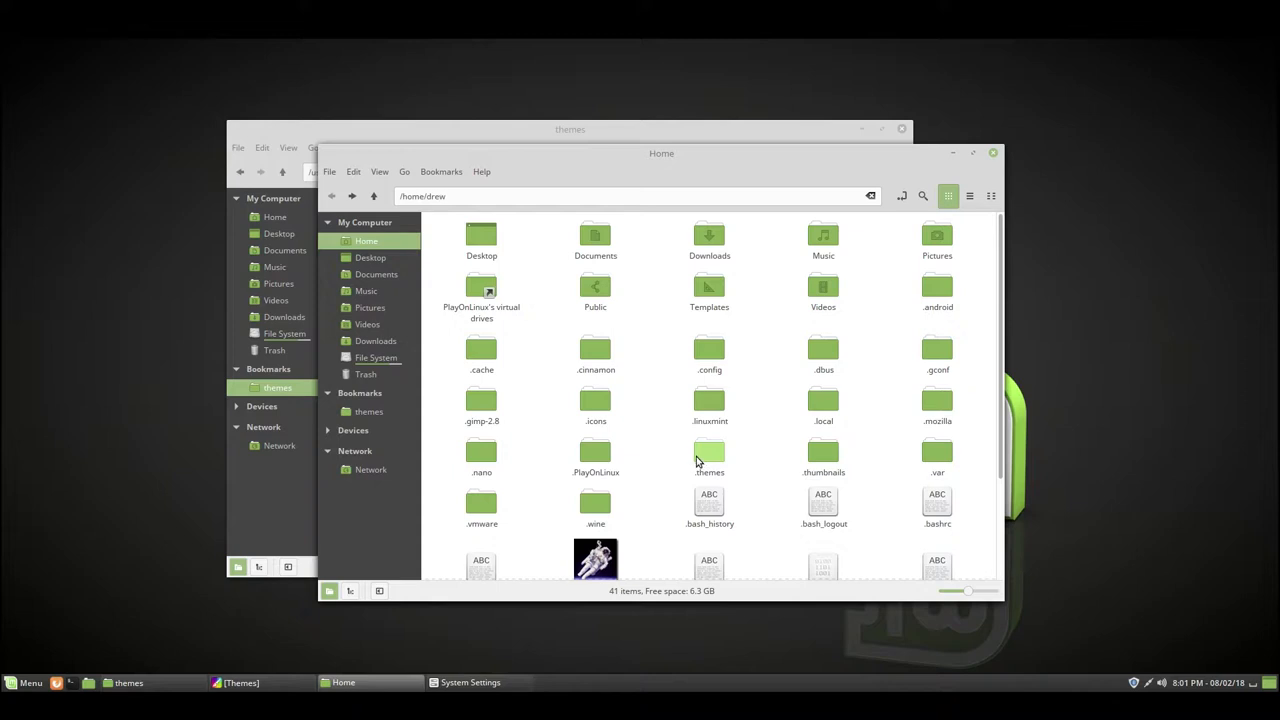
double_click(709, 450)
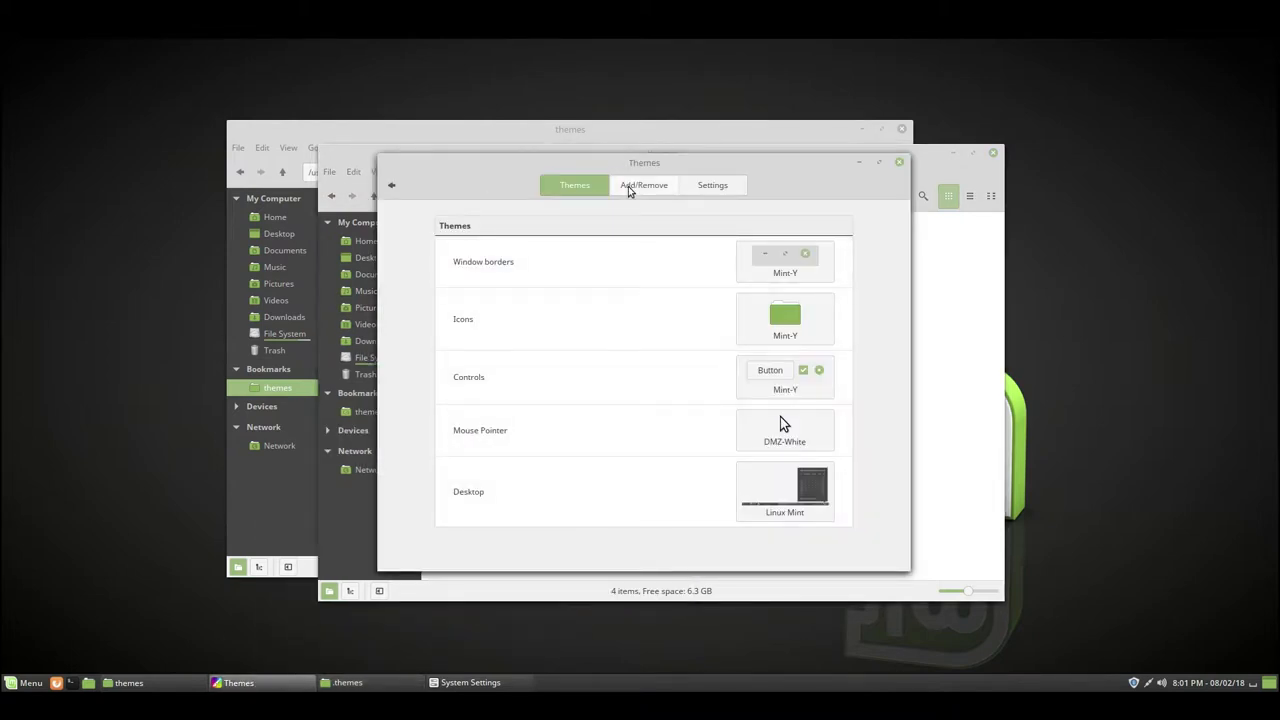
Check the Add/Remove themes list, then bring up the new Mint-Y-Light-NoDashedLinesInScrollArea folder
left_click(643, 185)
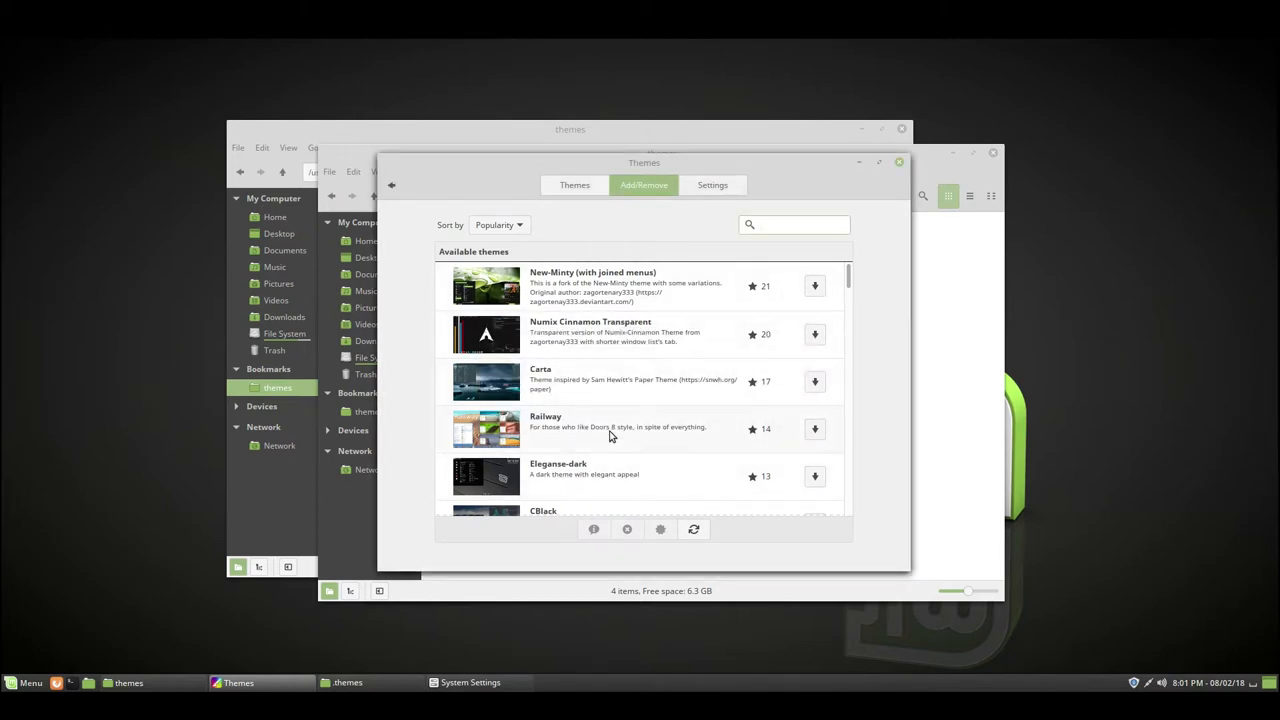
left_click(574, 185)
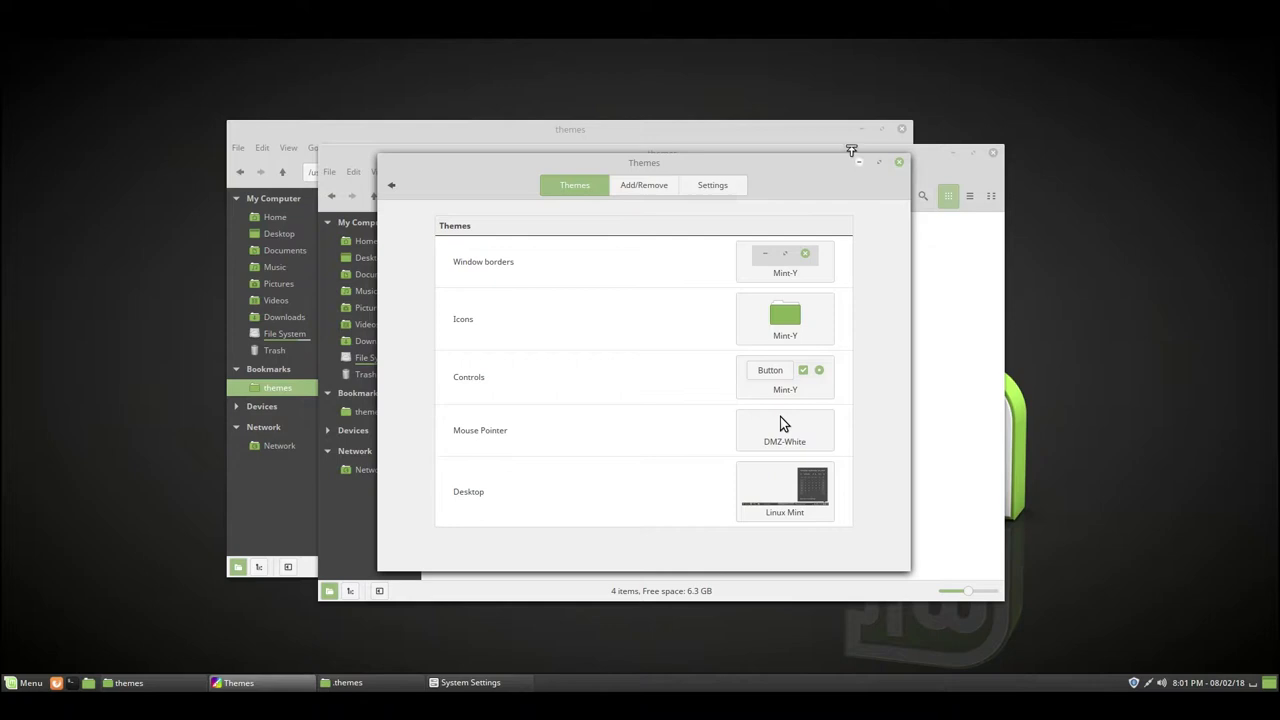
mouse_move(863, 162)
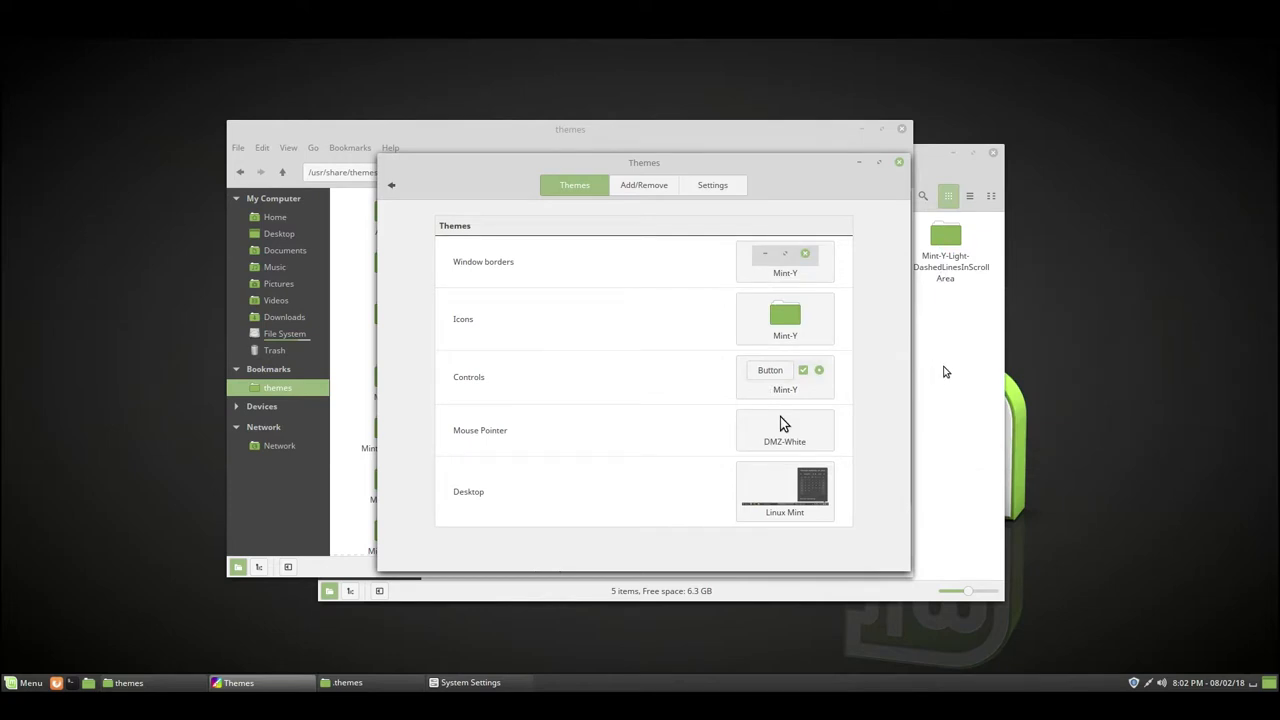
mouse_move(753, 261)
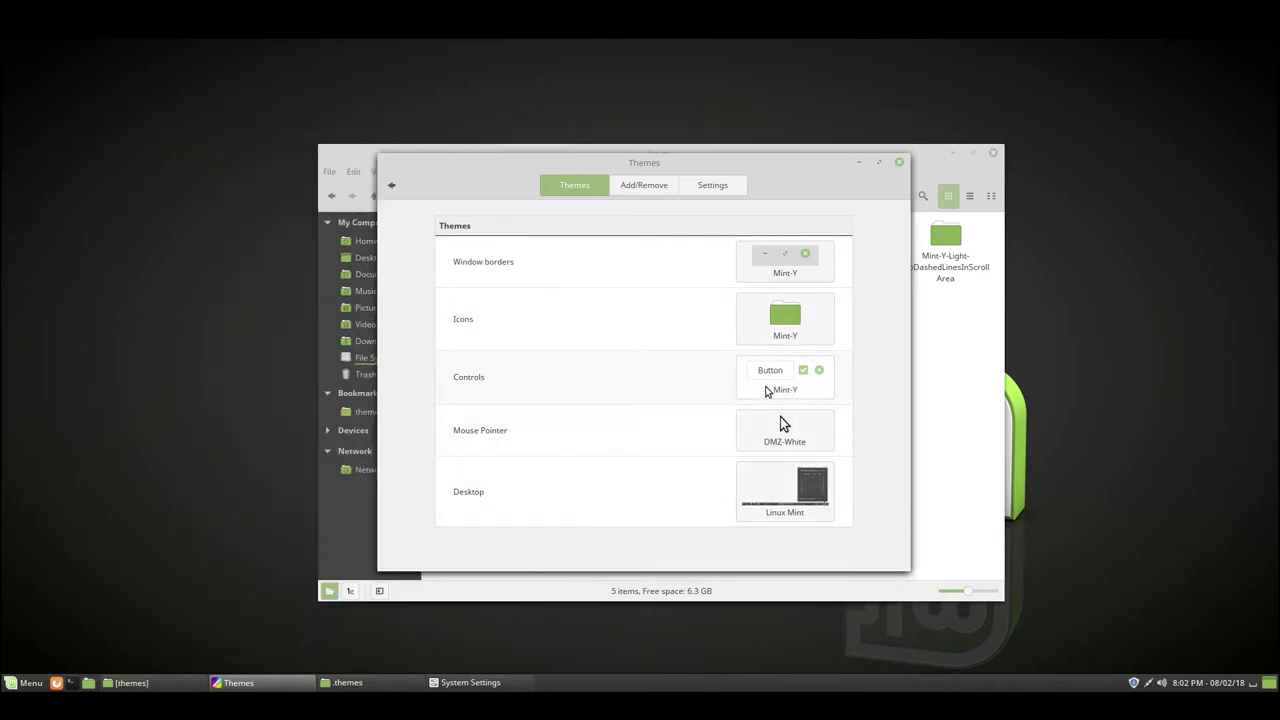
mouse_move(772, 406)
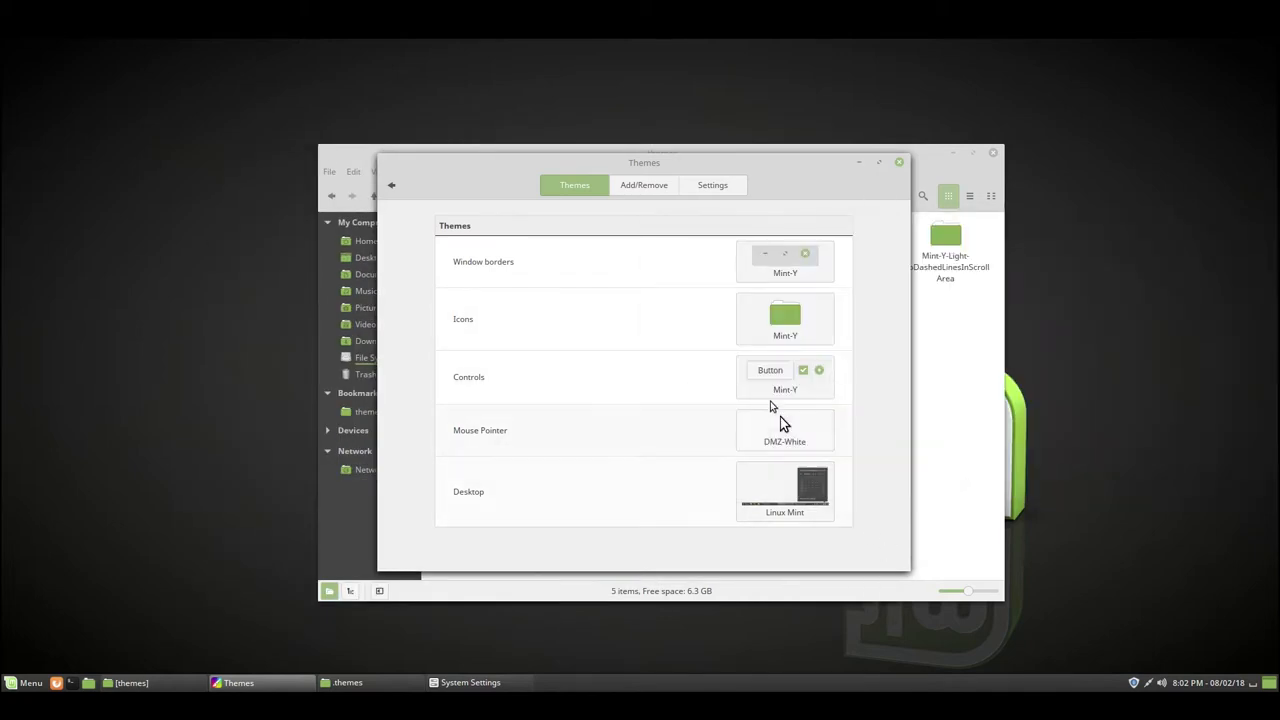
left_click(898, 162)
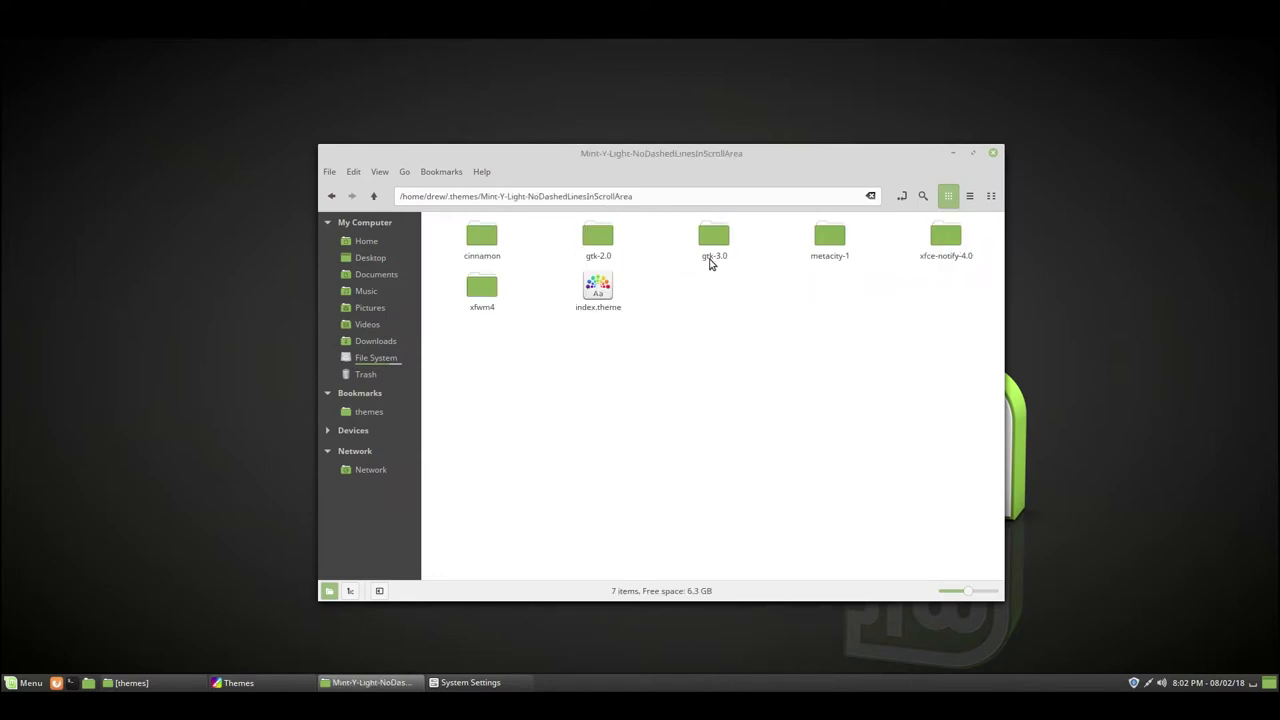
Enter the copied theme's gtk-3.0 folder and open gtk.css with Text Editor
left_click(713, 237)
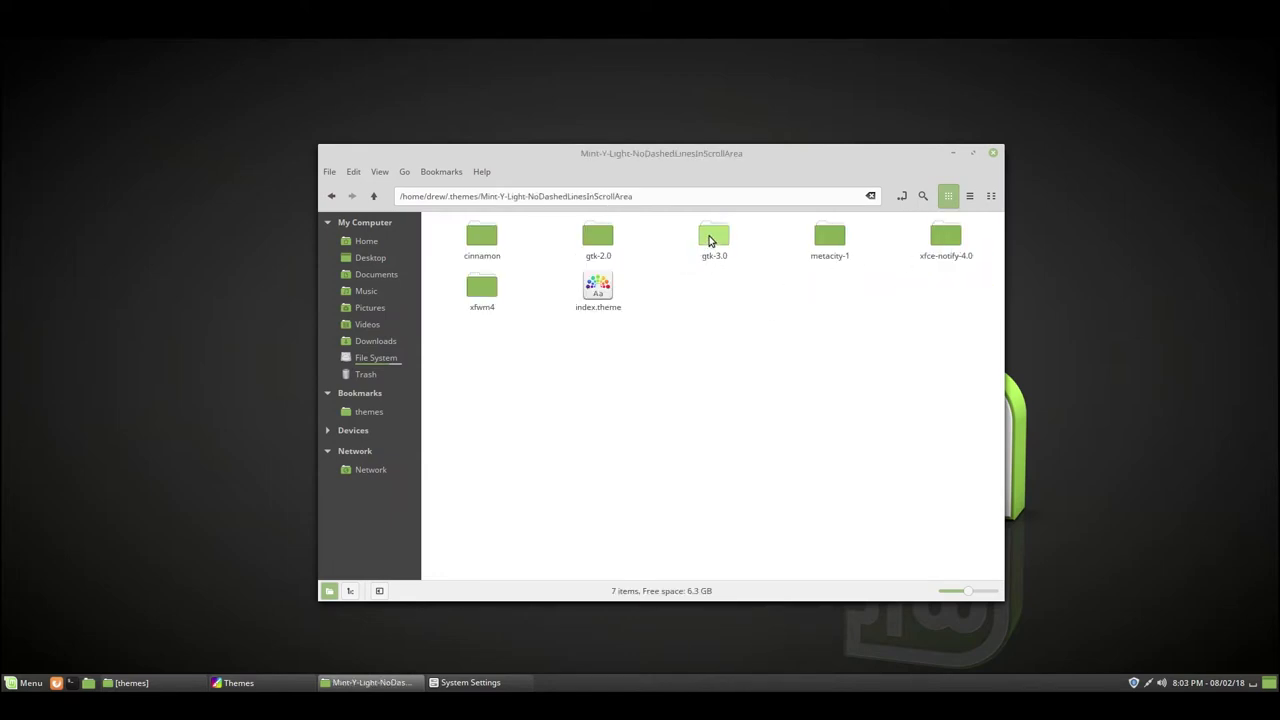
double_click(713, 237)
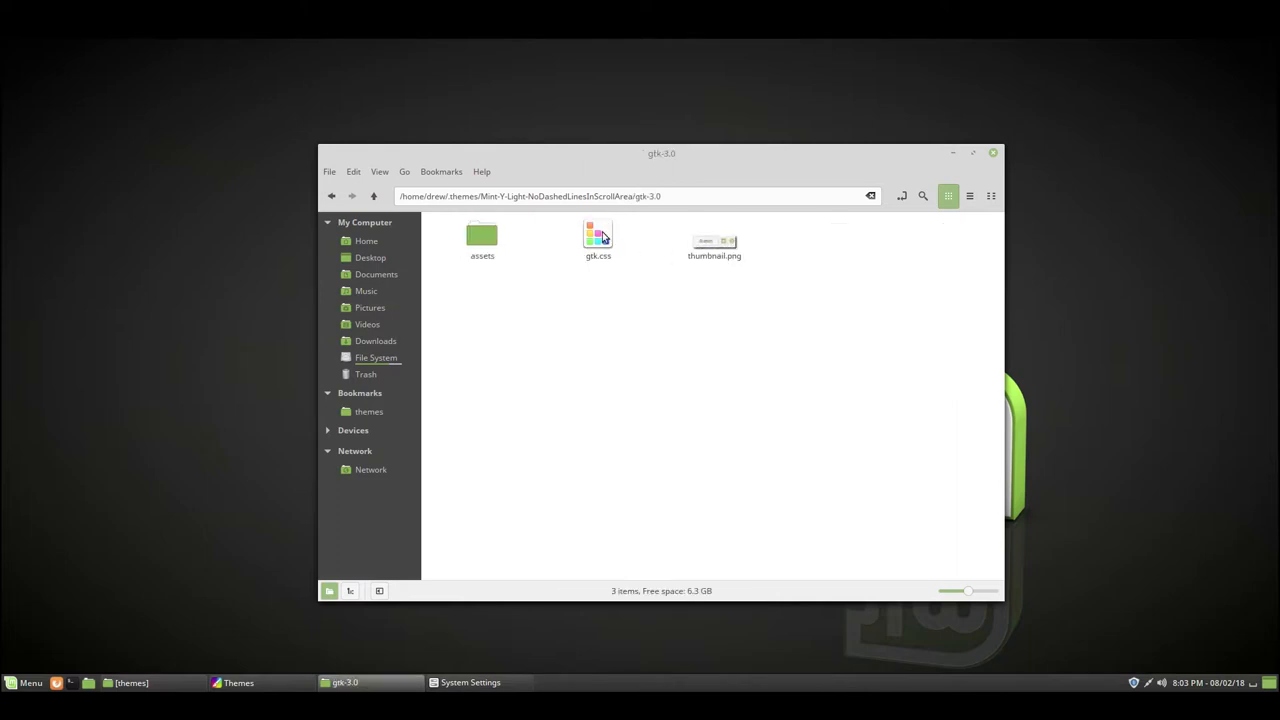
right_click(597, 237)
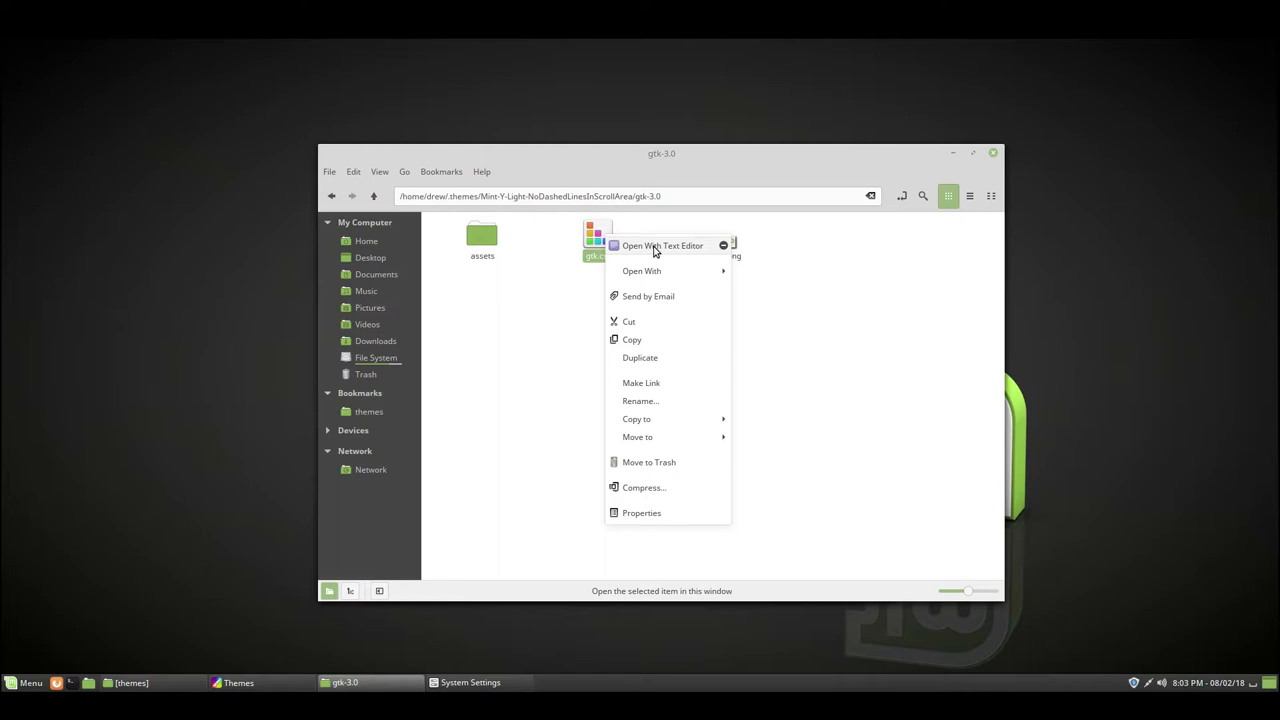
left_click(662, 245)
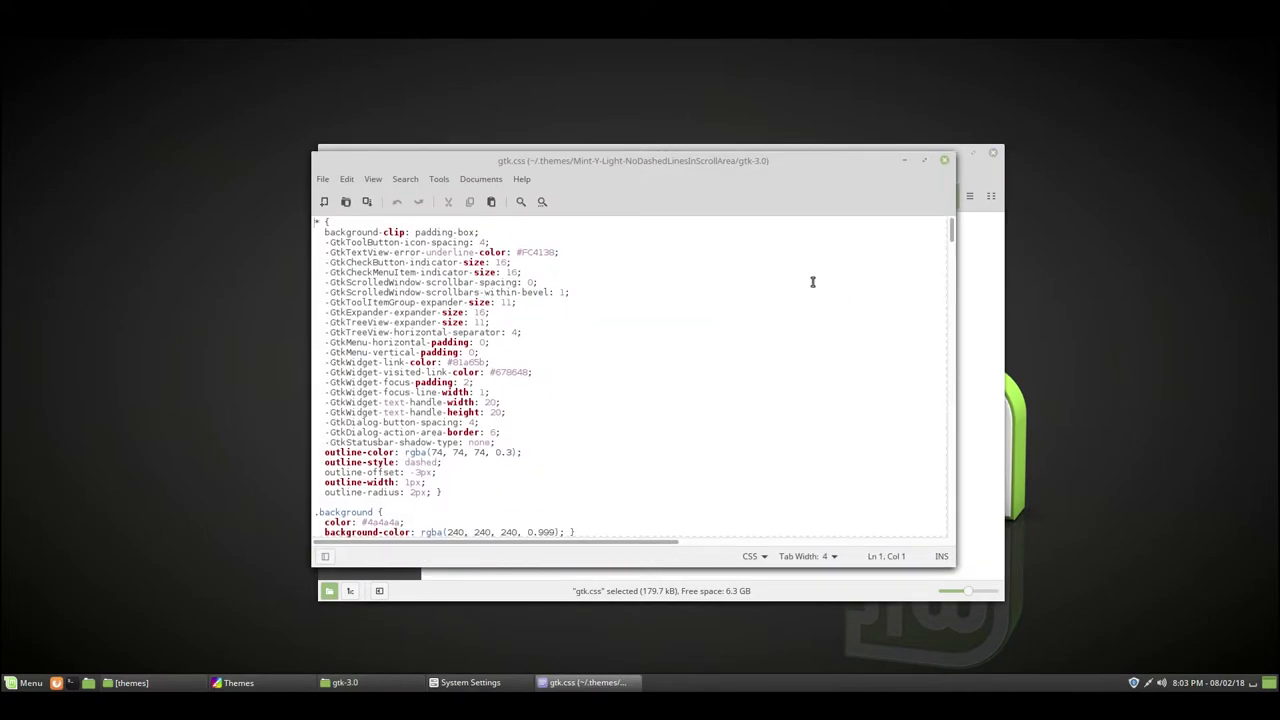
Search gtk.css for 'undershoot' and bring its 5 matching rules into view
key("ctrl+f")
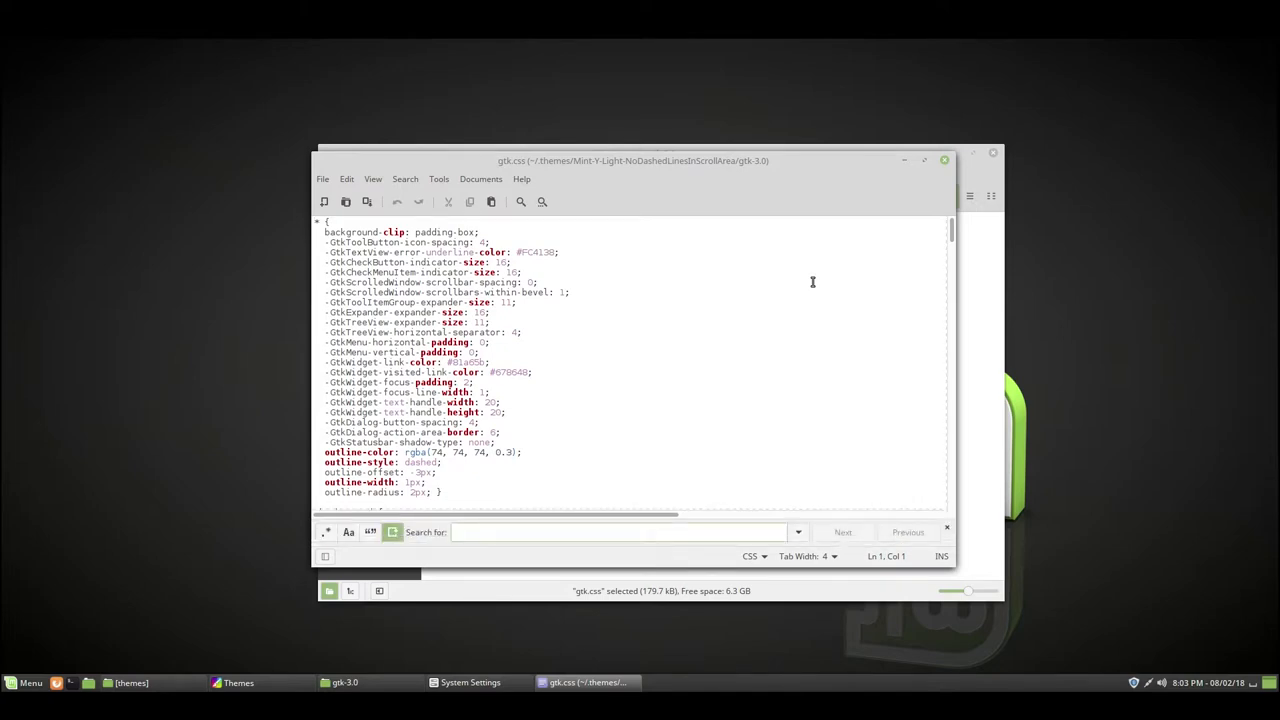
type("undersh")
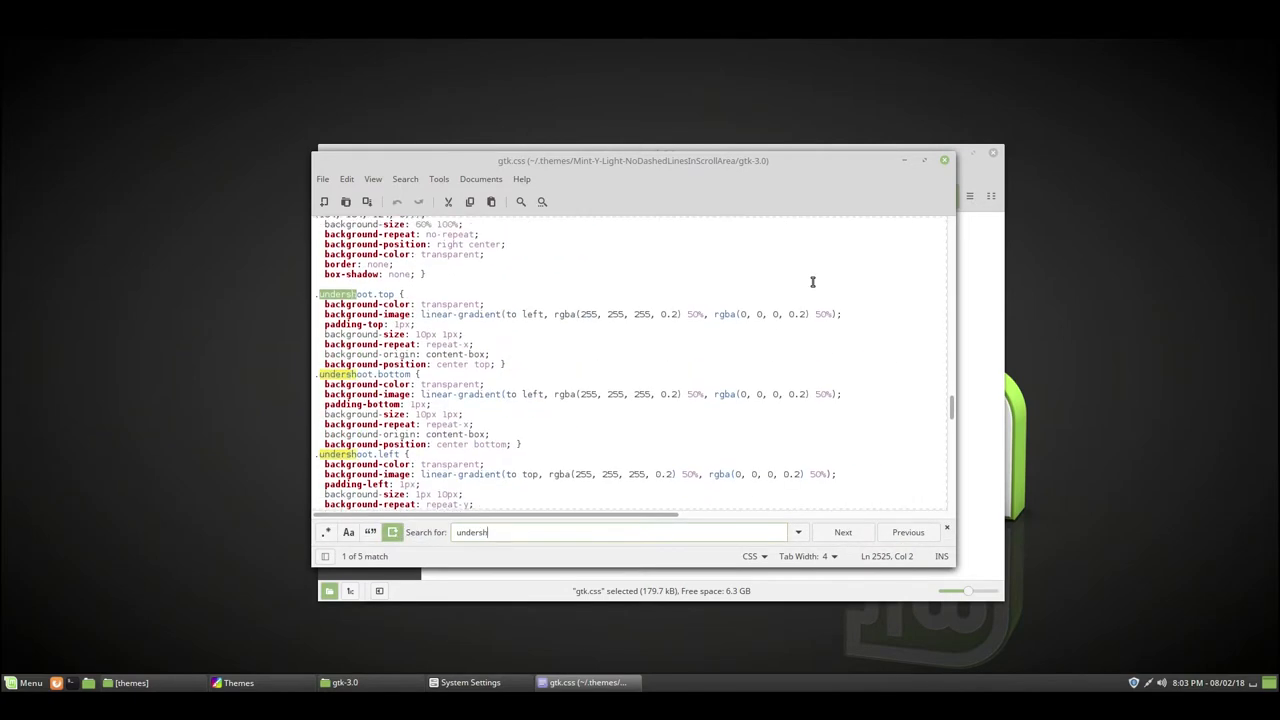
type("oot")
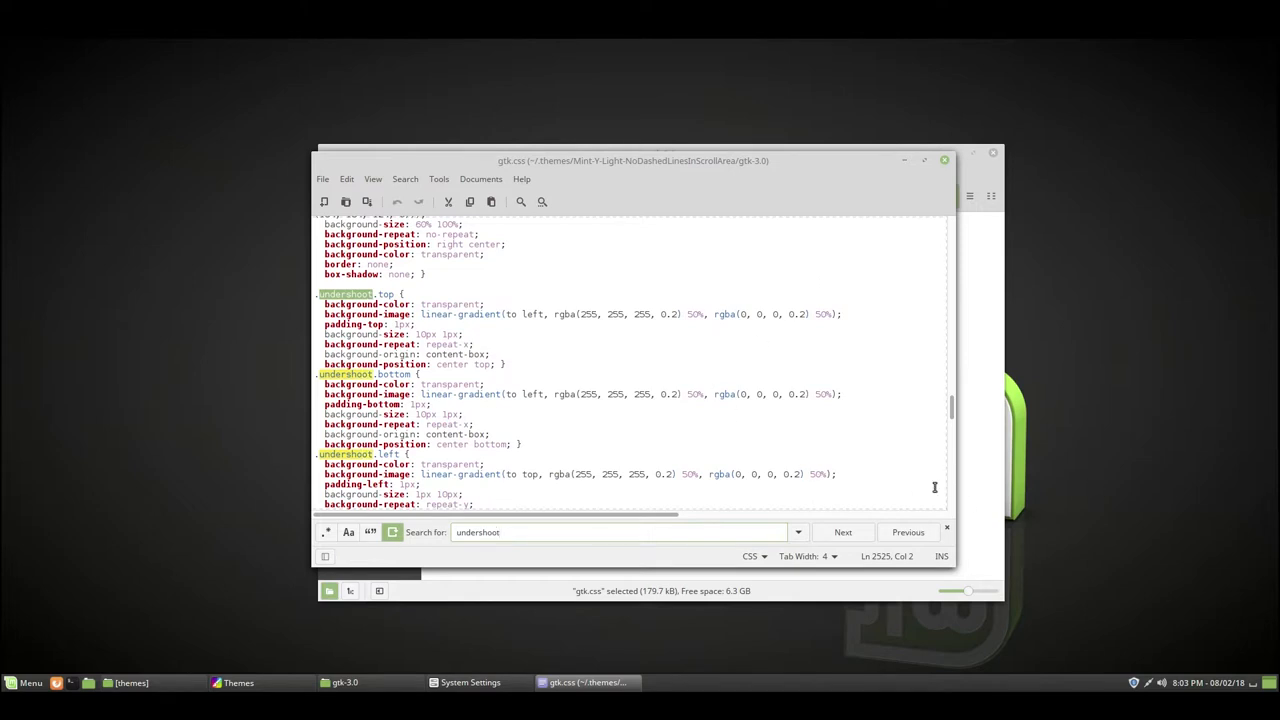
mouse_move(615, 332)
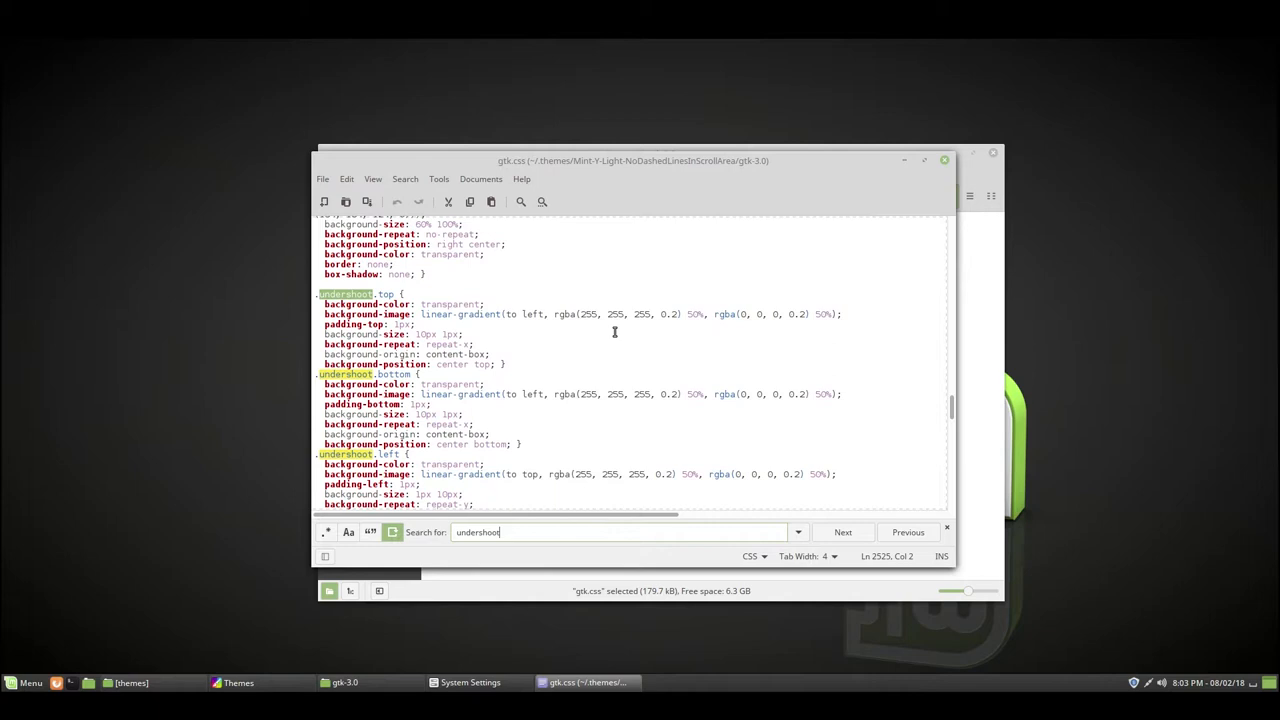
mouse_move(937, 404)
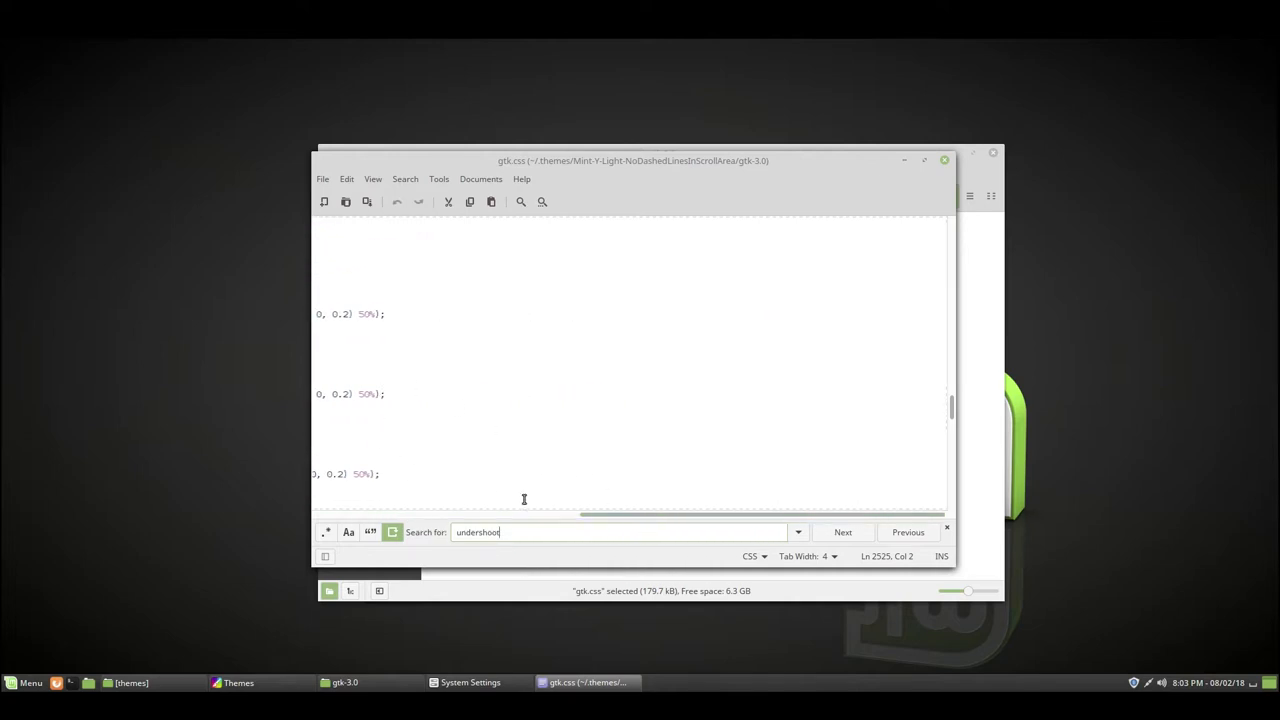
left_click(842, 532)
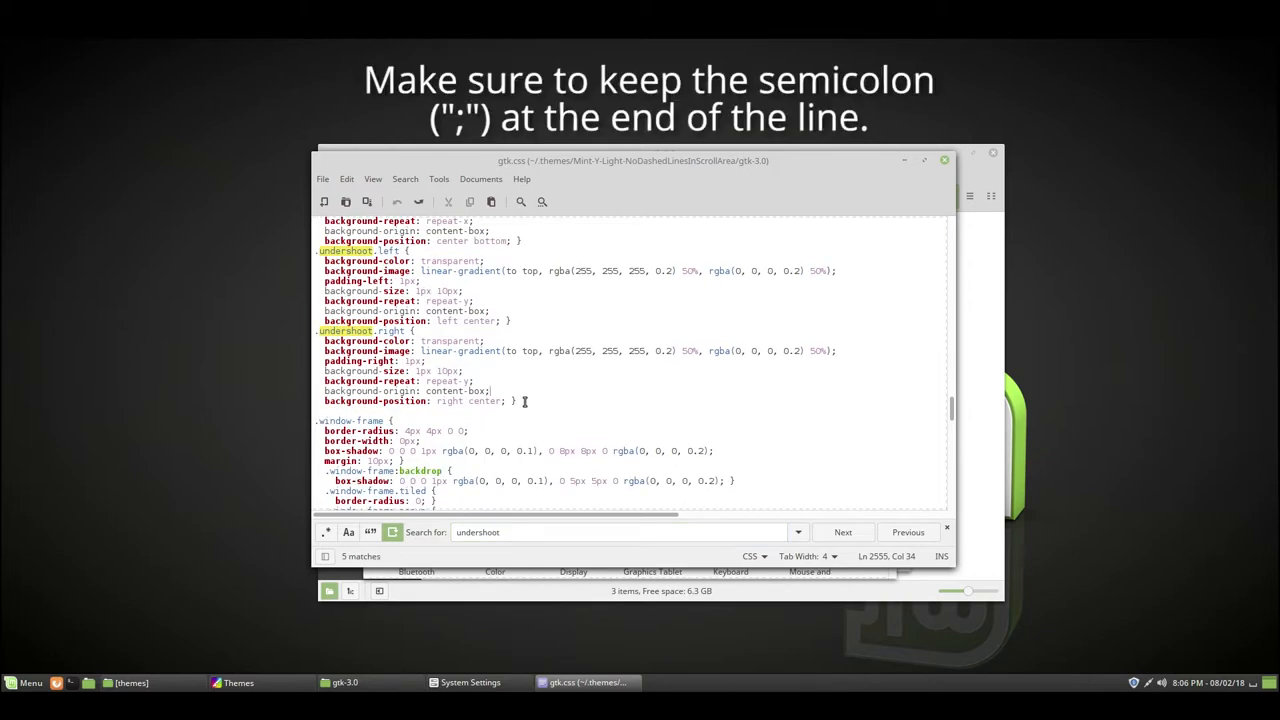
Replace the undershoot linear-gradient background-image values with transparent and save gtk.css
double_click(437, 351)
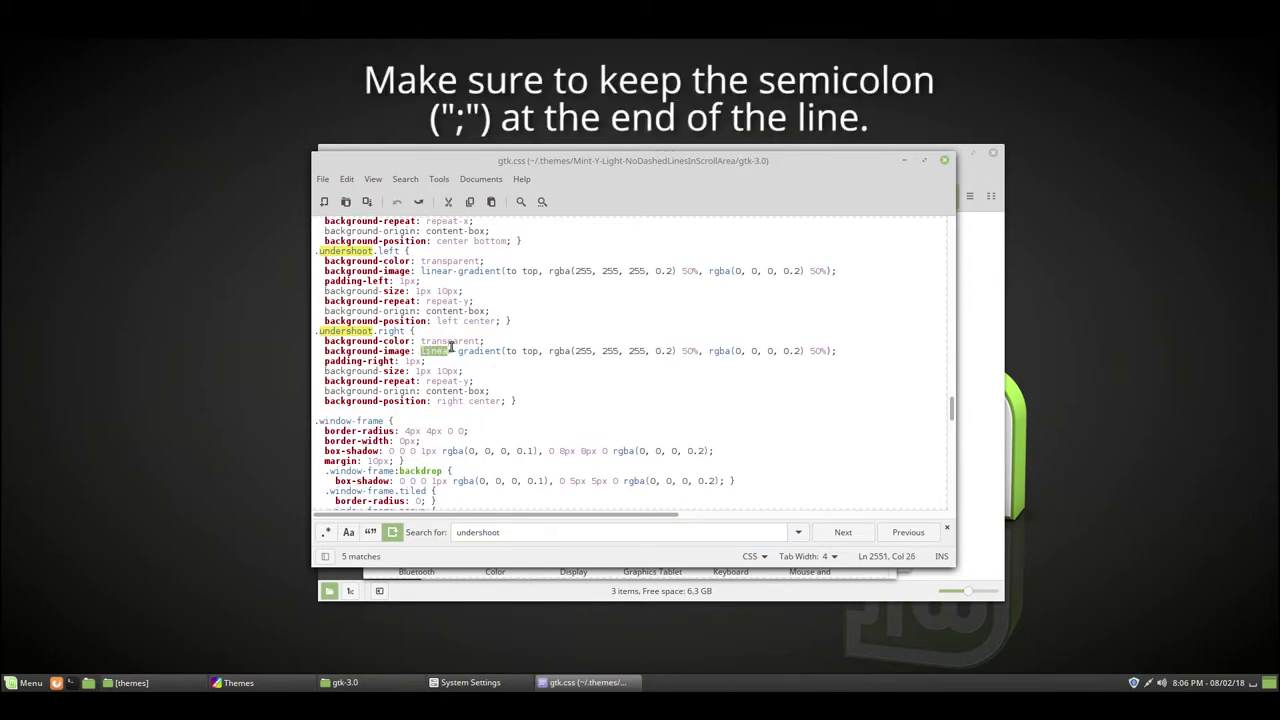
left_click_drag(423, 350, 830, 350)
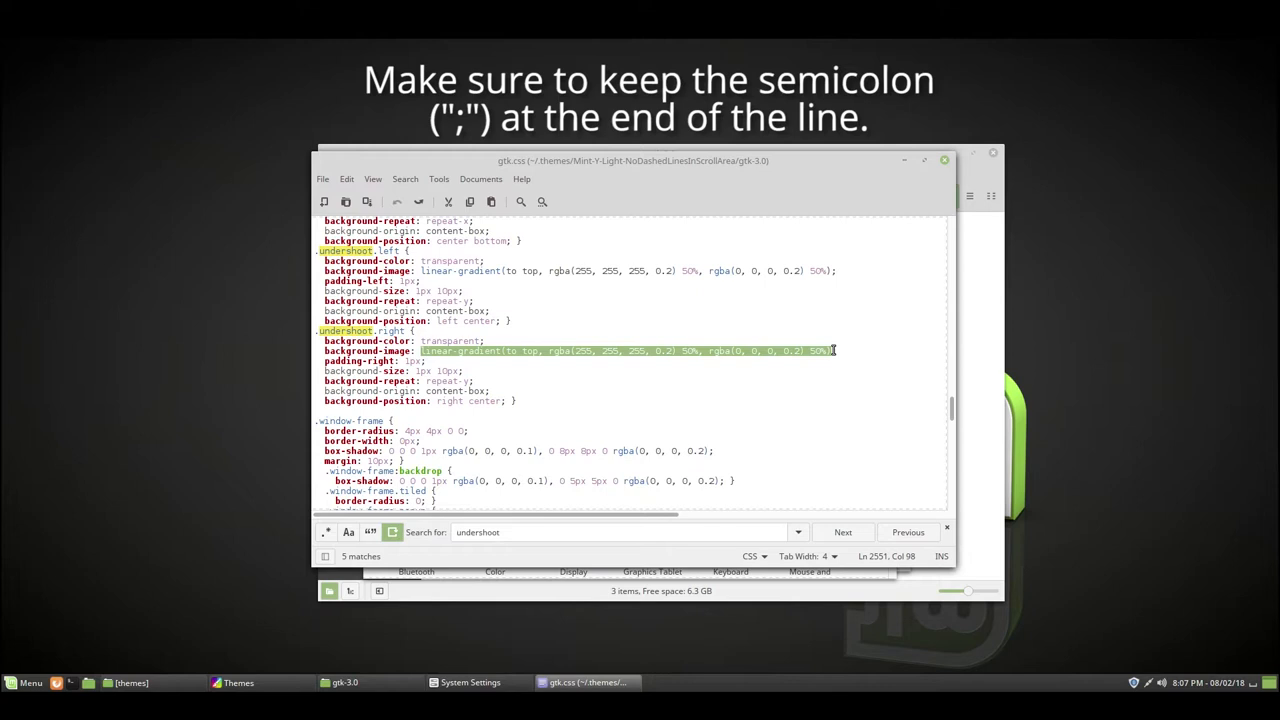
mouse_move(847, 412)
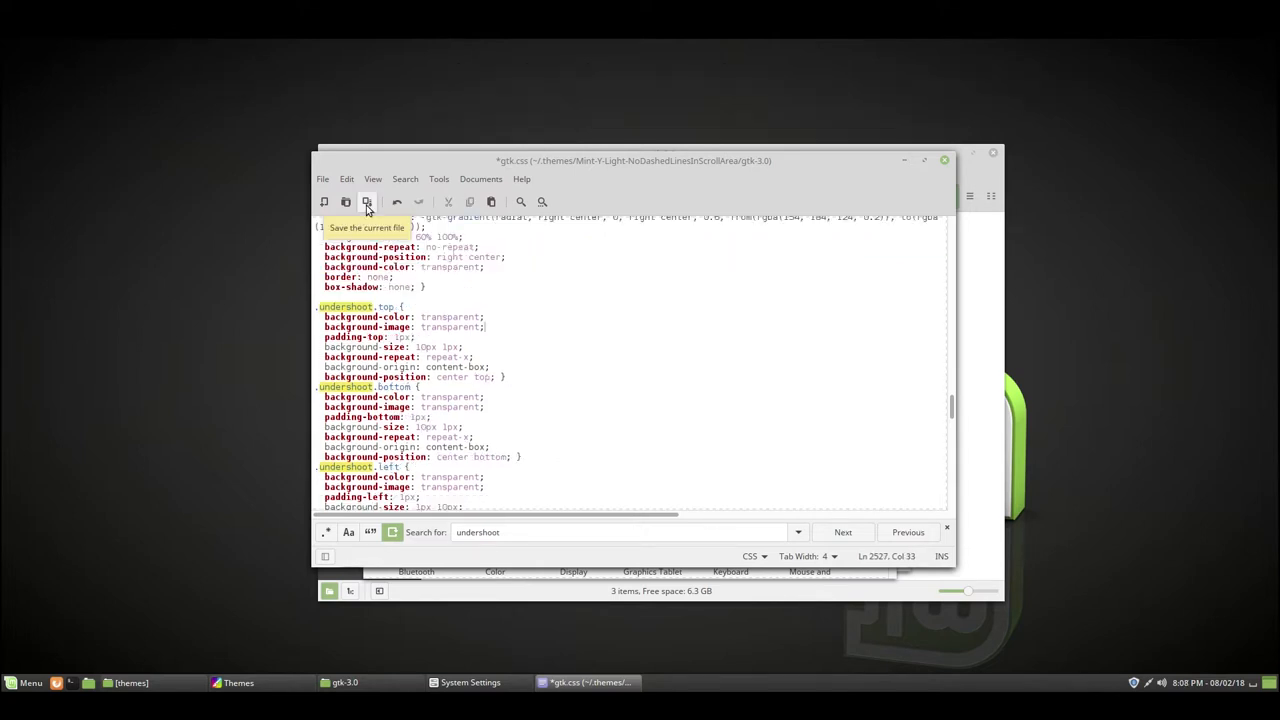
left_click(367, 201)
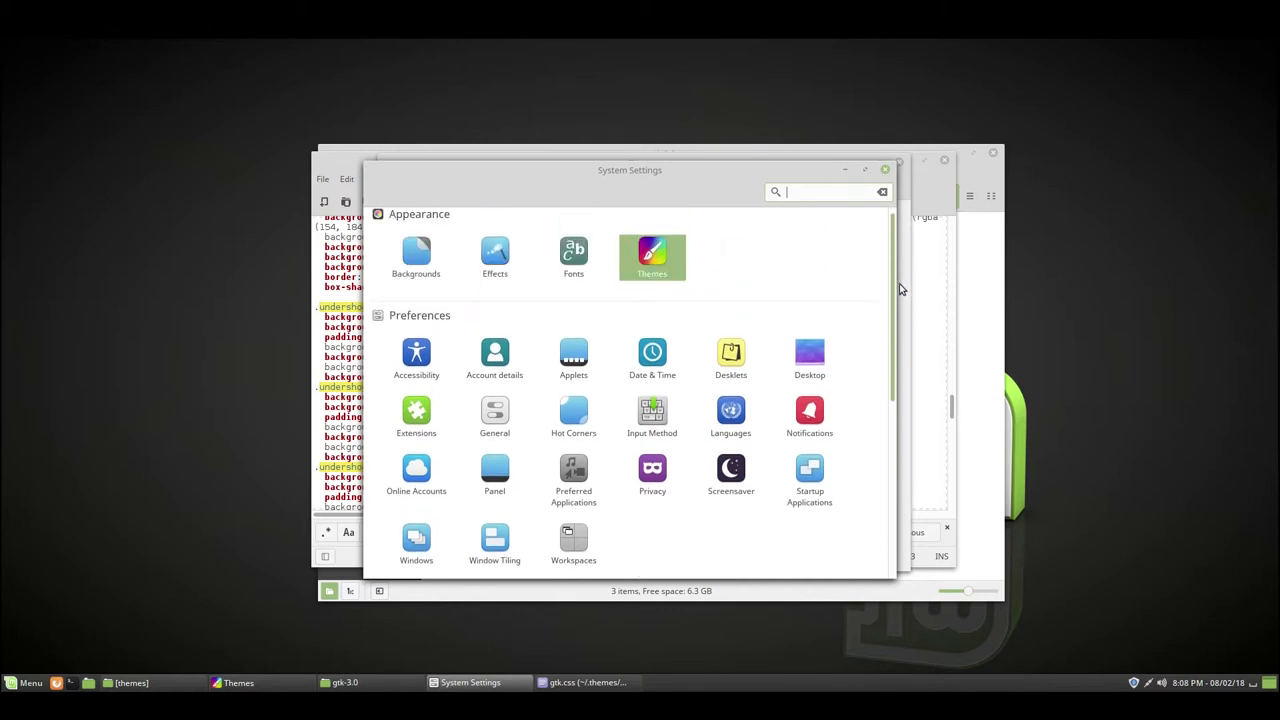
Reopen gtk.css to verify the saved transparent undershoot rules, then return to gtk-3.0
scroll("down", 3)
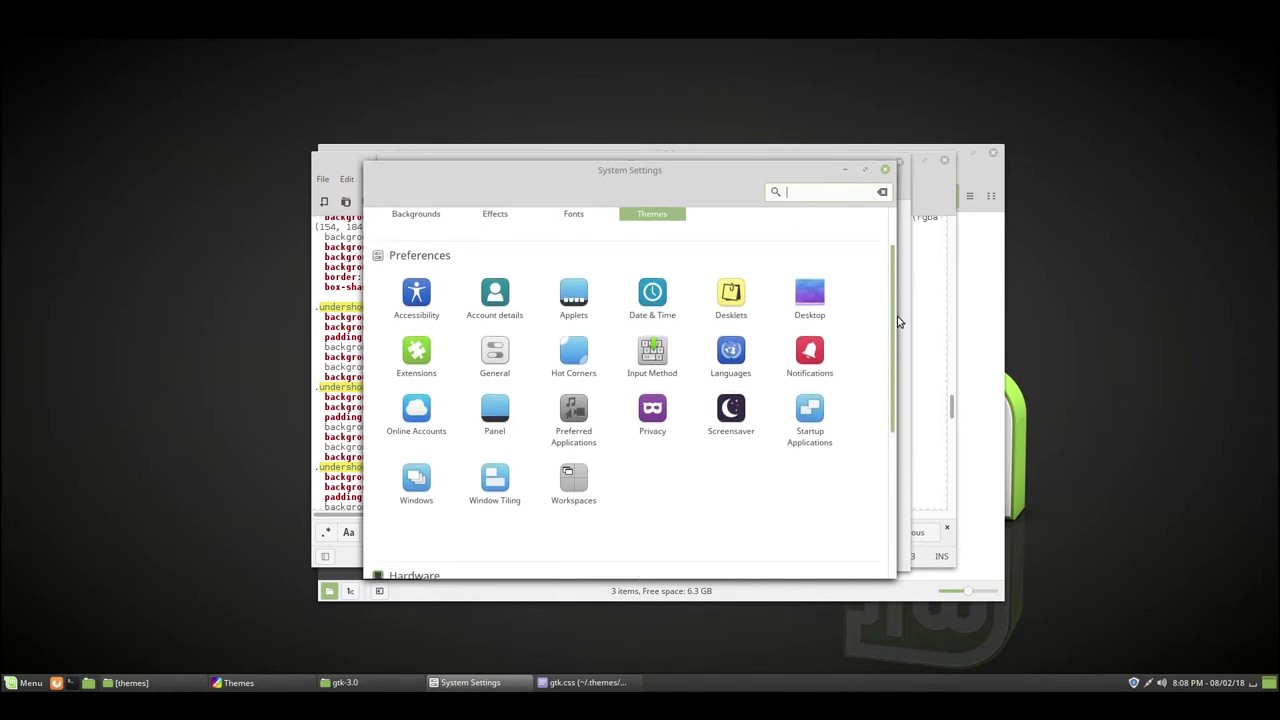
scroll("down", 3)
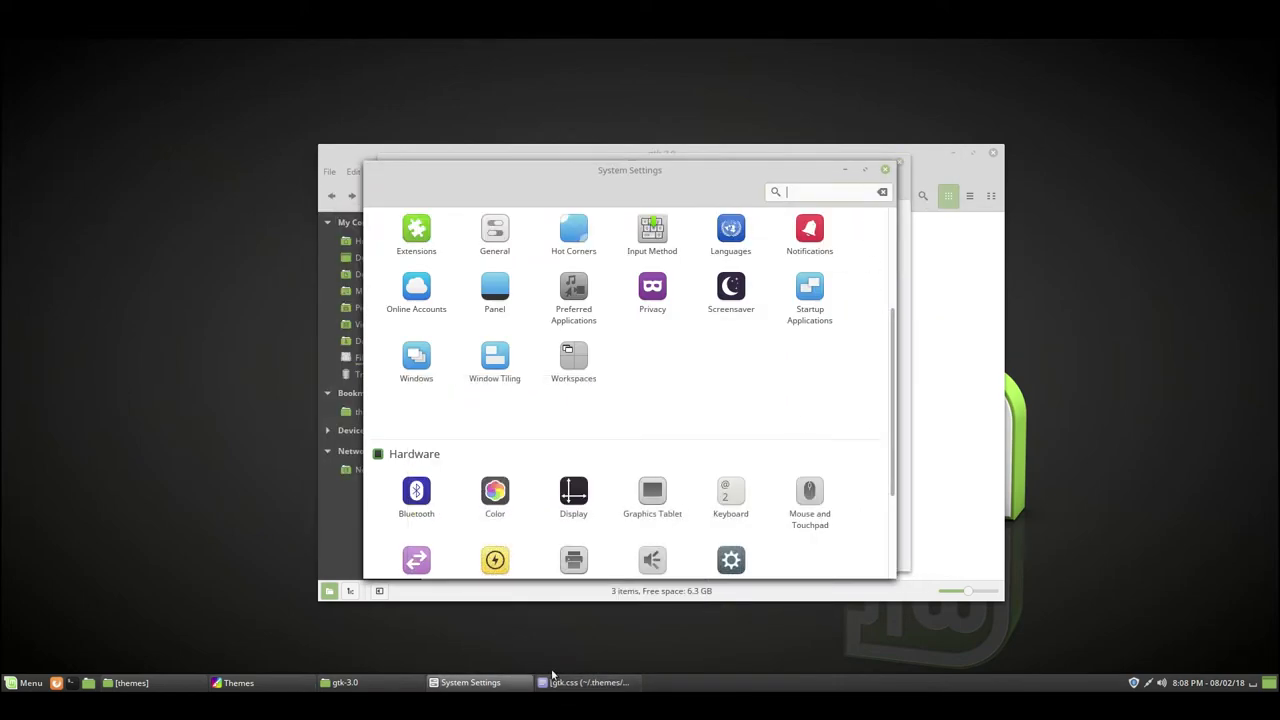
left_click(585, 682)
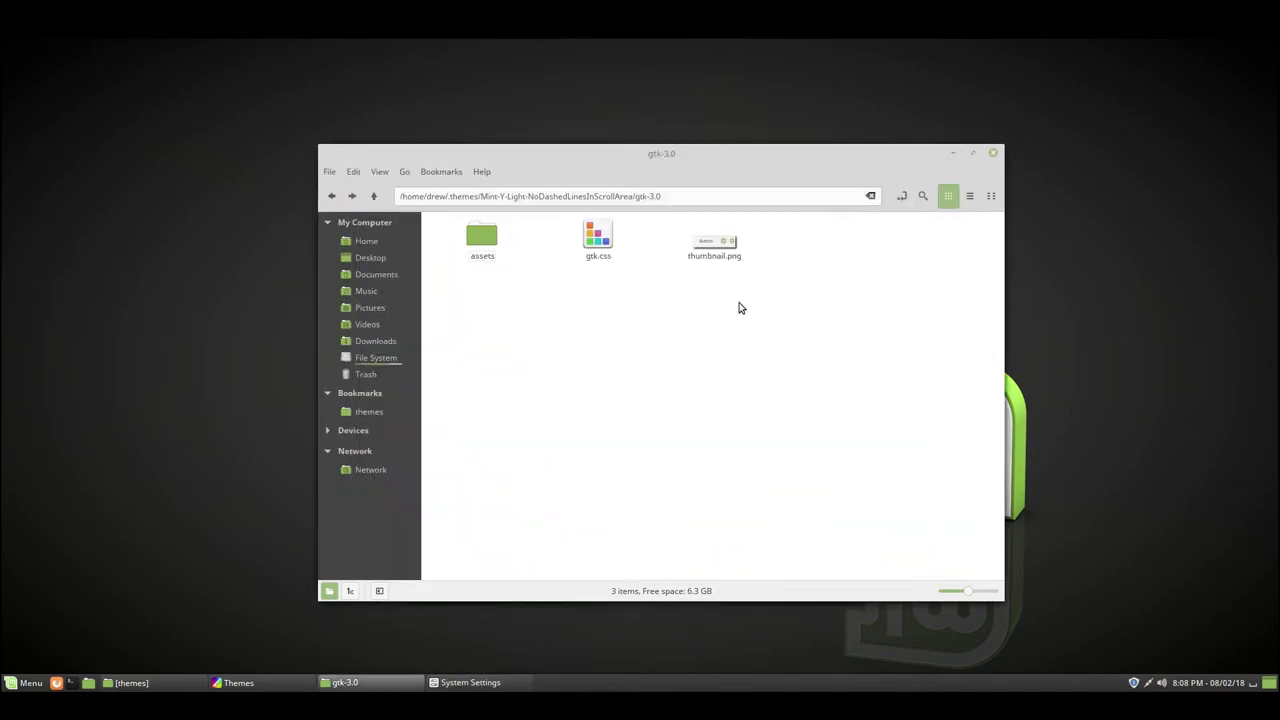
double_click(597, 237)
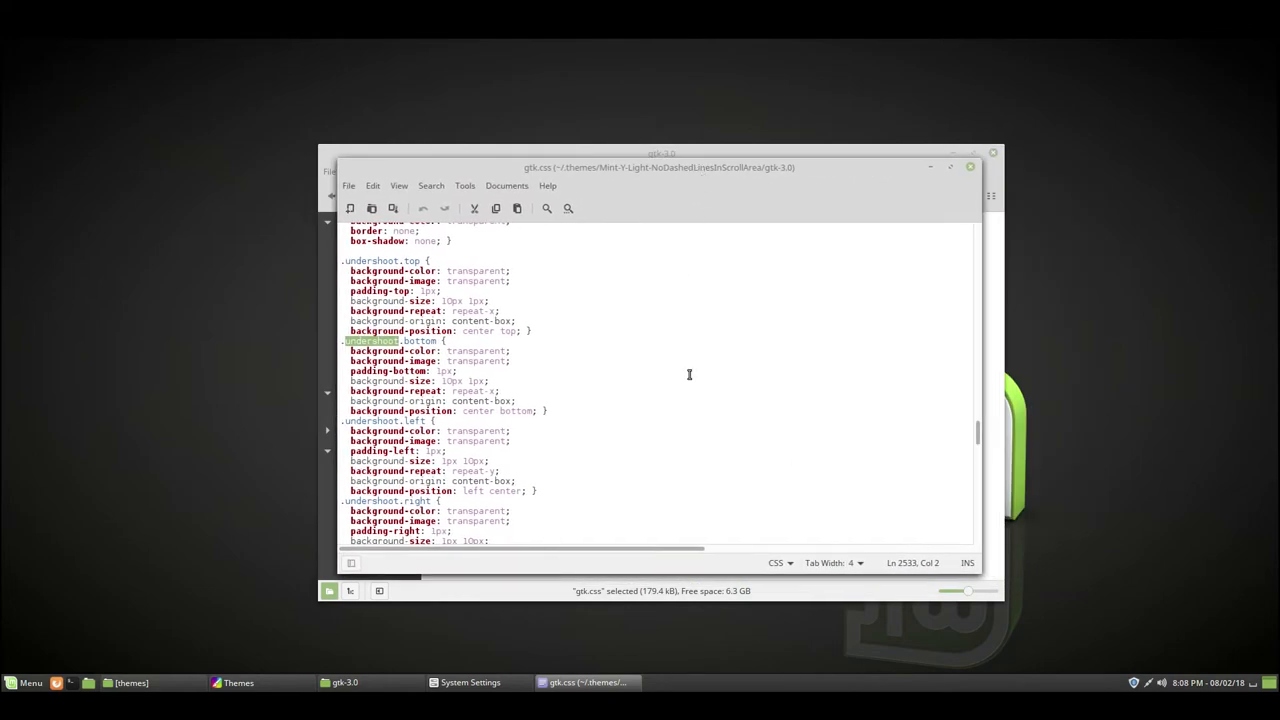
left_click(334, 682)
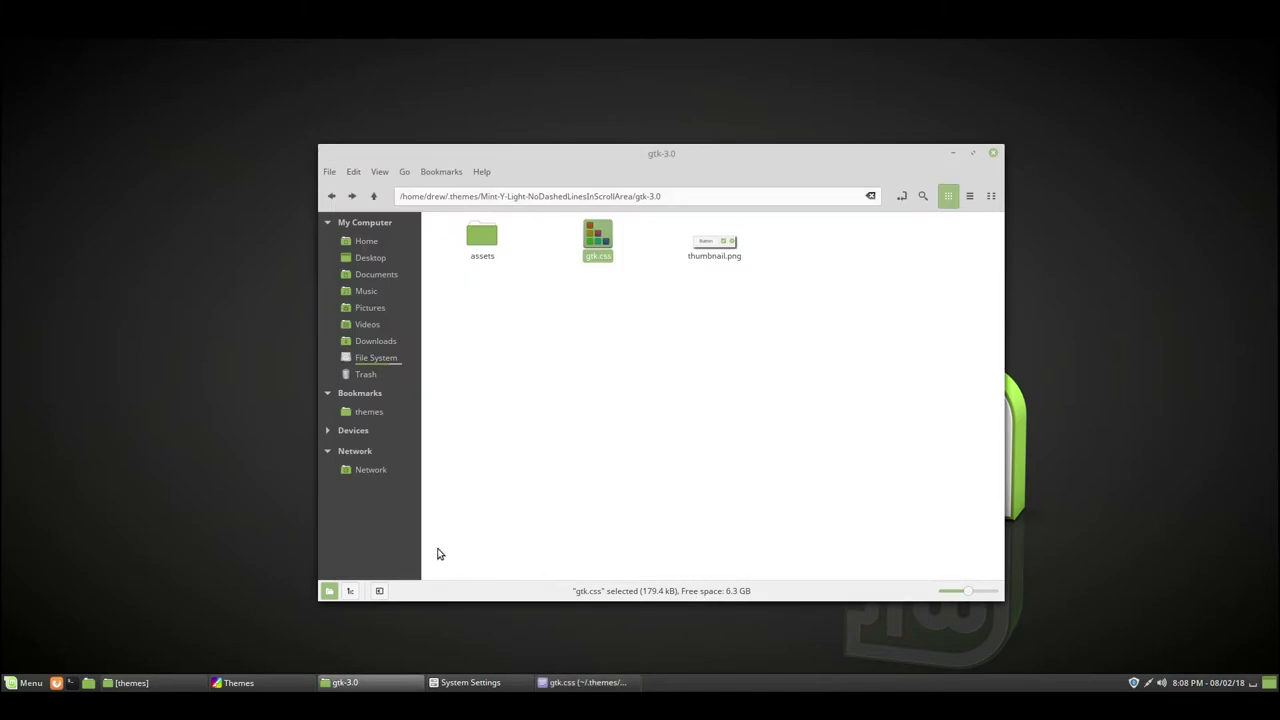
mouse_move(375, 341)
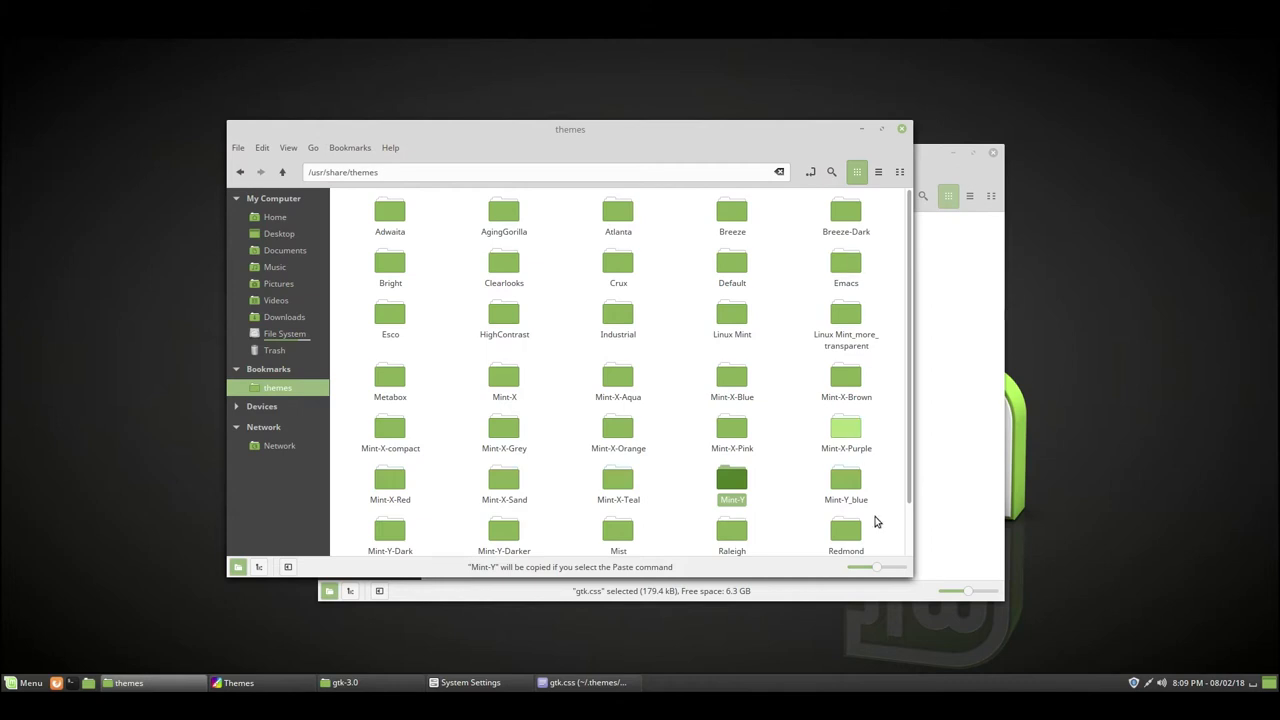
mouse_move(925, 584)
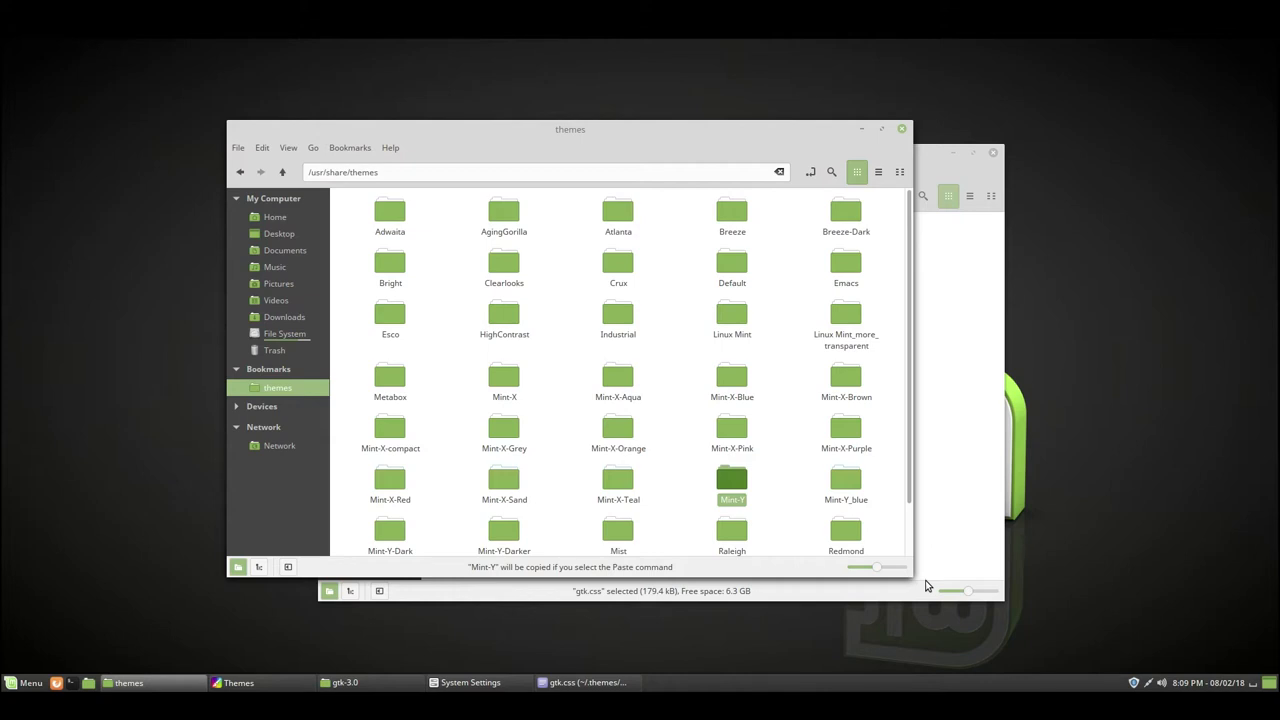
mouse_move(825, 368)
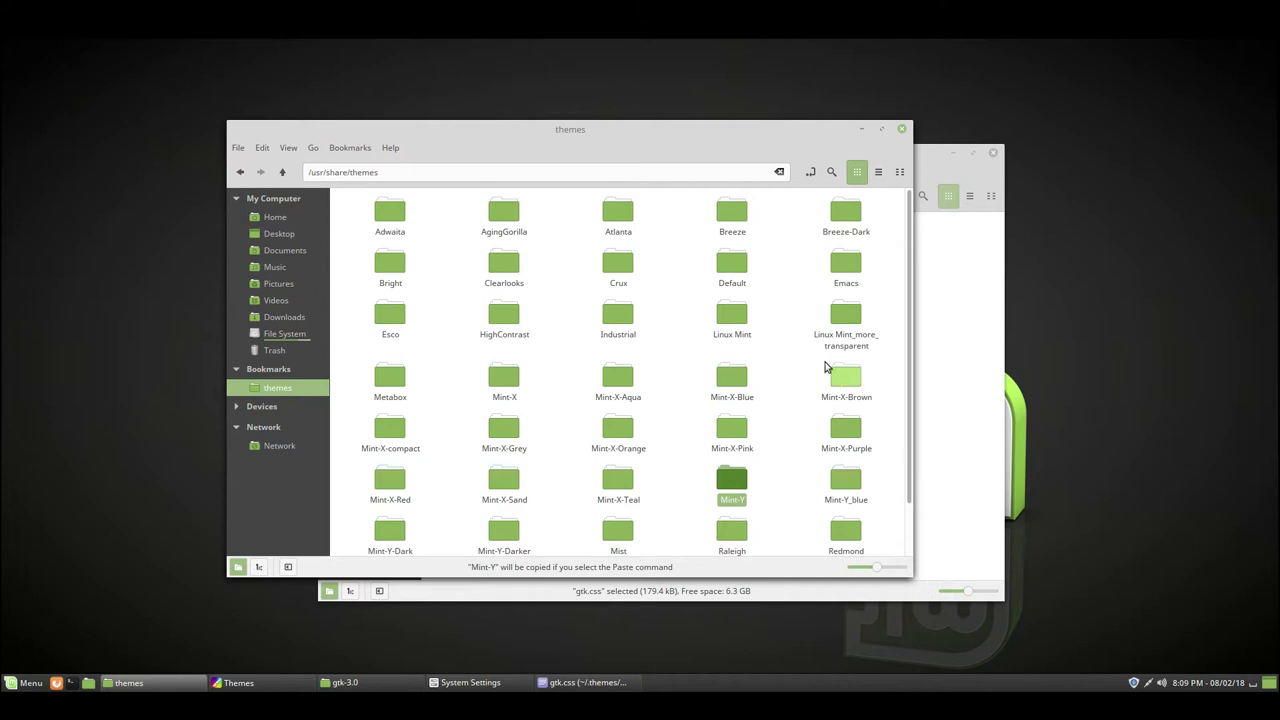
mouse_move(765, 140)
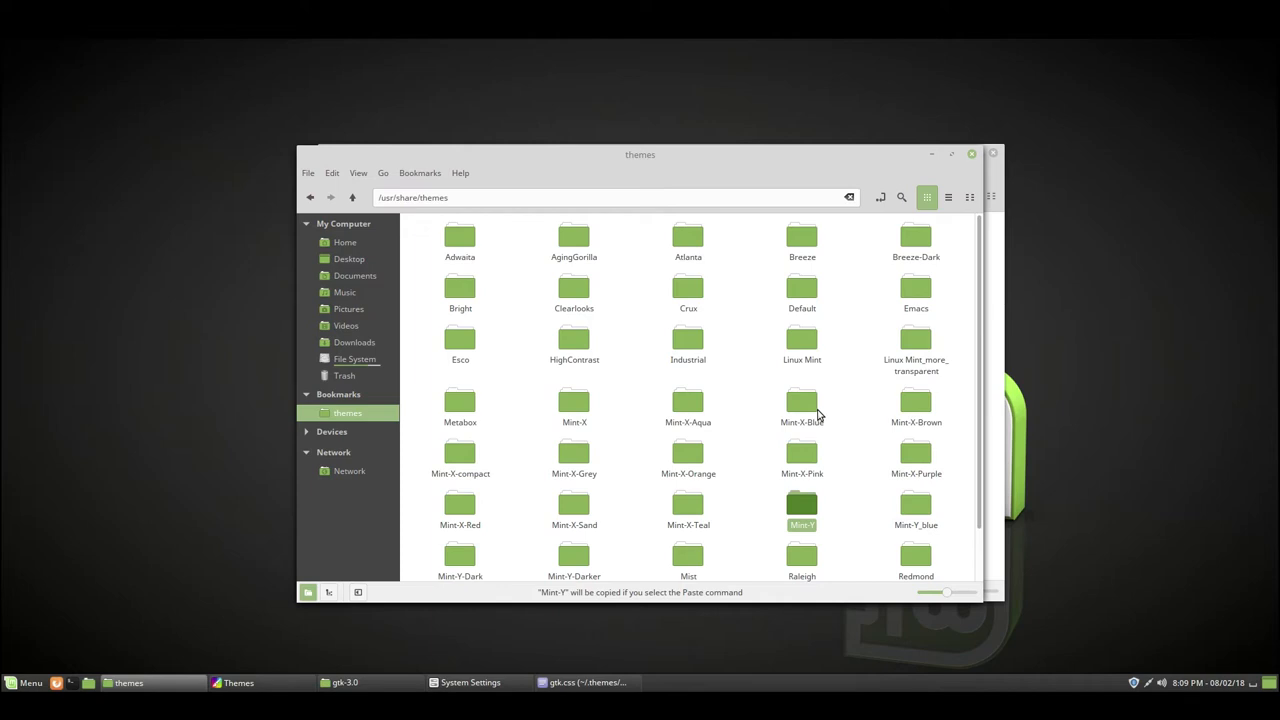
mouse_move(883, 440)
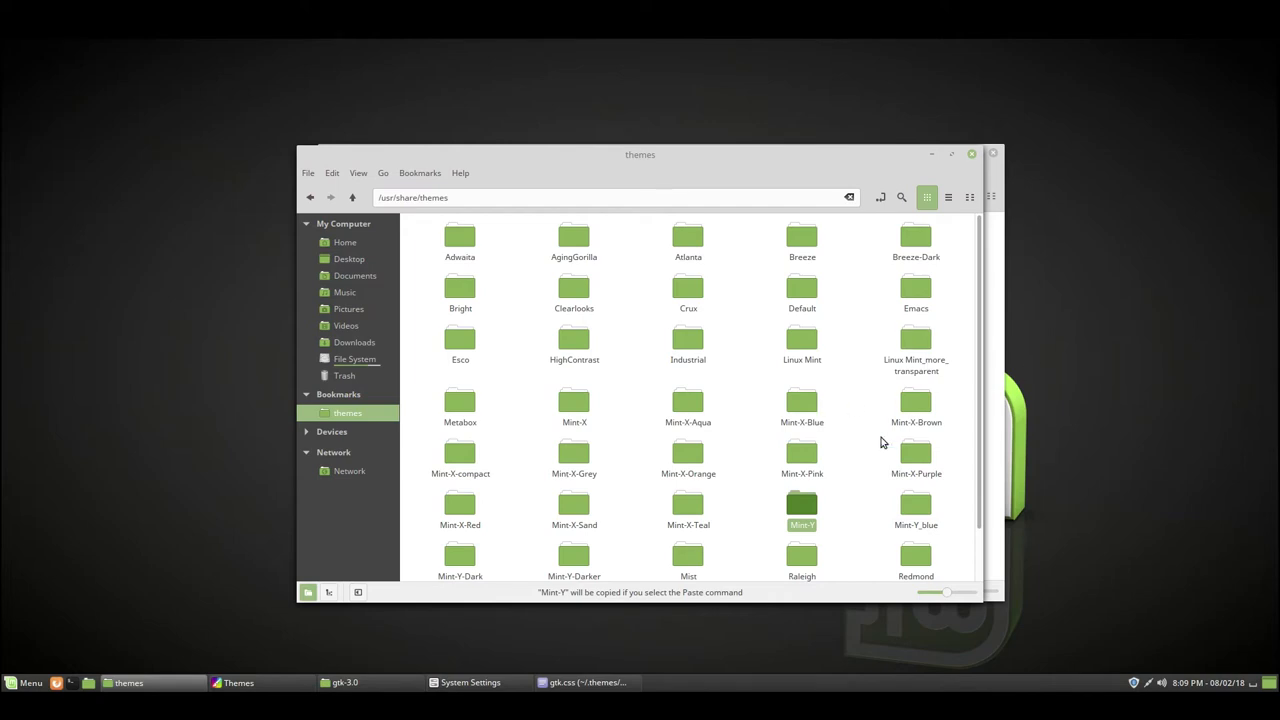
mouse_move(855, 564)
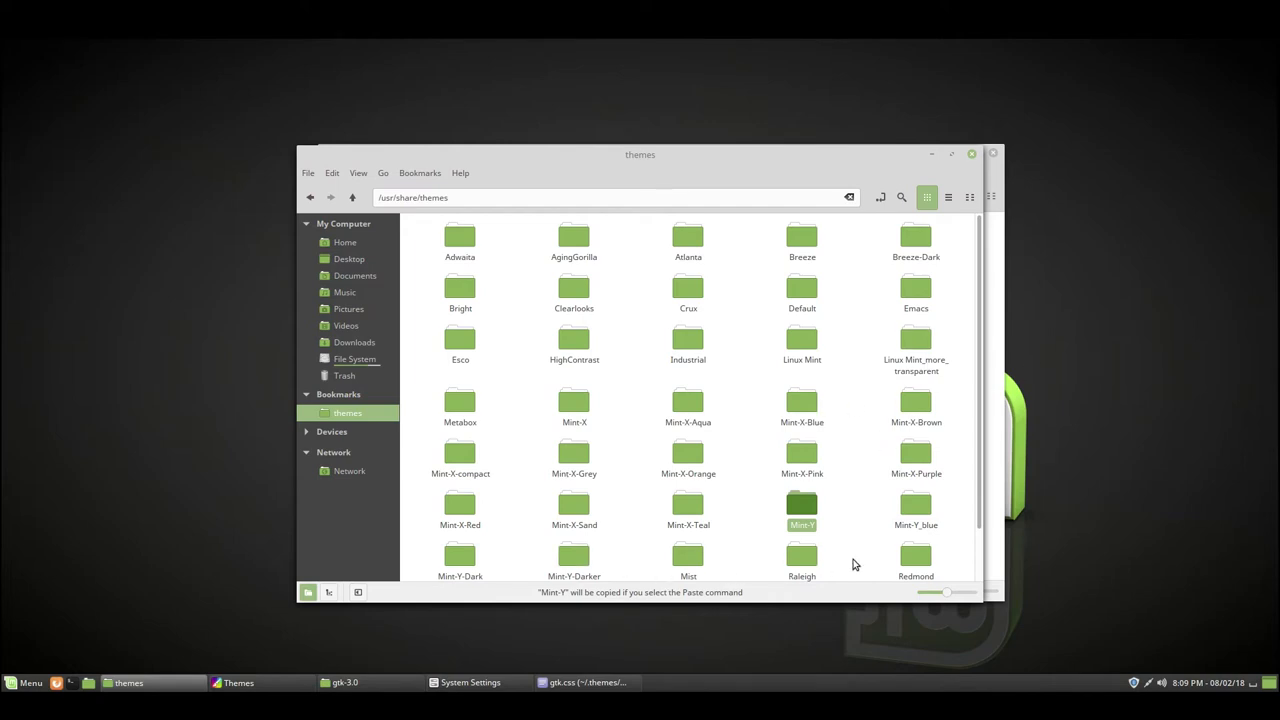
mouse_move(979, 491)
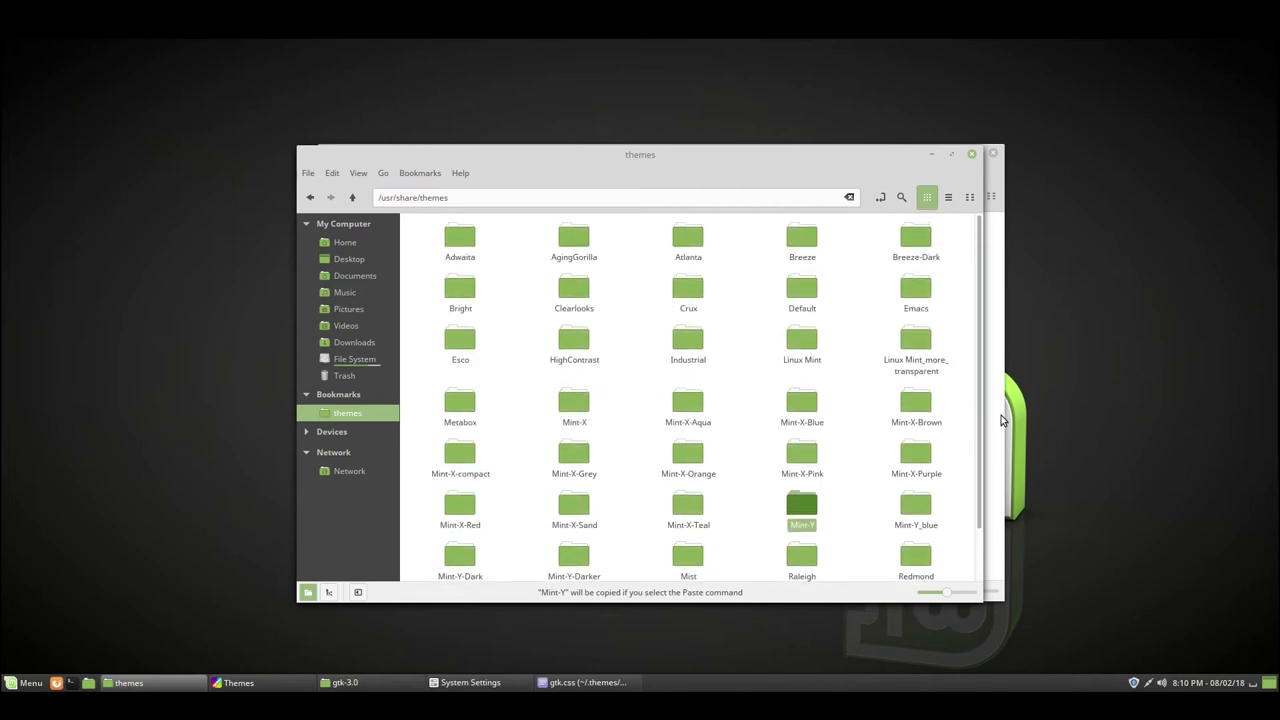
mouse_move(950, 460)
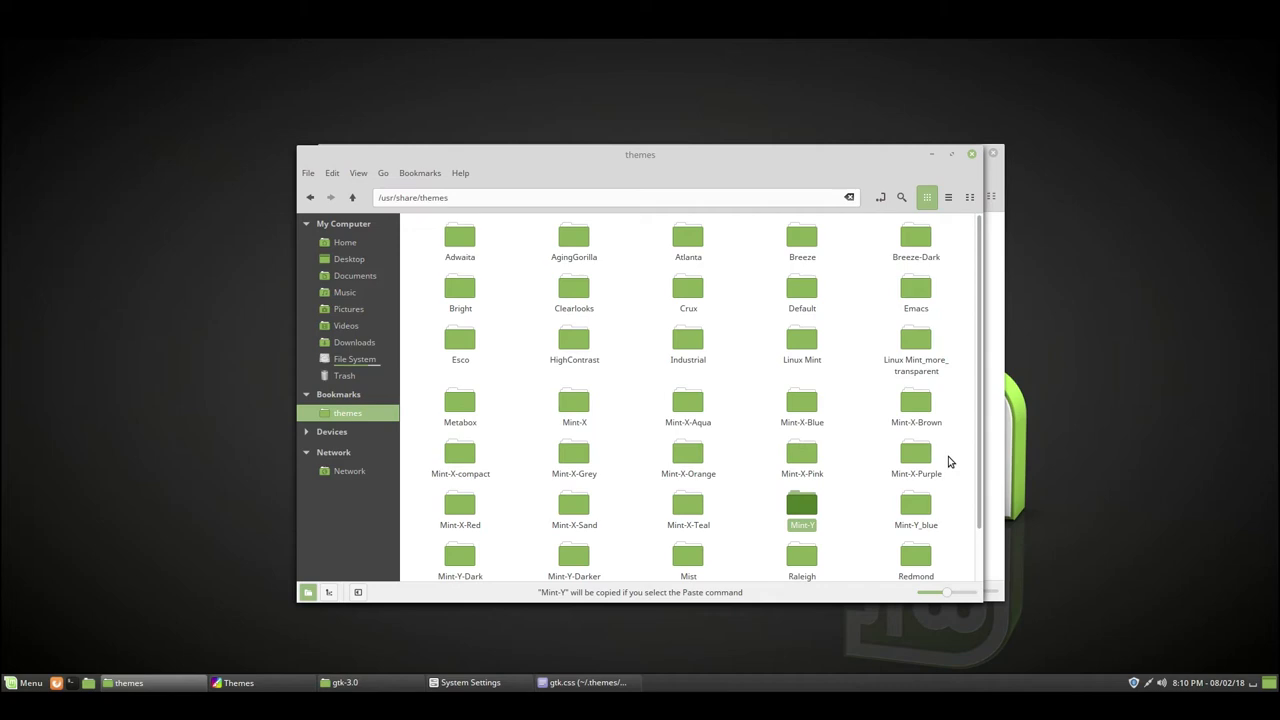
Bring the gtk.css editor window back to the front from the taskbar
left_click(582, 682)
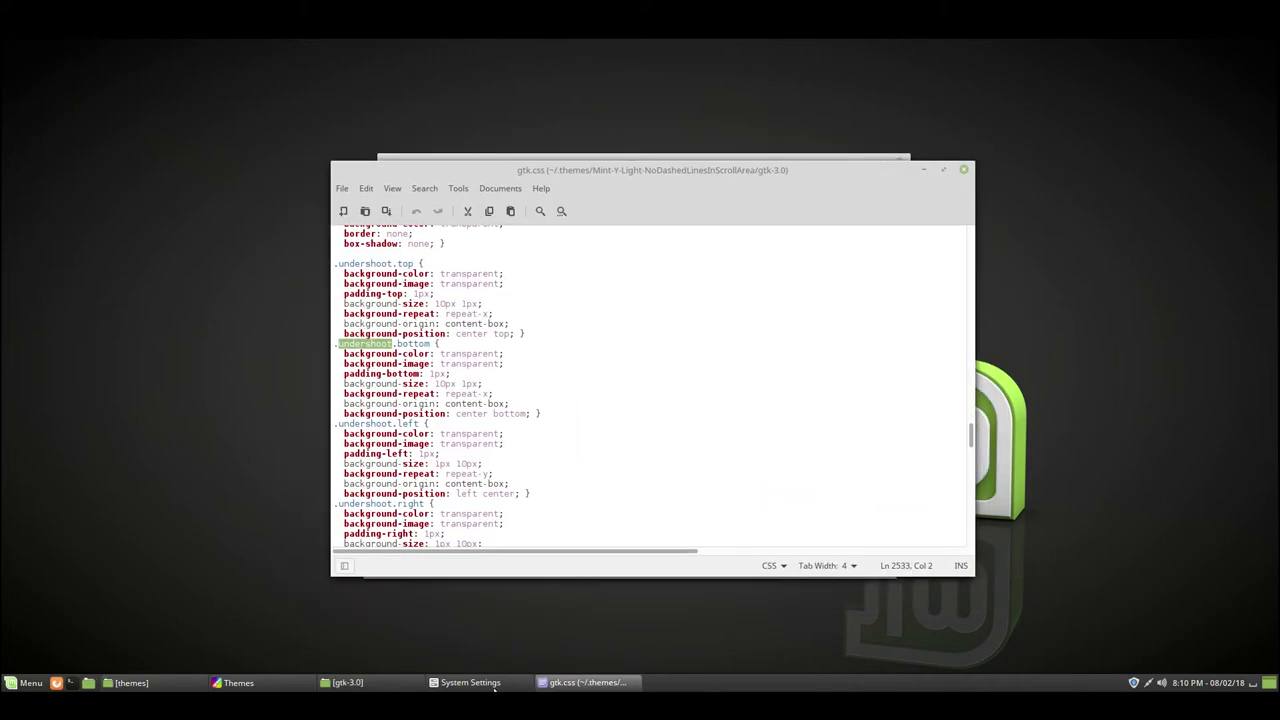
Switch Controls to Mint-Y, then back to Mint-Y-Light-NoDashedLinesInScrollArea
left_click(469, 682)
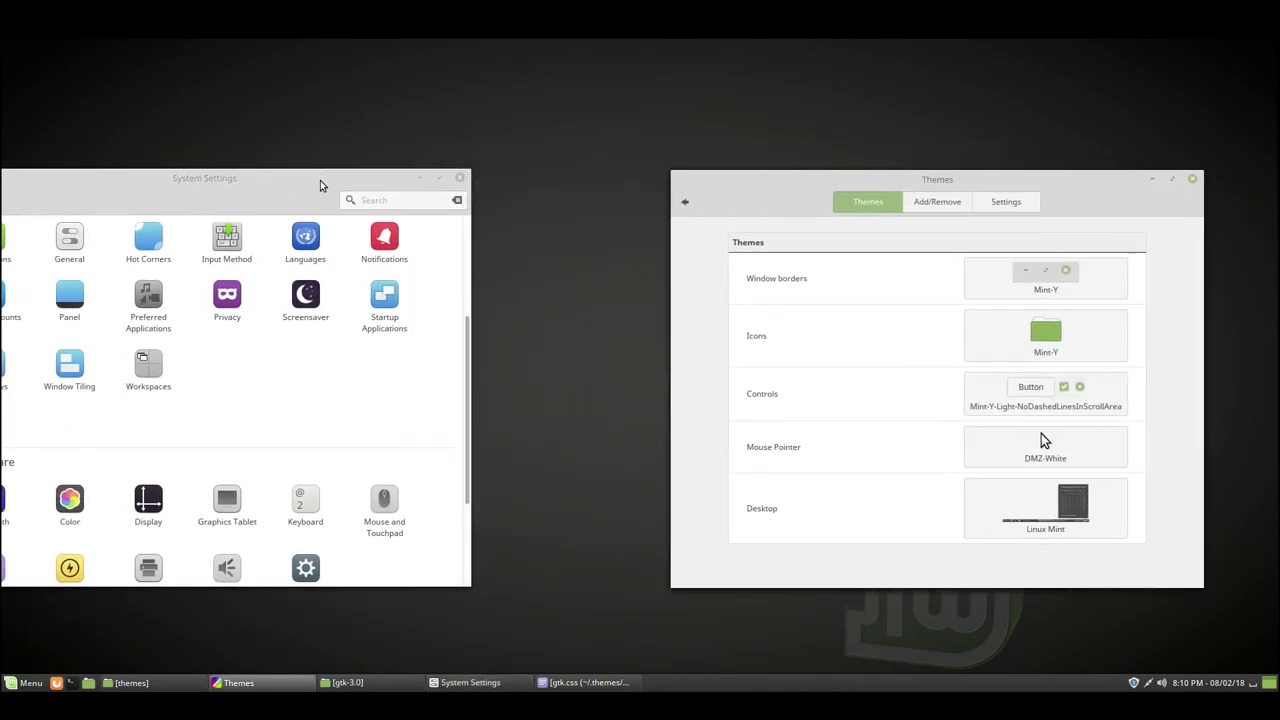
left_click_drag(204, 178, 354, 170)
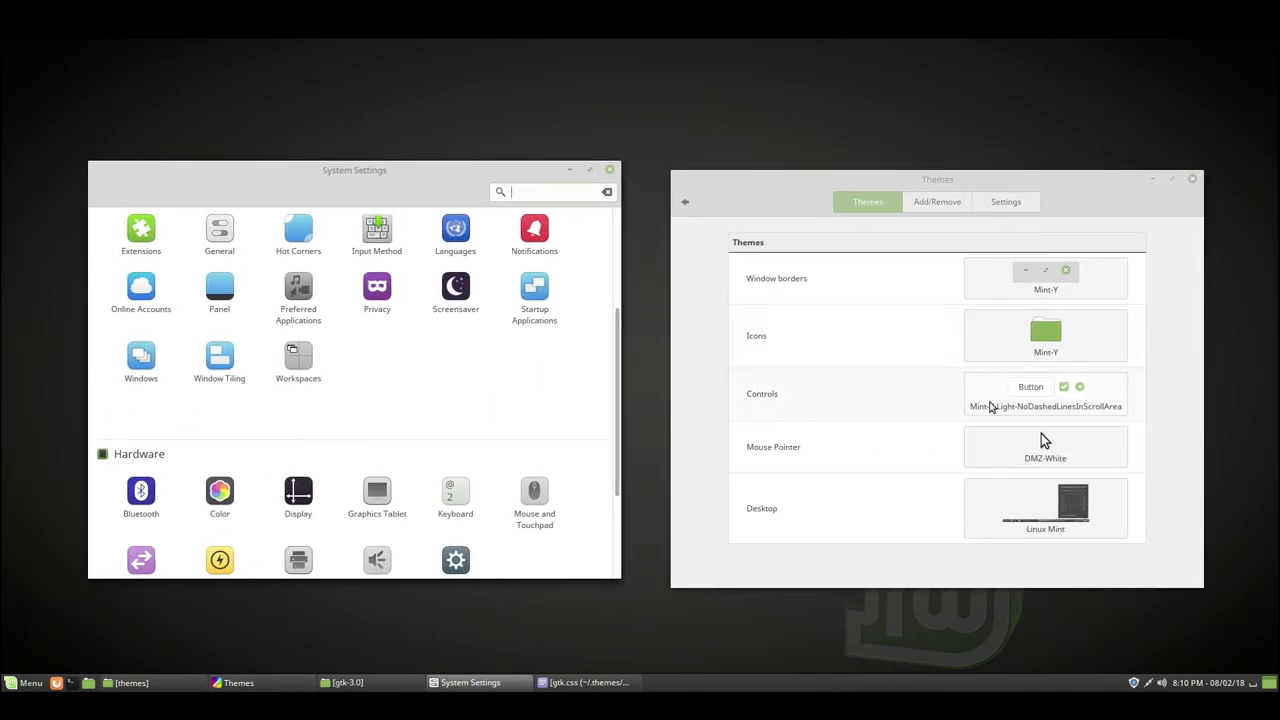
left_click(1045, 394)
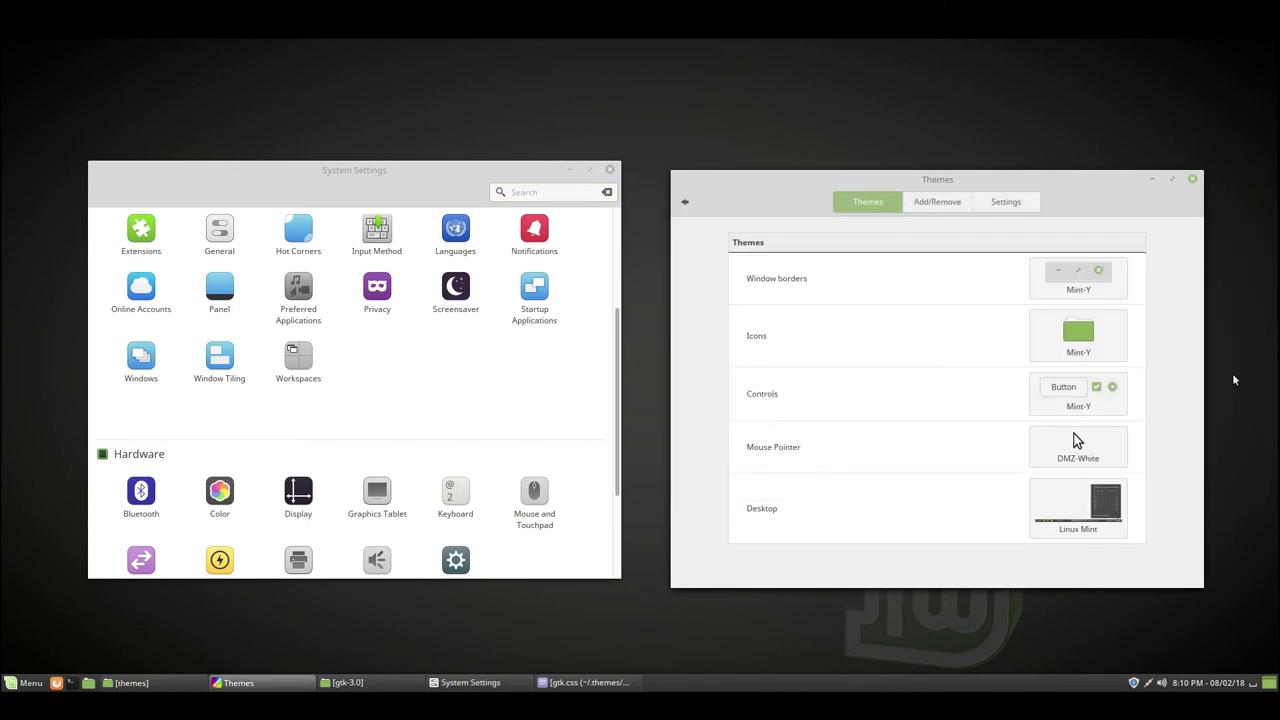
mouse_move(579, 547)
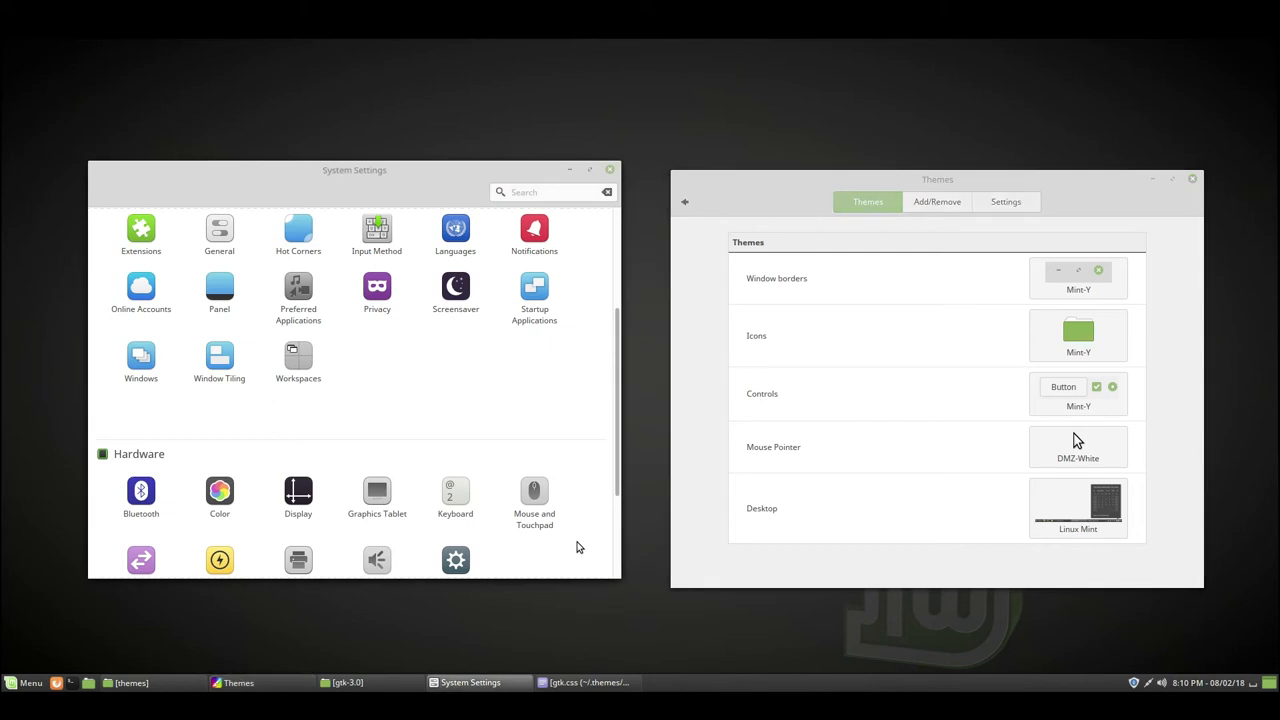
mouse_move(901, 541)
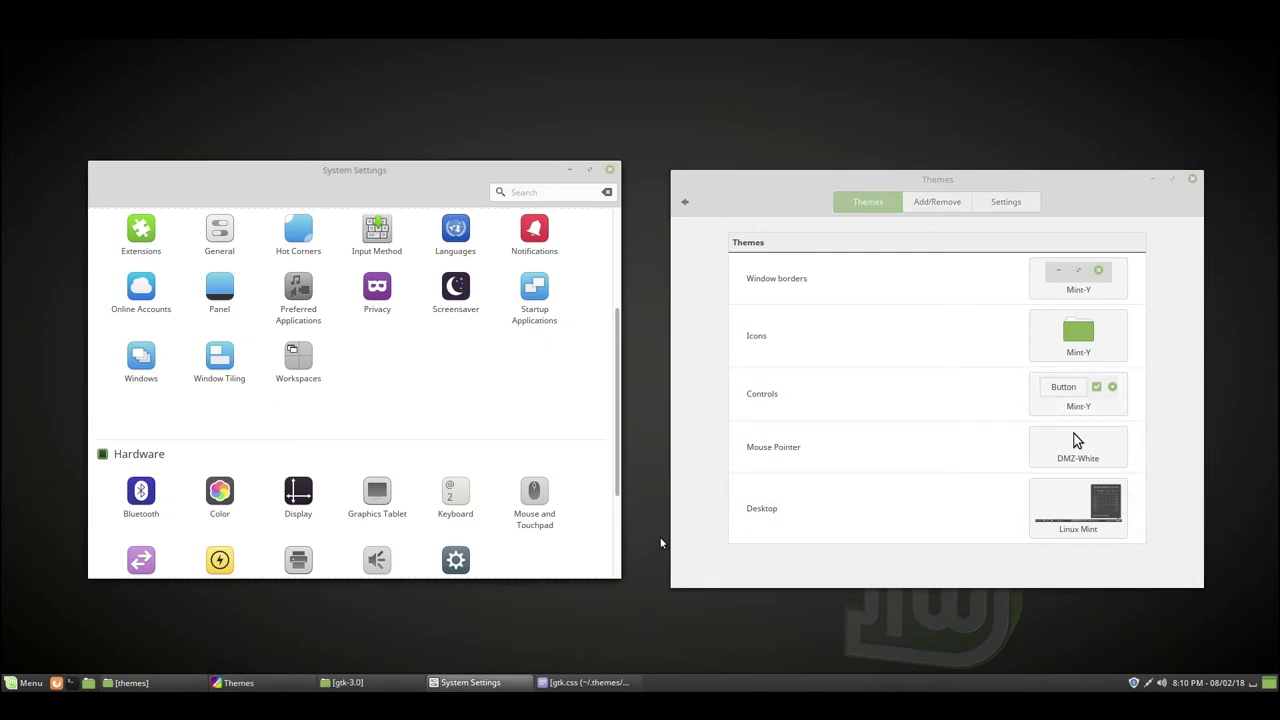
mouse_move(440, 136)
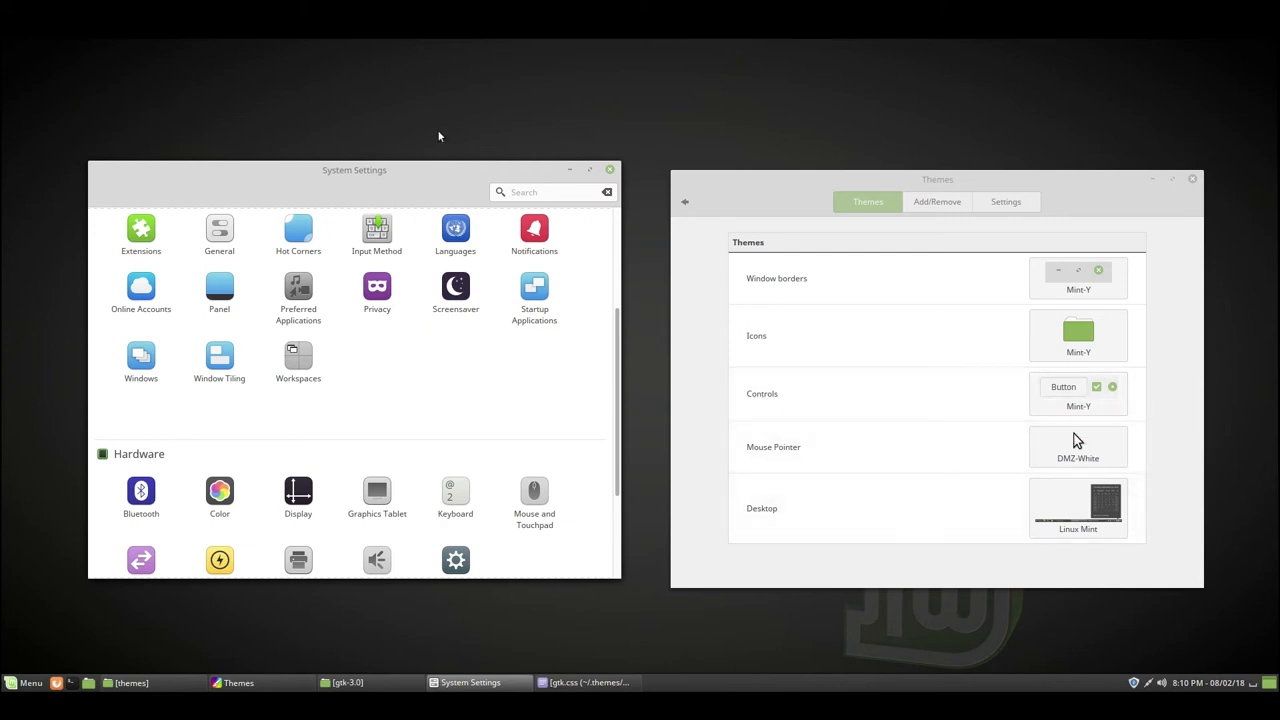
mouse_move(512, 228)
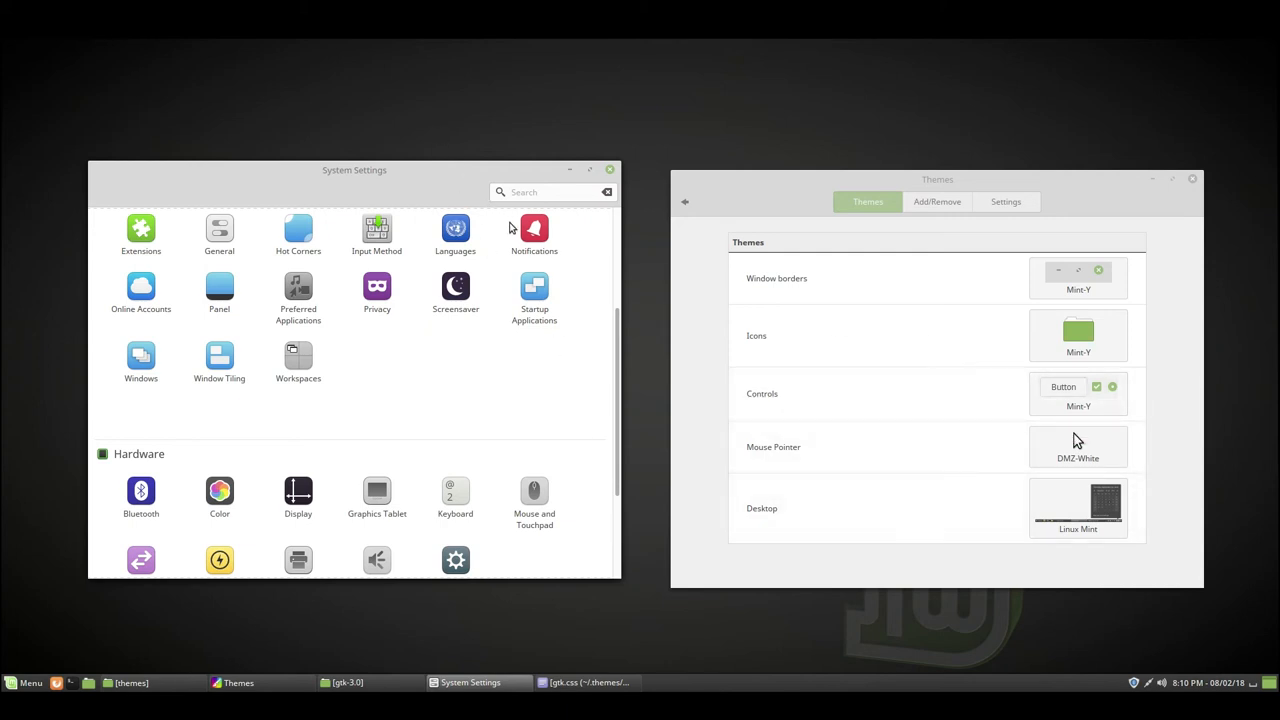
left_click(1078, 393)
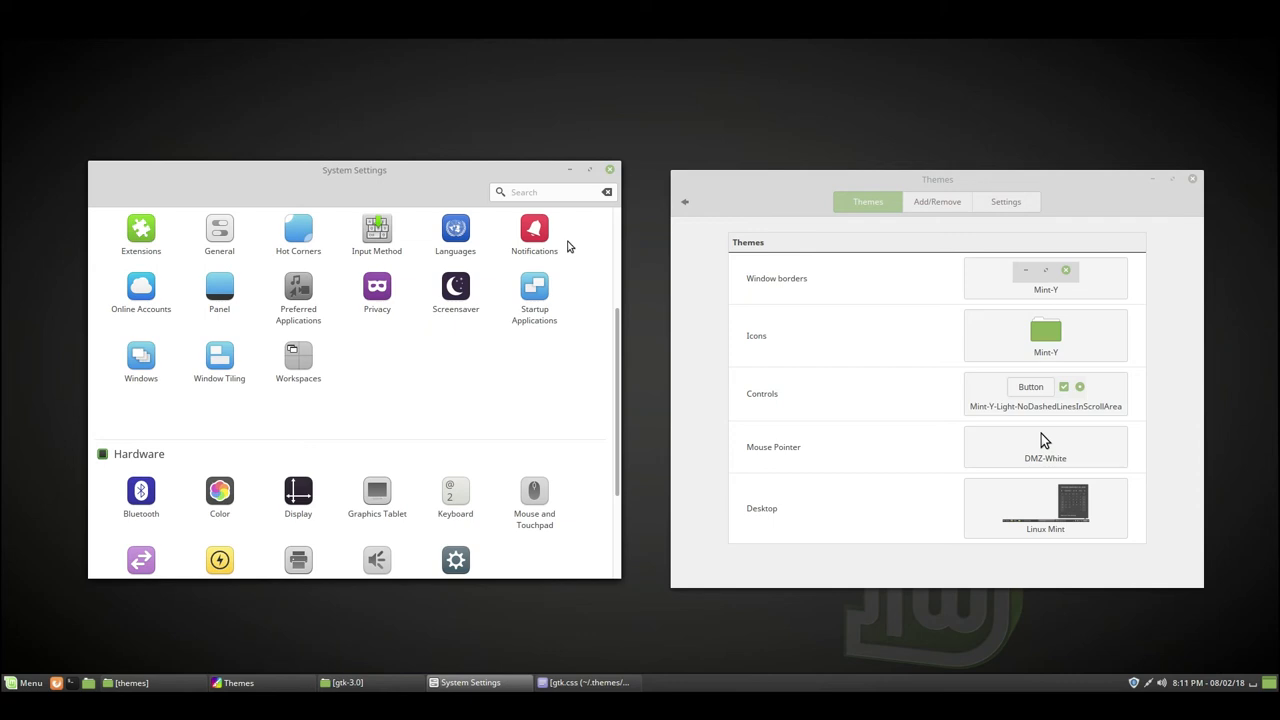
mouse_move(923, 394)
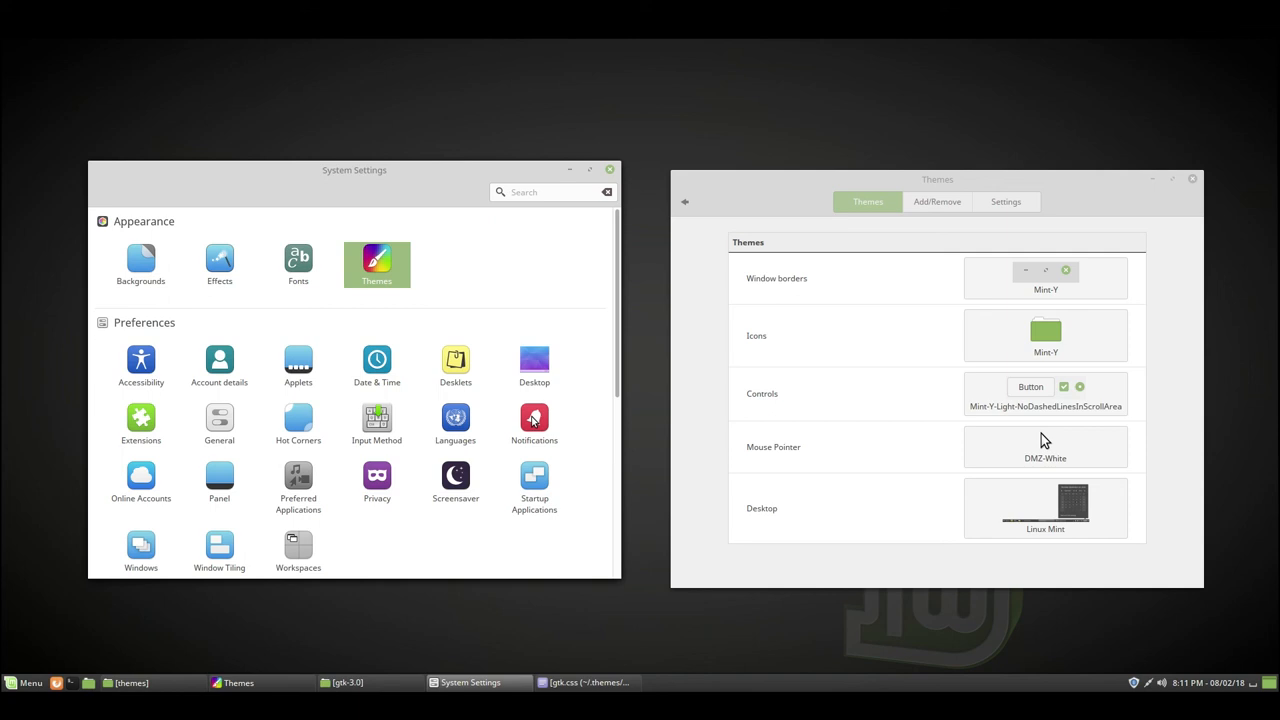
scroll("down", 3)
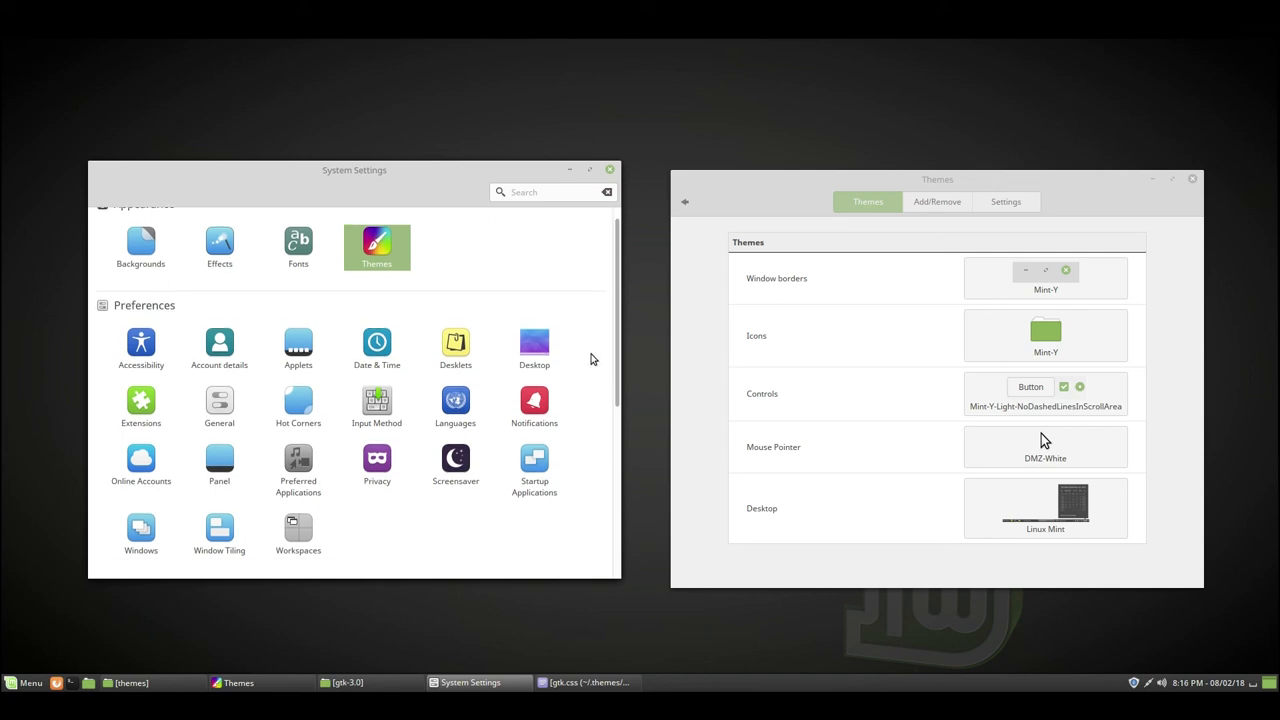